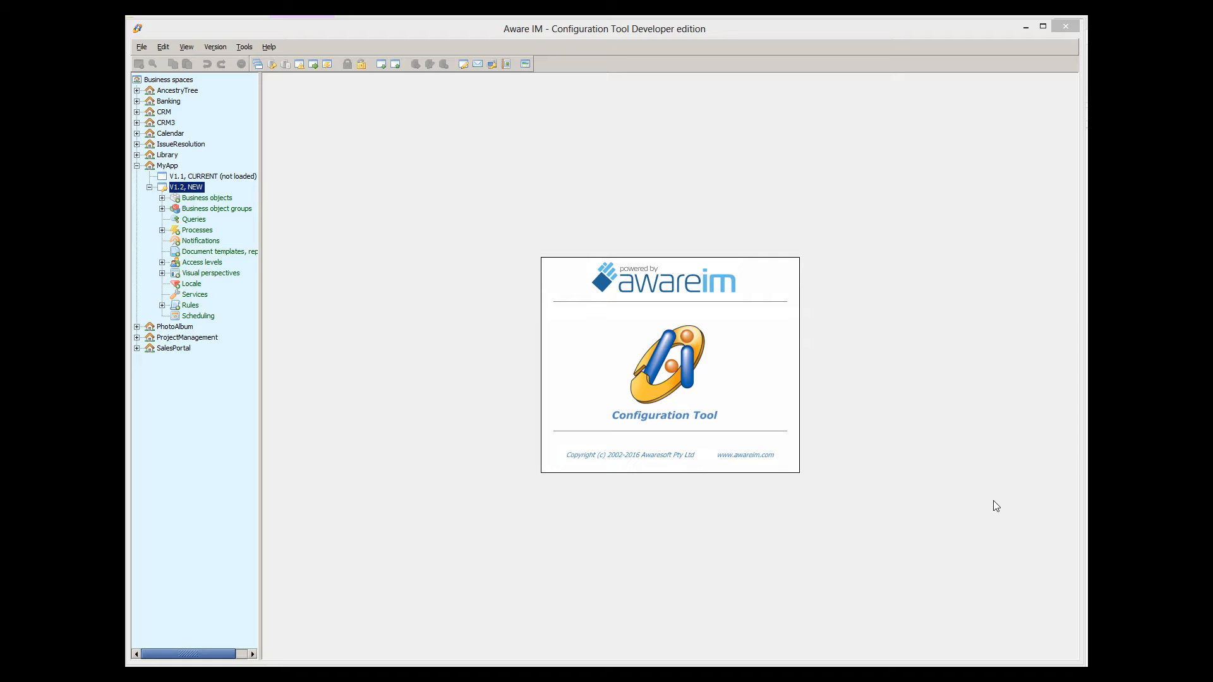
mouse_move(994, 499)
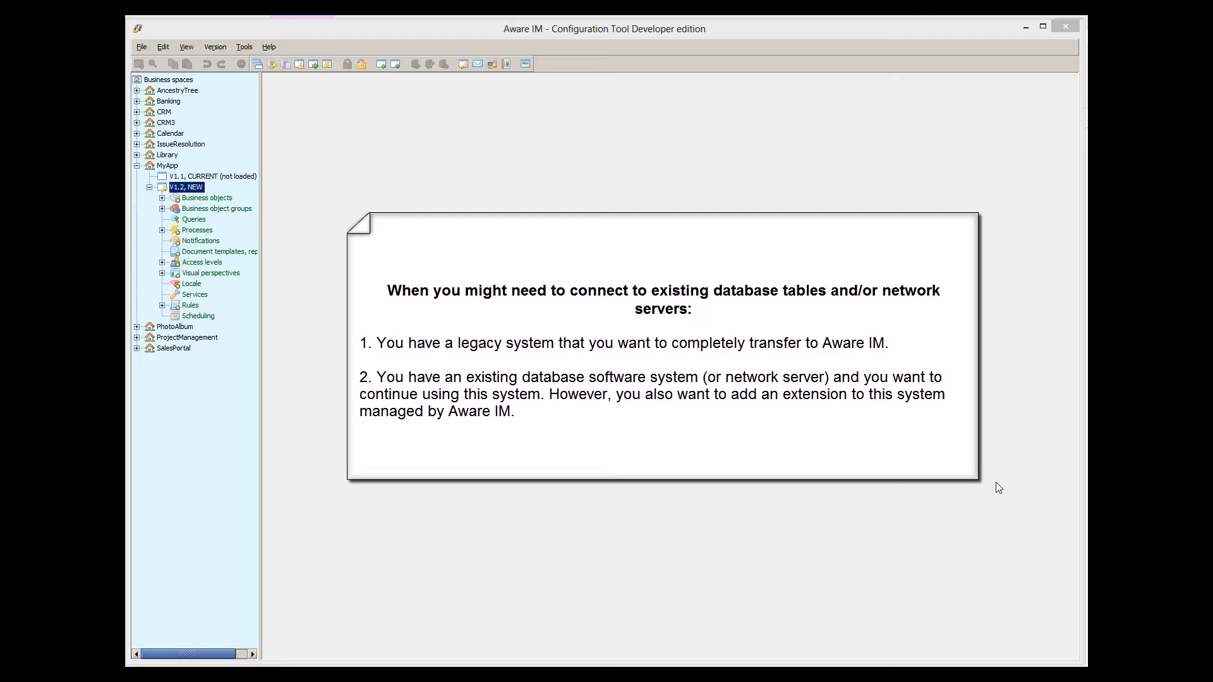
mouse_move(993, 494)
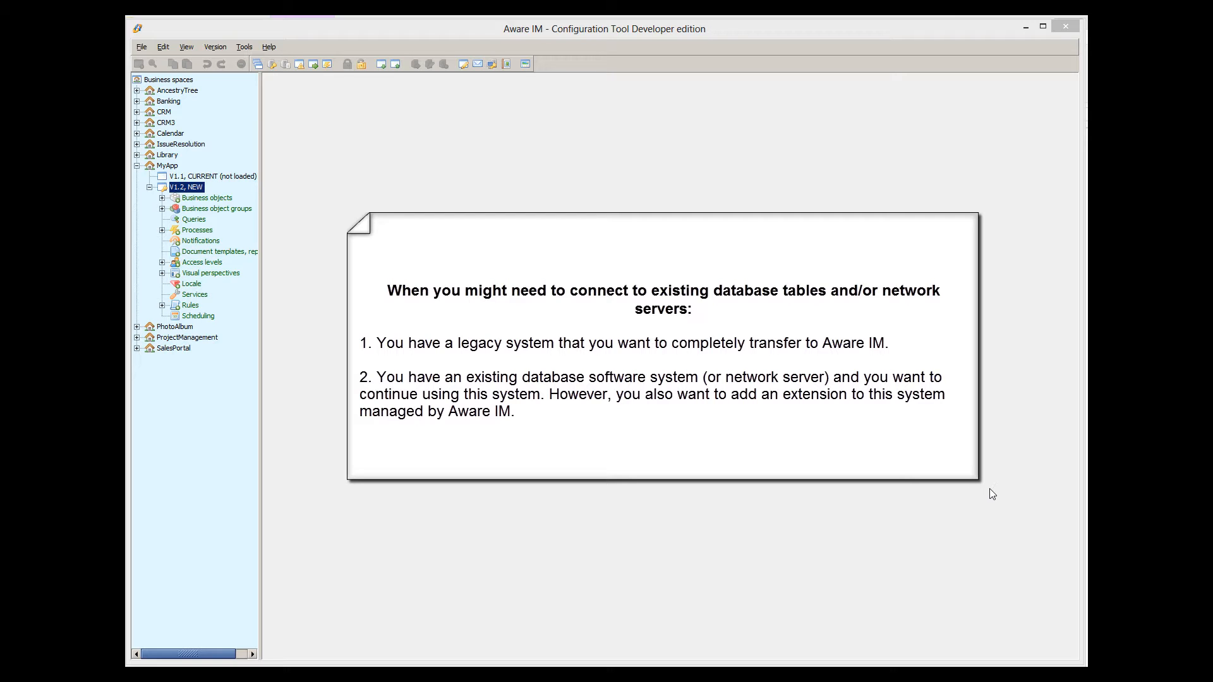
mouse_move(1007, 489)
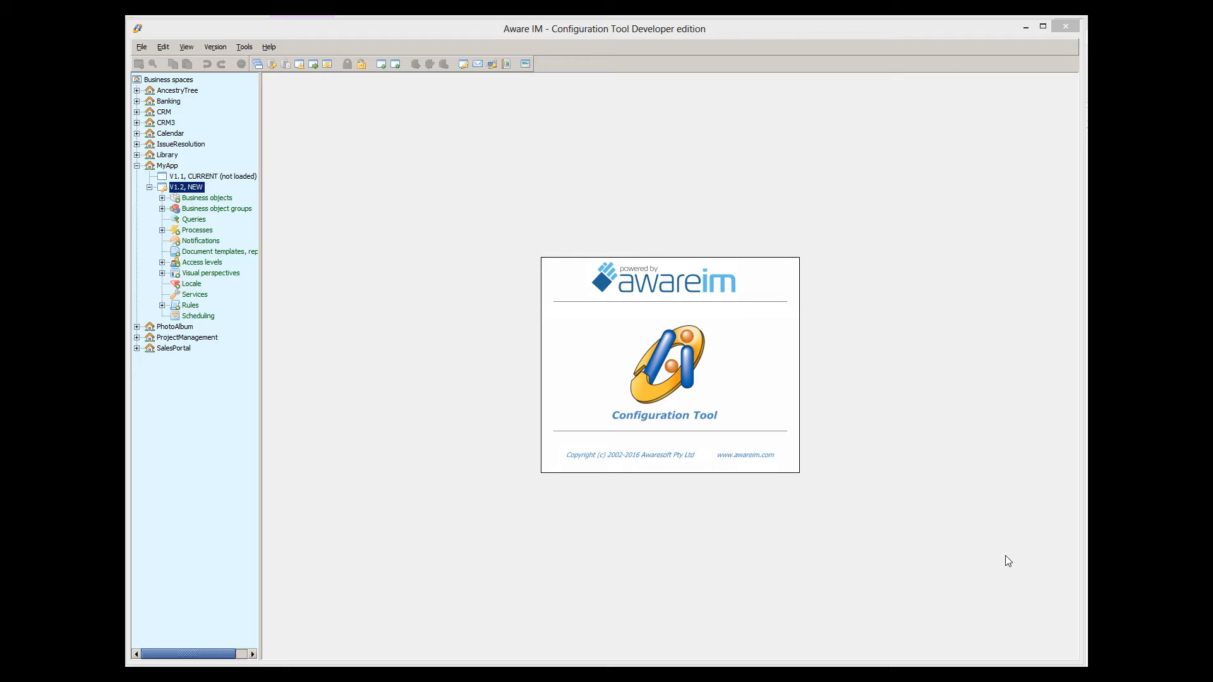
mouse_move(952, 462)
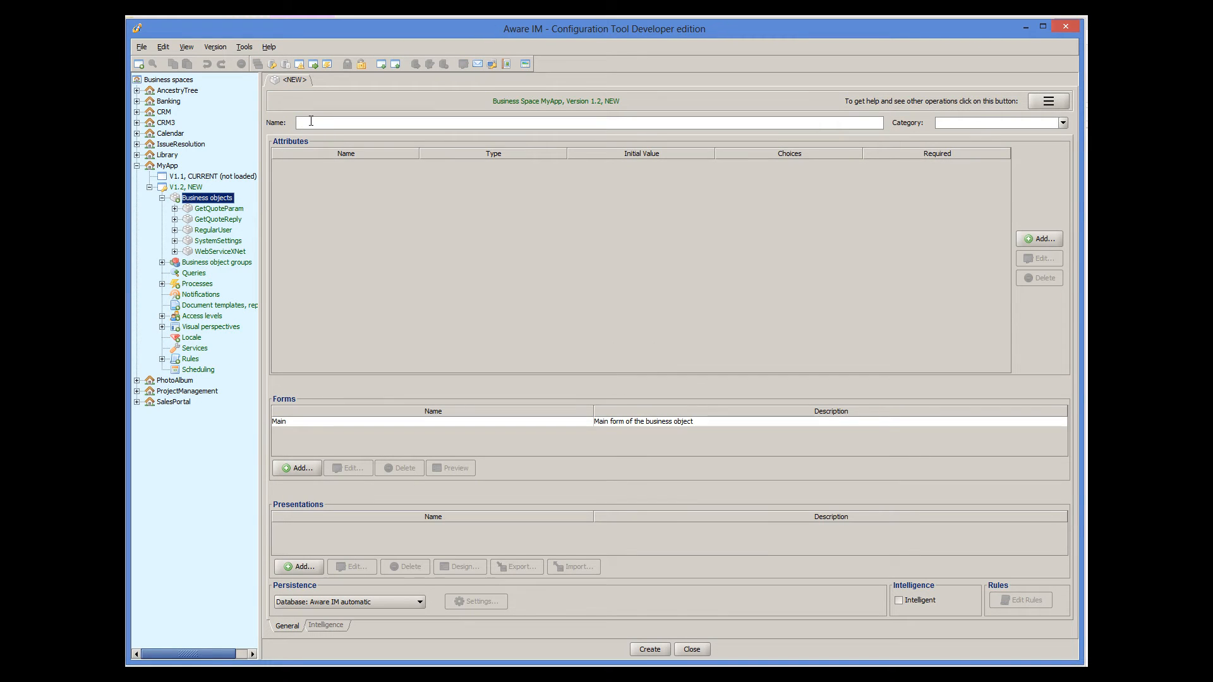
Enter MySQLHelp as the new business object's name.
type("M")
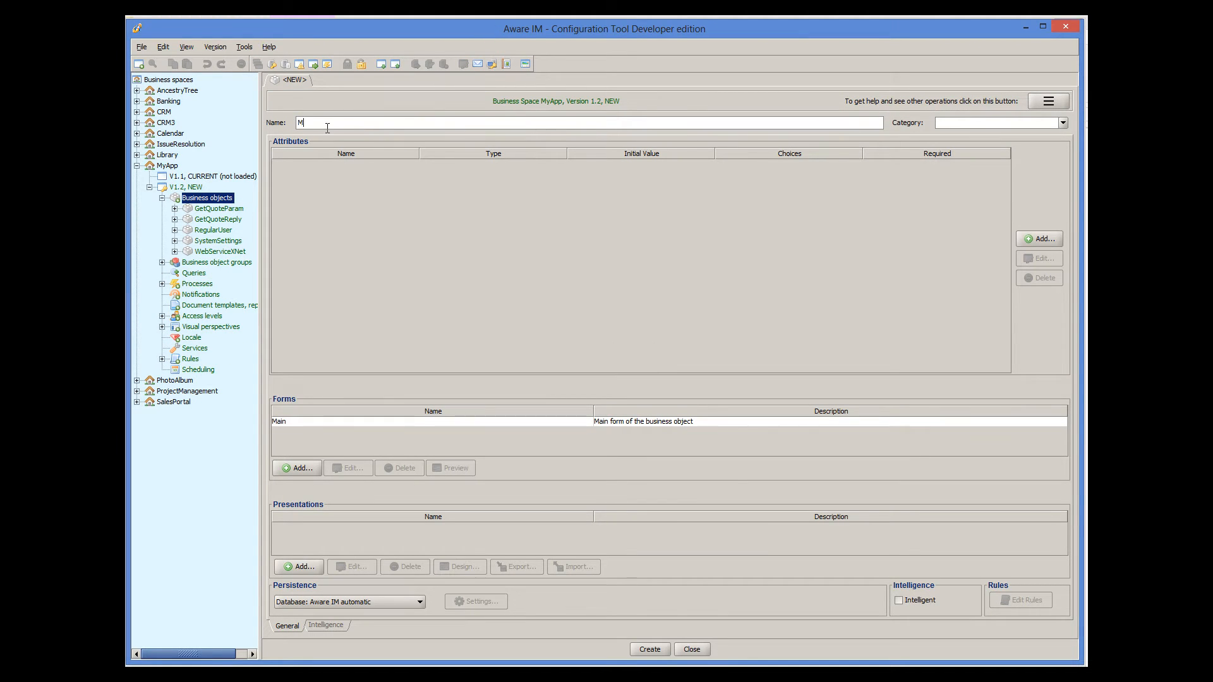
type("ySQLHelp")
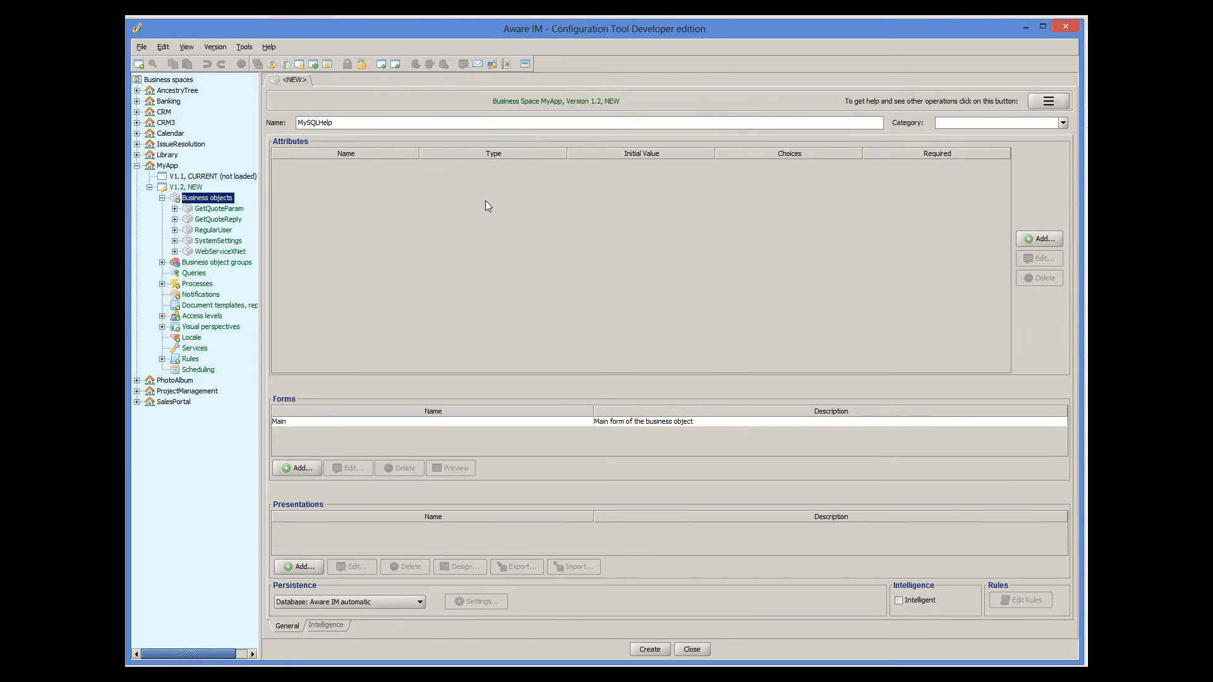
Set MySQLHelp's persistence to 'Database: existing external' and bring up its settings.
left_click(332, 122)
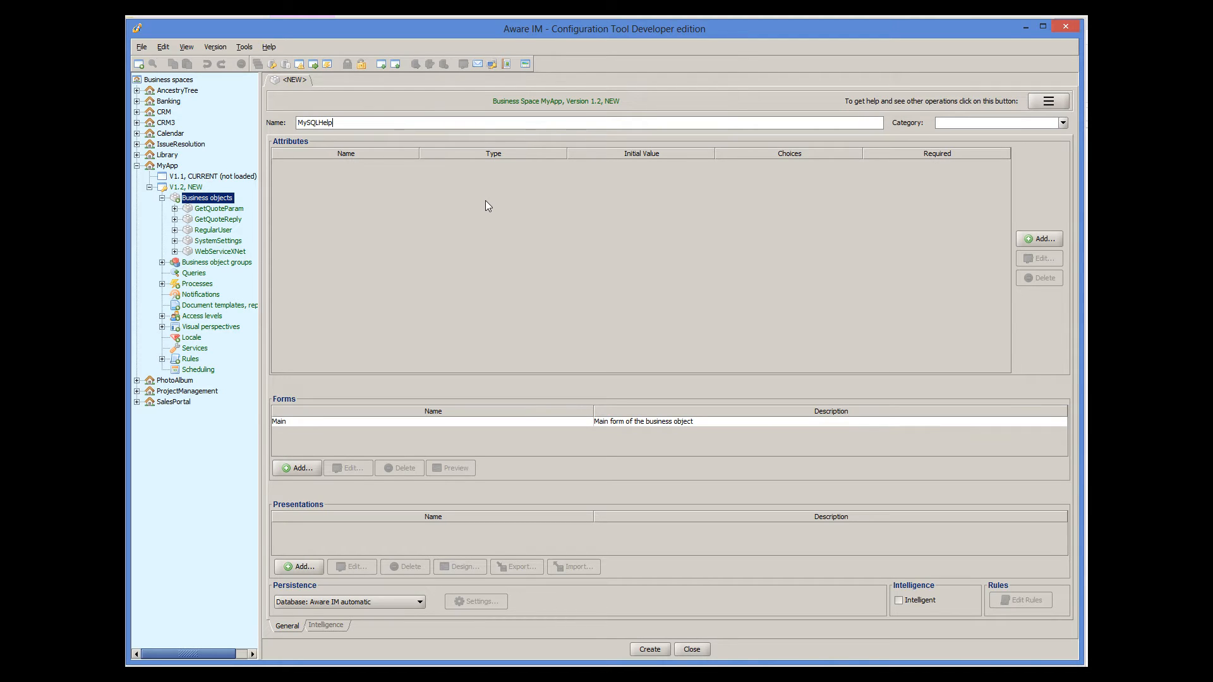
mouse_move(424, 612)
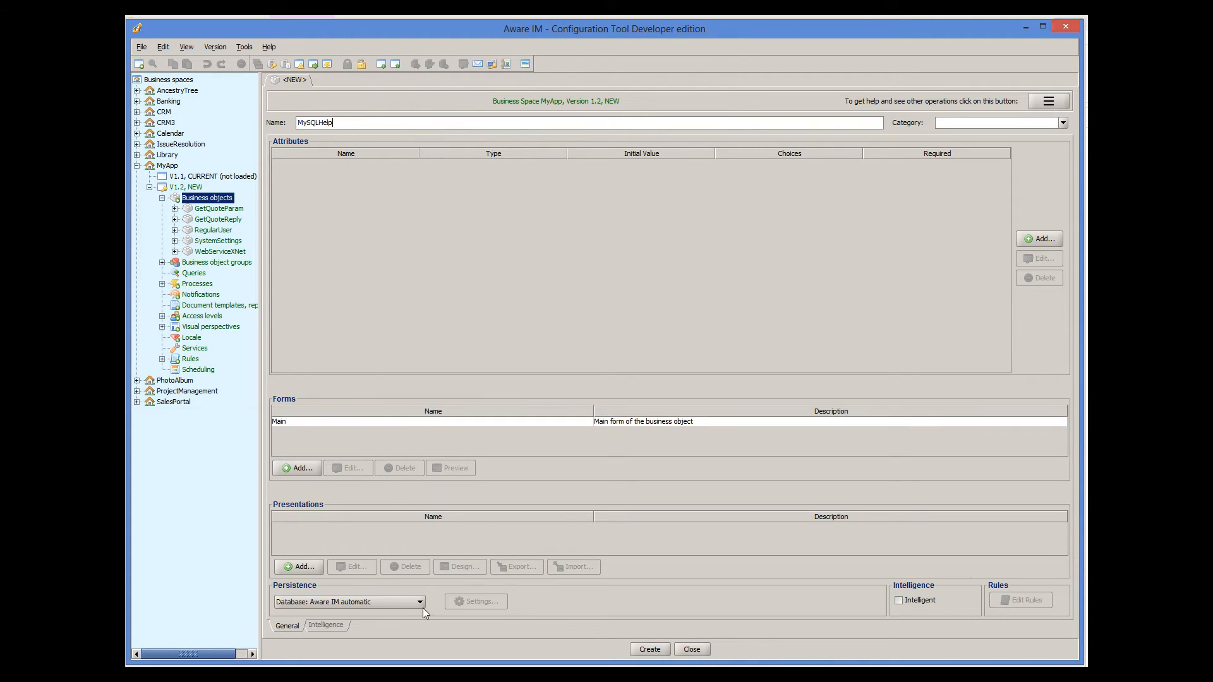
left_click(349, 602)
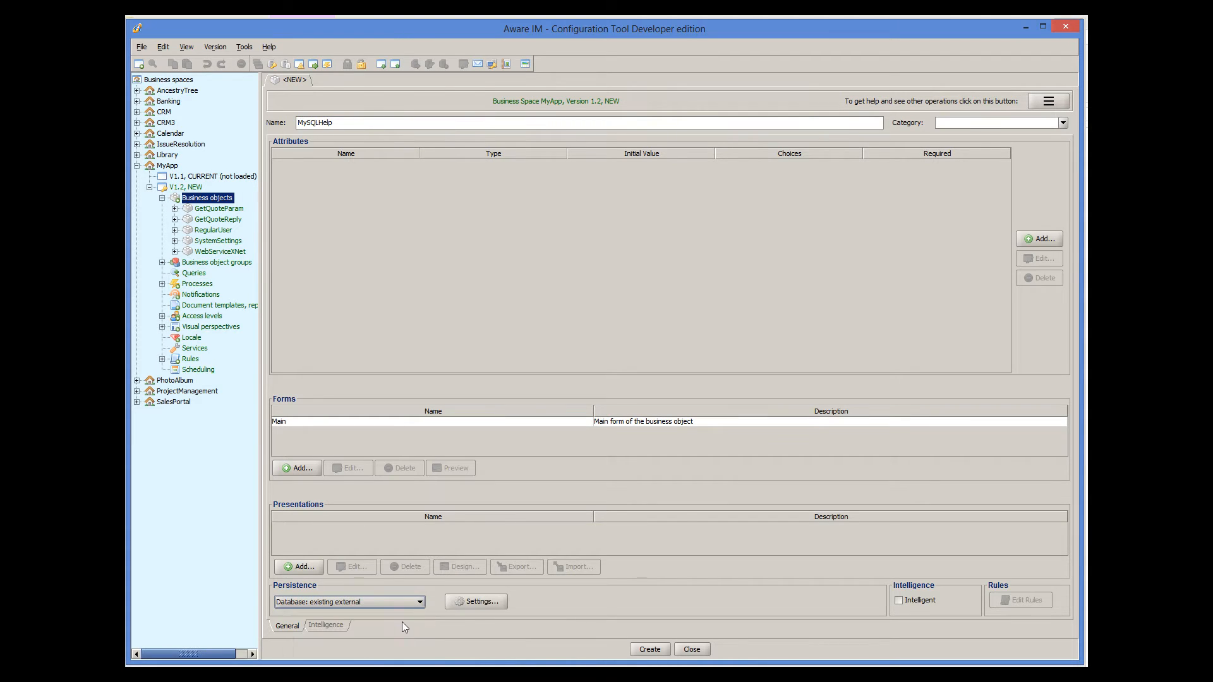
mouse_move(529, 595)
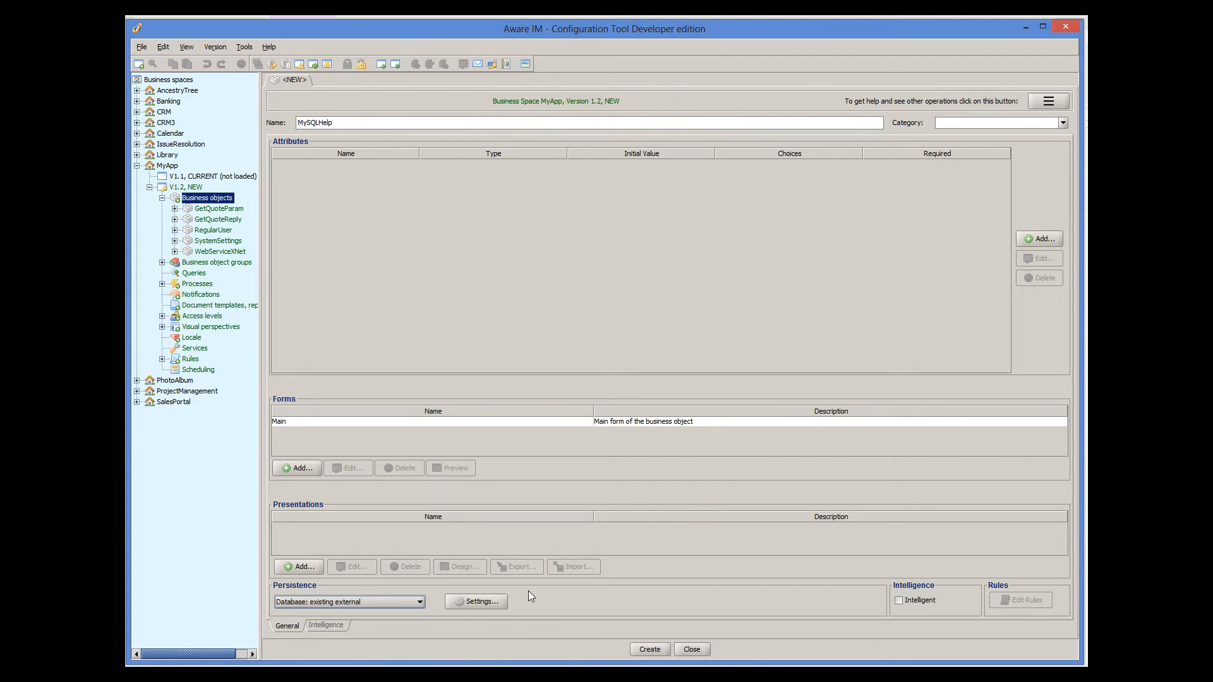
left_click(477, 601)
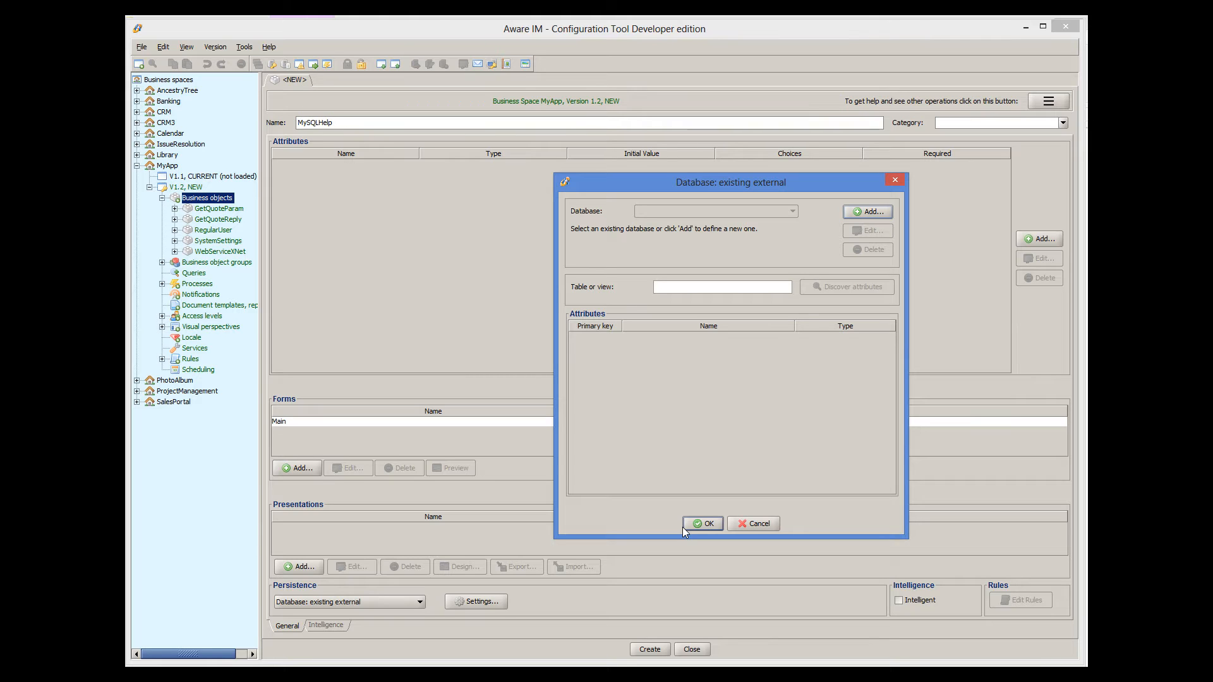
mouse_move(711, 439)
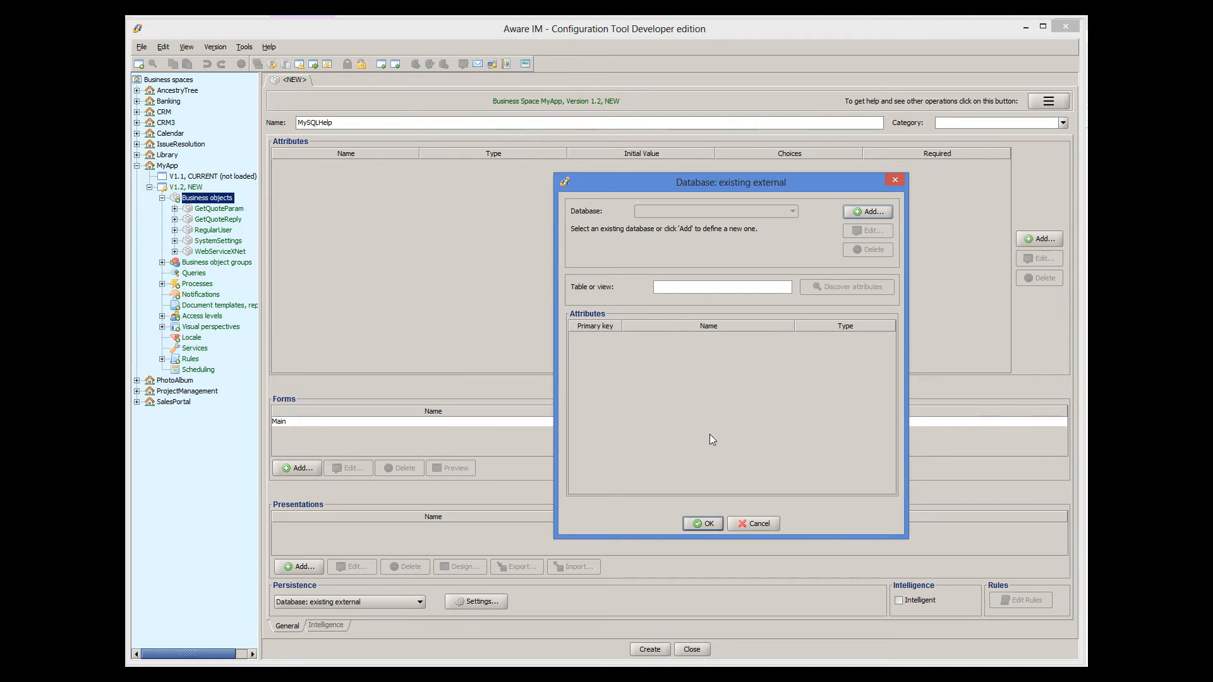
Add a new database connection from the existing external database dialog.
left_click(866, 211)
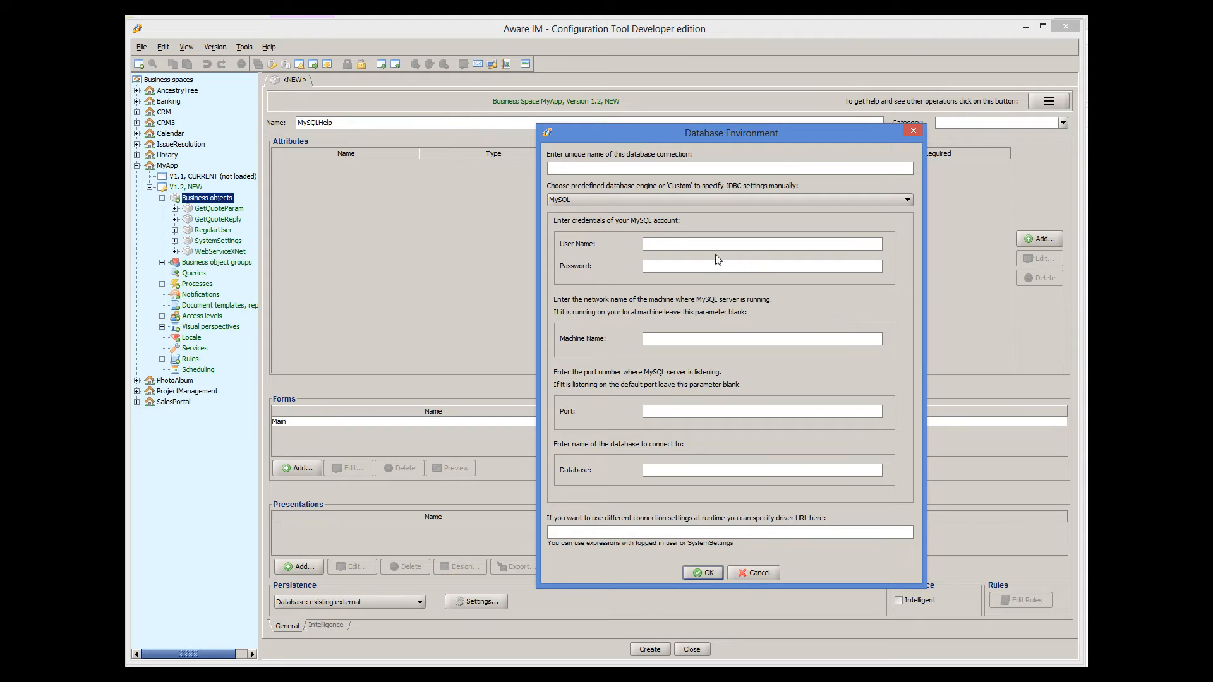
Enter MySQL as the connection's unique name.
type("My")
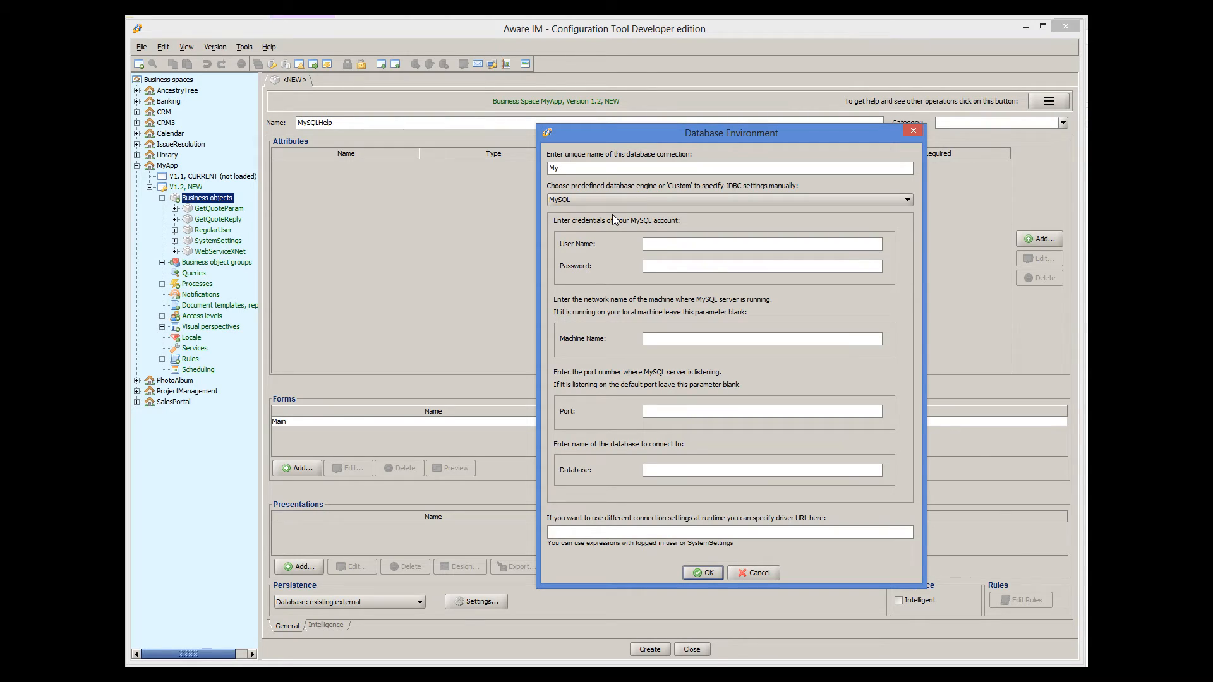
type("SQL")
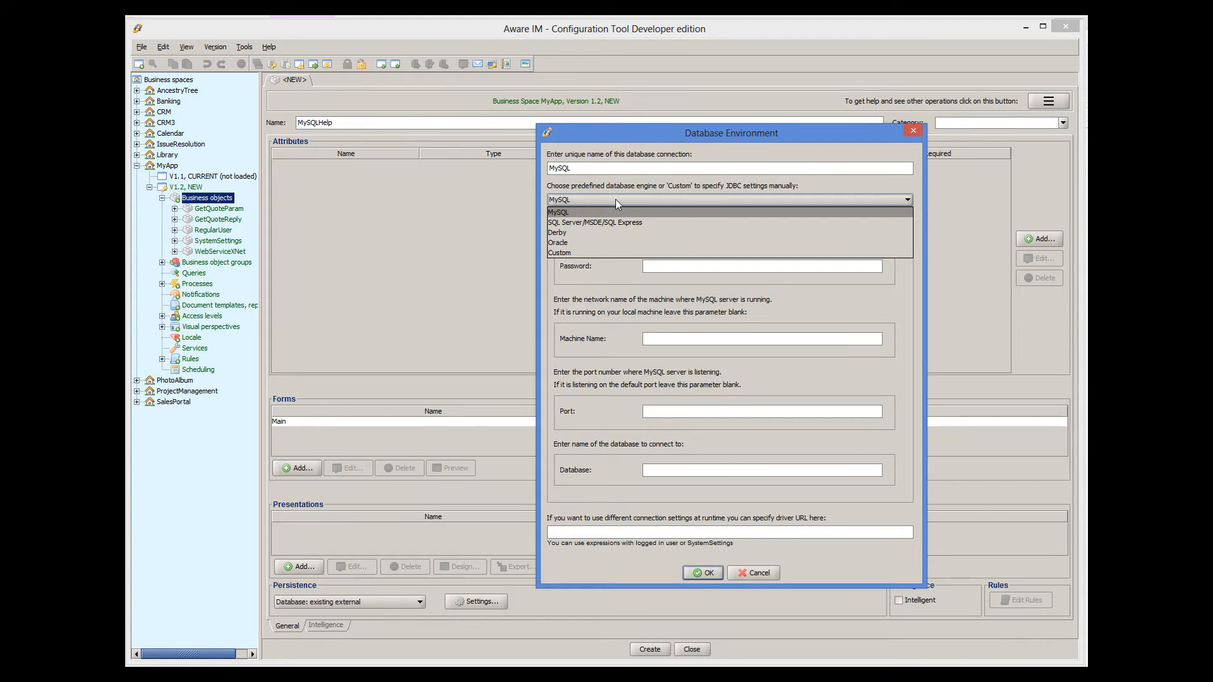
Choose Custom as the connection's database engine, exposing JDBC driver and URL fields.
left_click(558, 253)
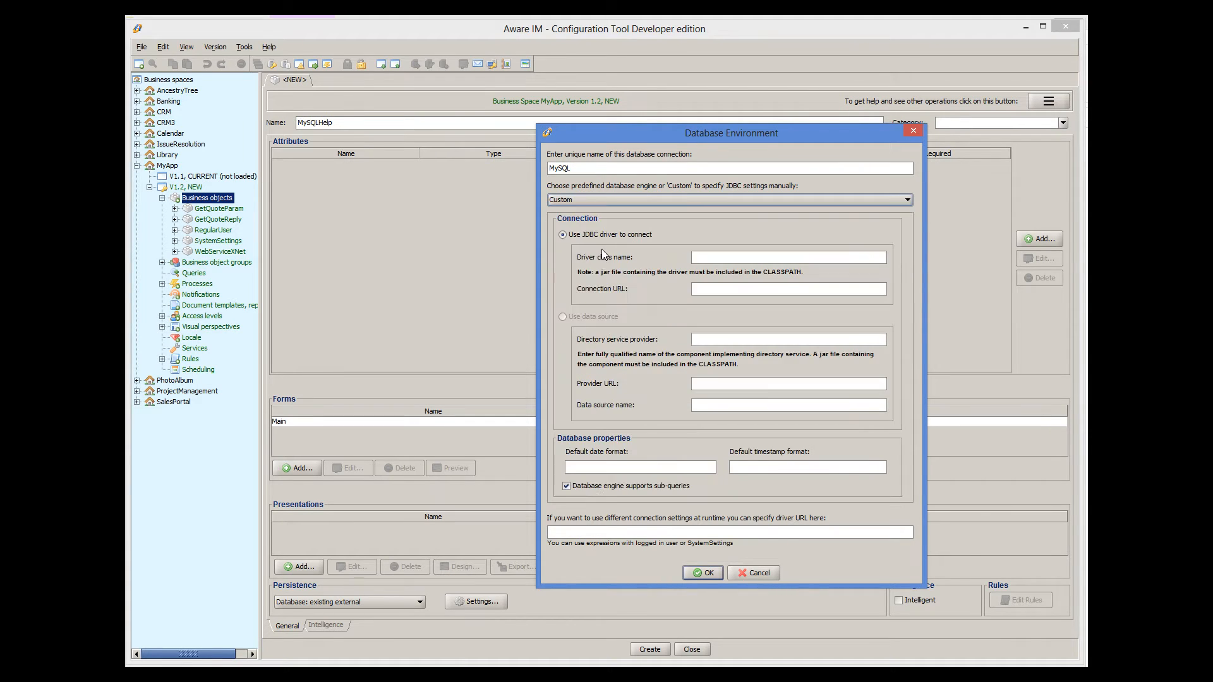
mouse_move(628, 233)
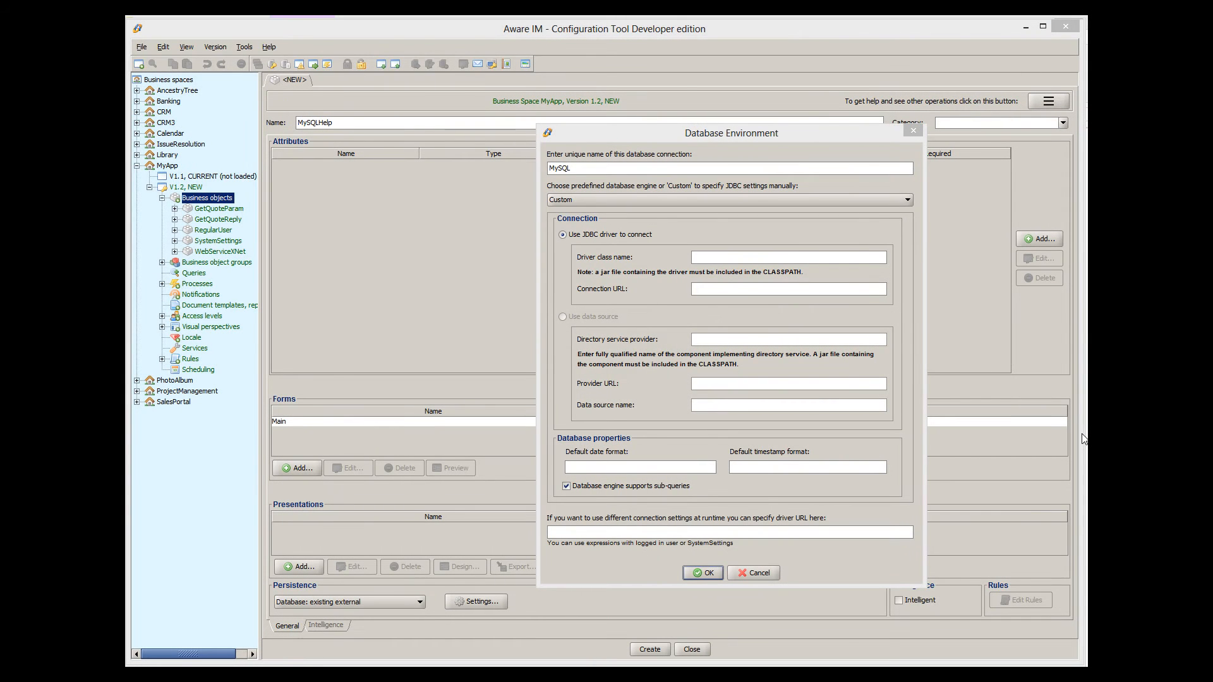
mouse_move(712, 216)
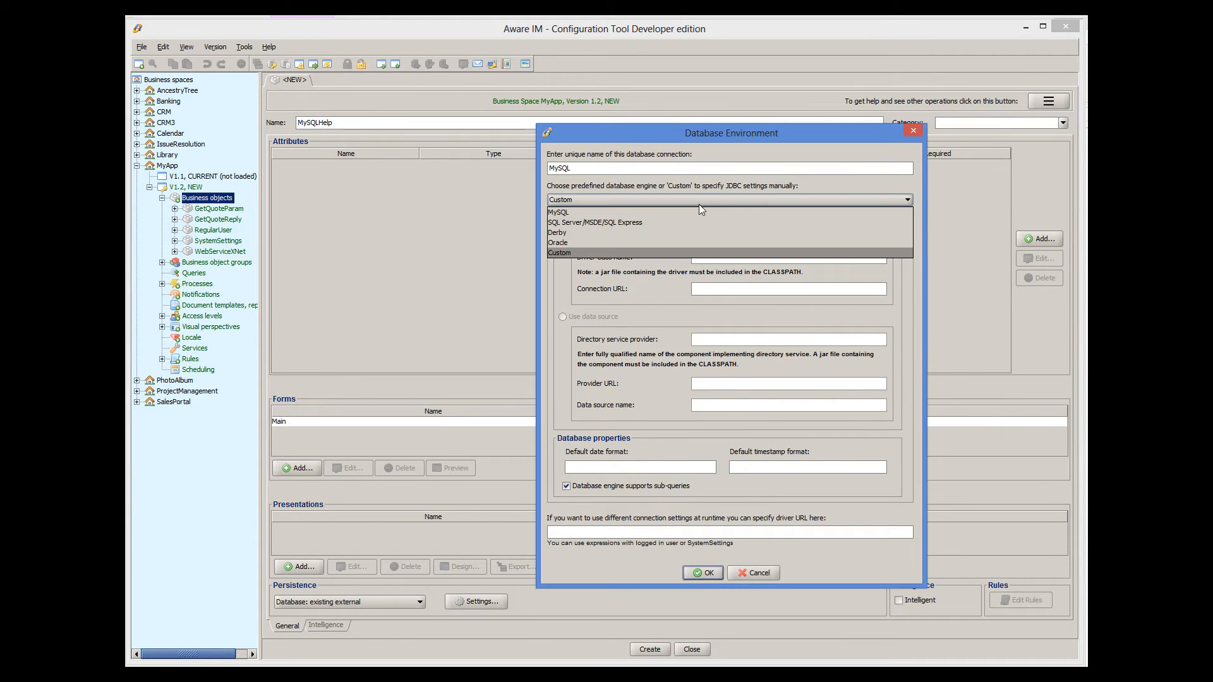
Switch the connection's database engine back to the predefined MySQL engine.
left_click(557, 212)
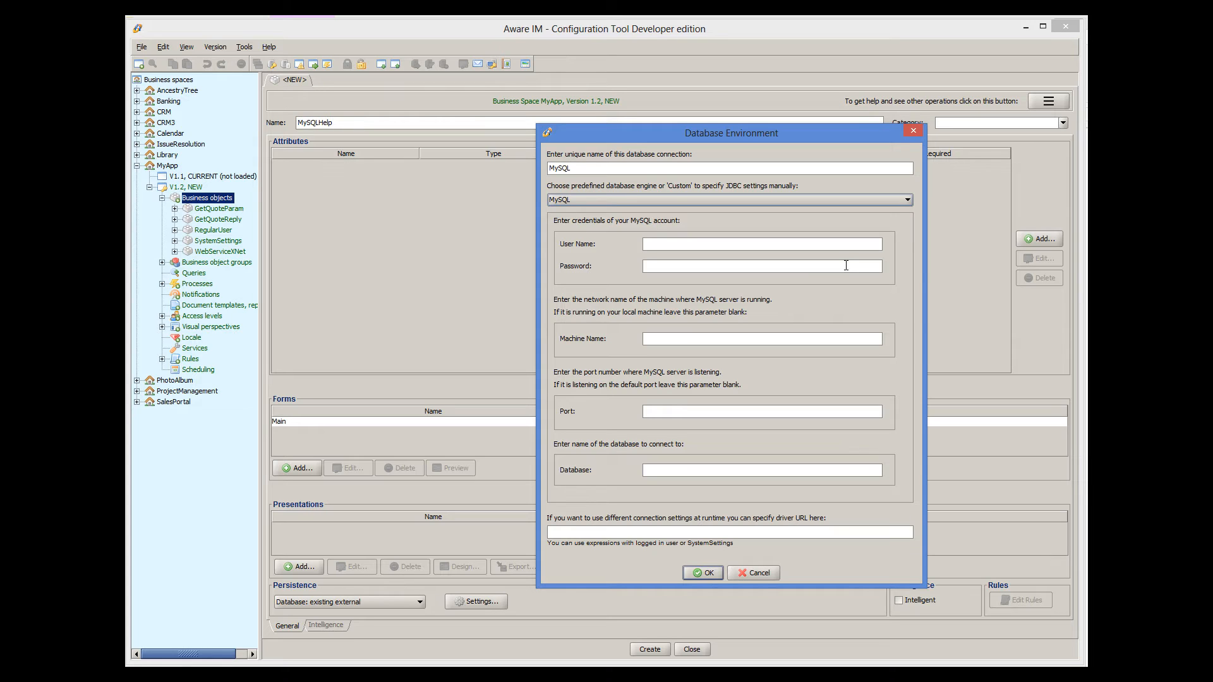
mouse_move(701, 300)
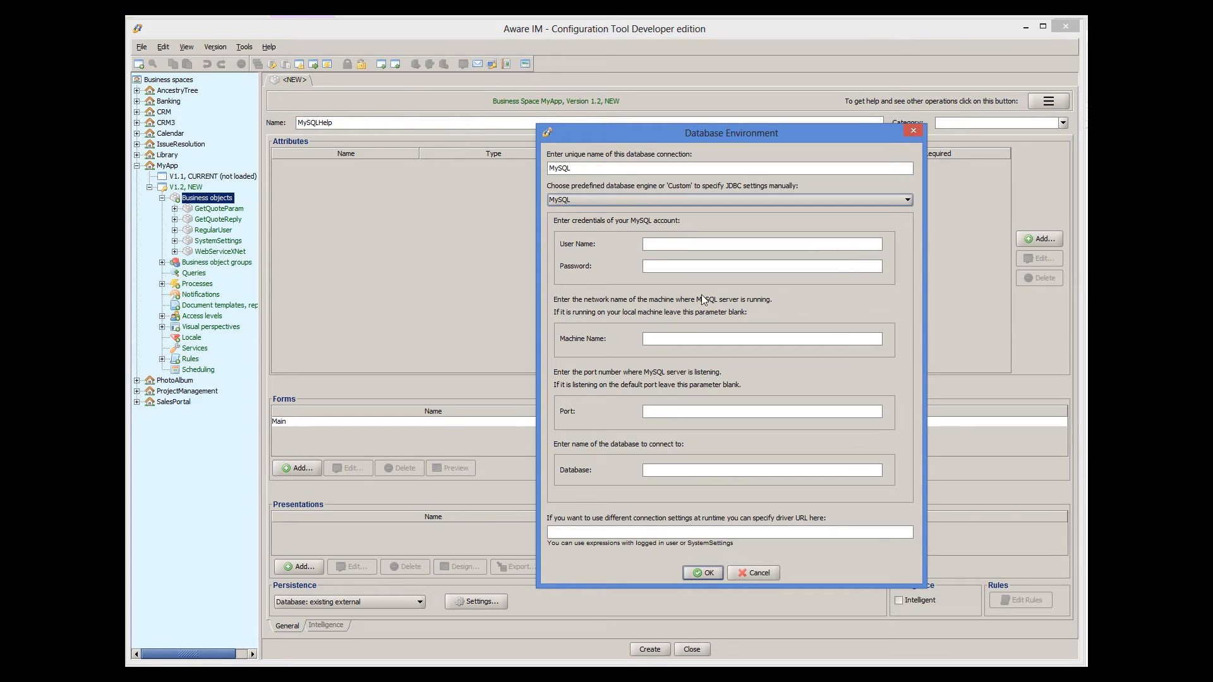
Enter user name root and database mysql for the MySQL connection.
type("r")
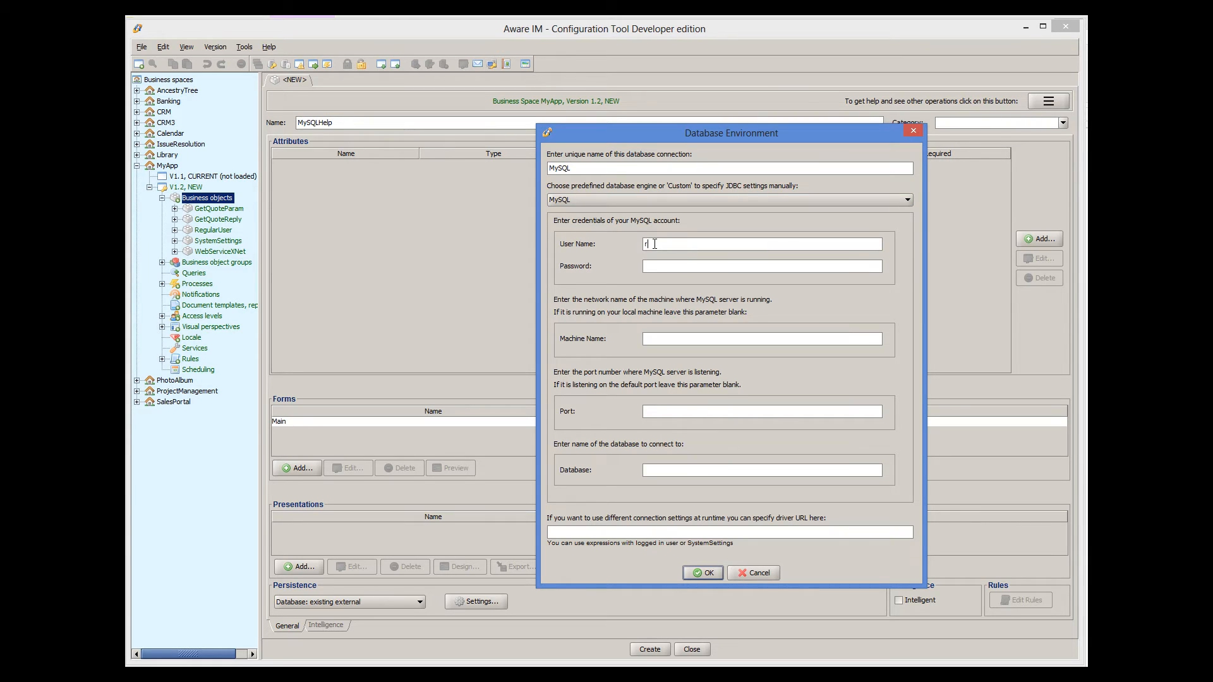
type("oot")
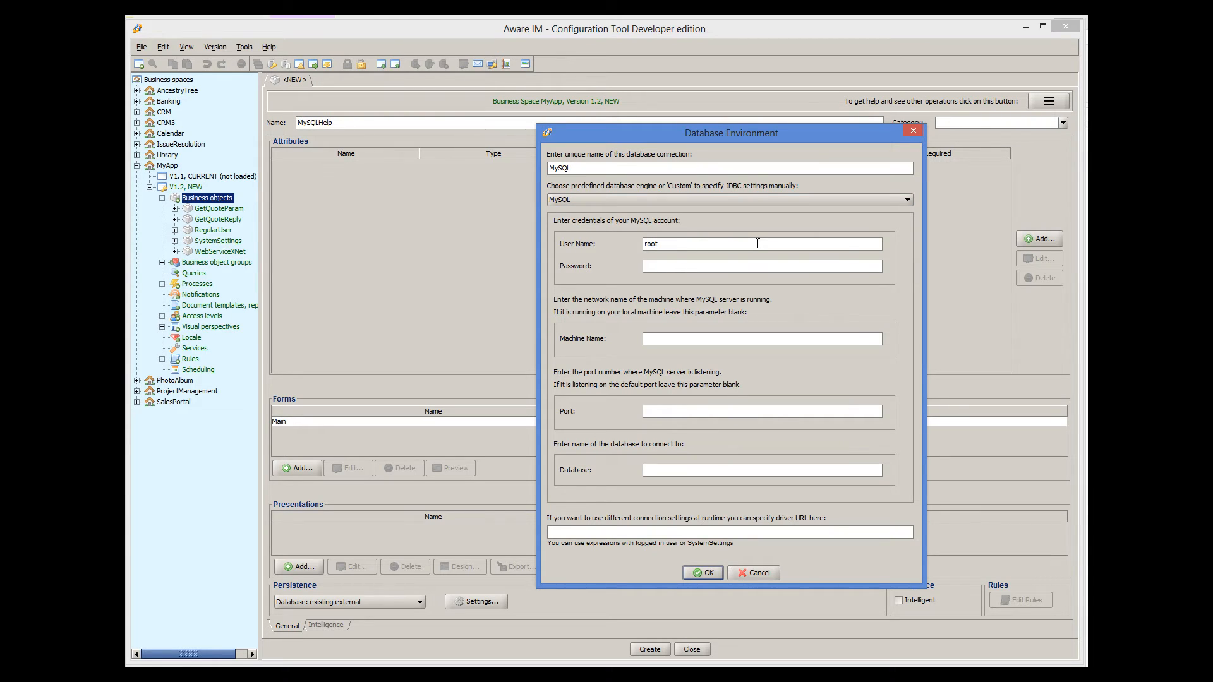
left_click(701, 572)
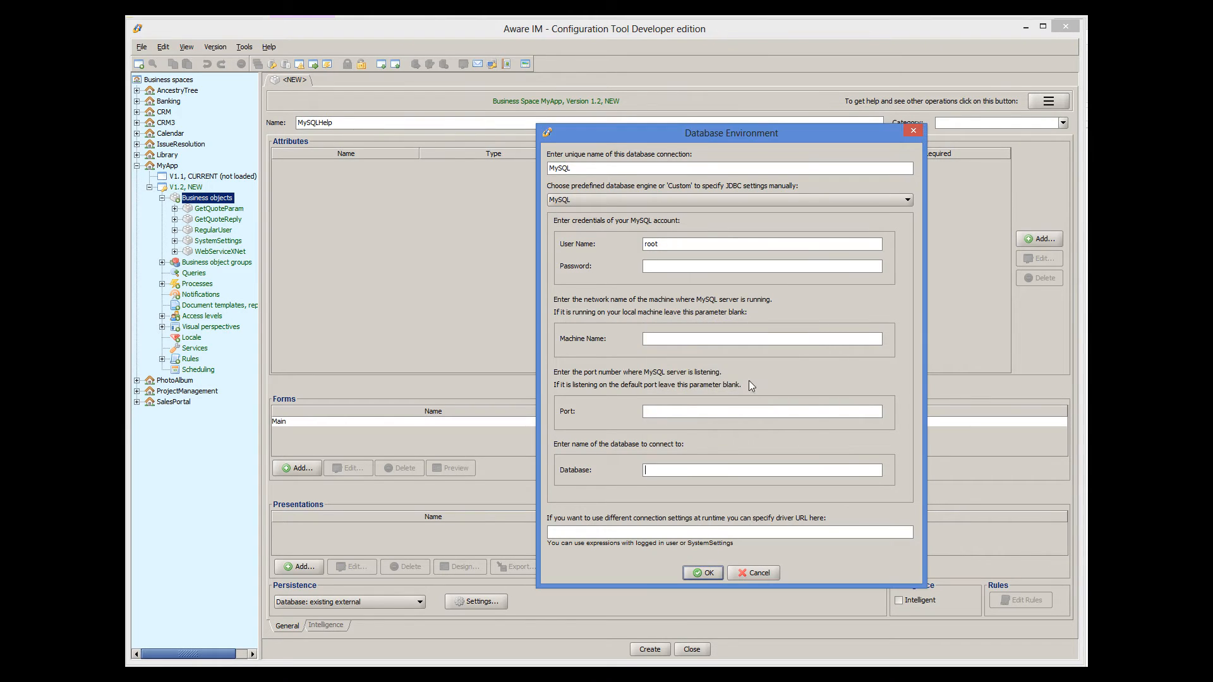
mouse_move(725, 427)
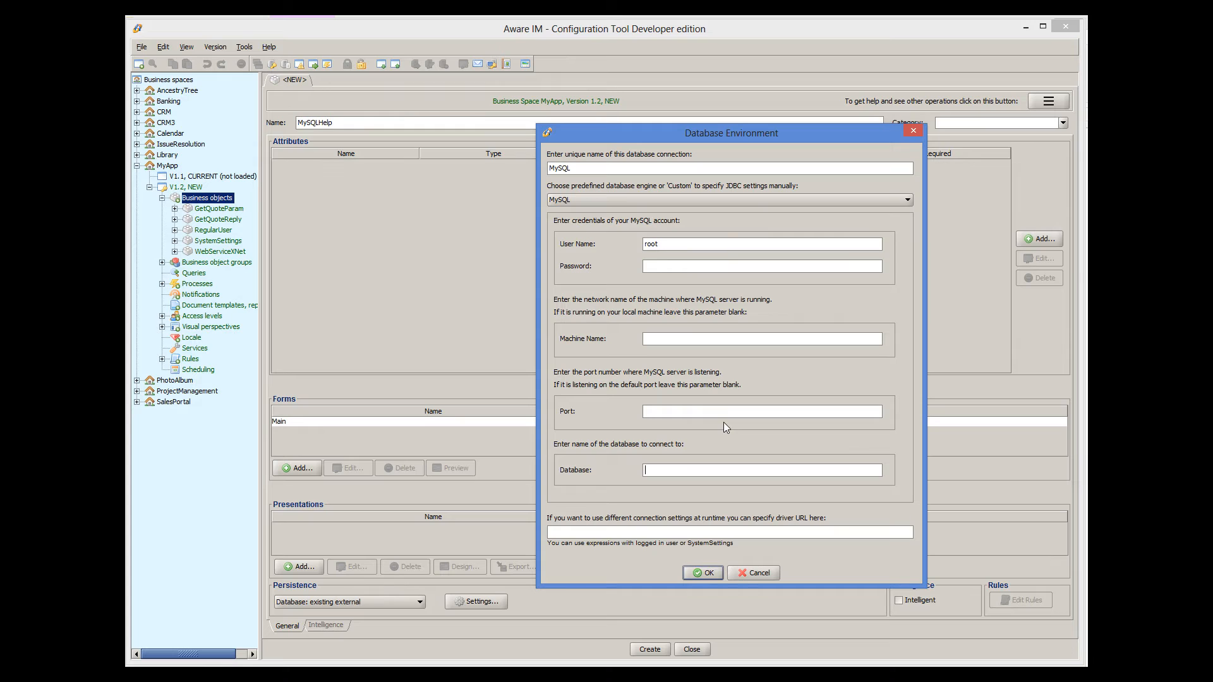
type("mysql")
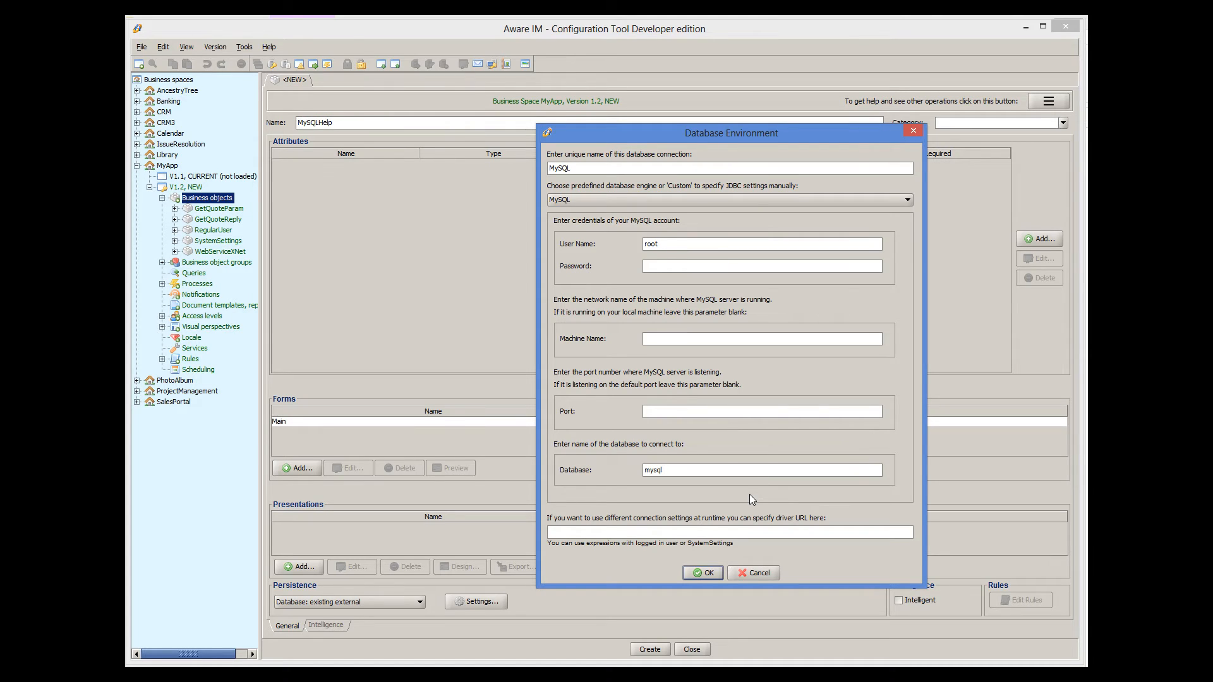
left_click(701, 572)
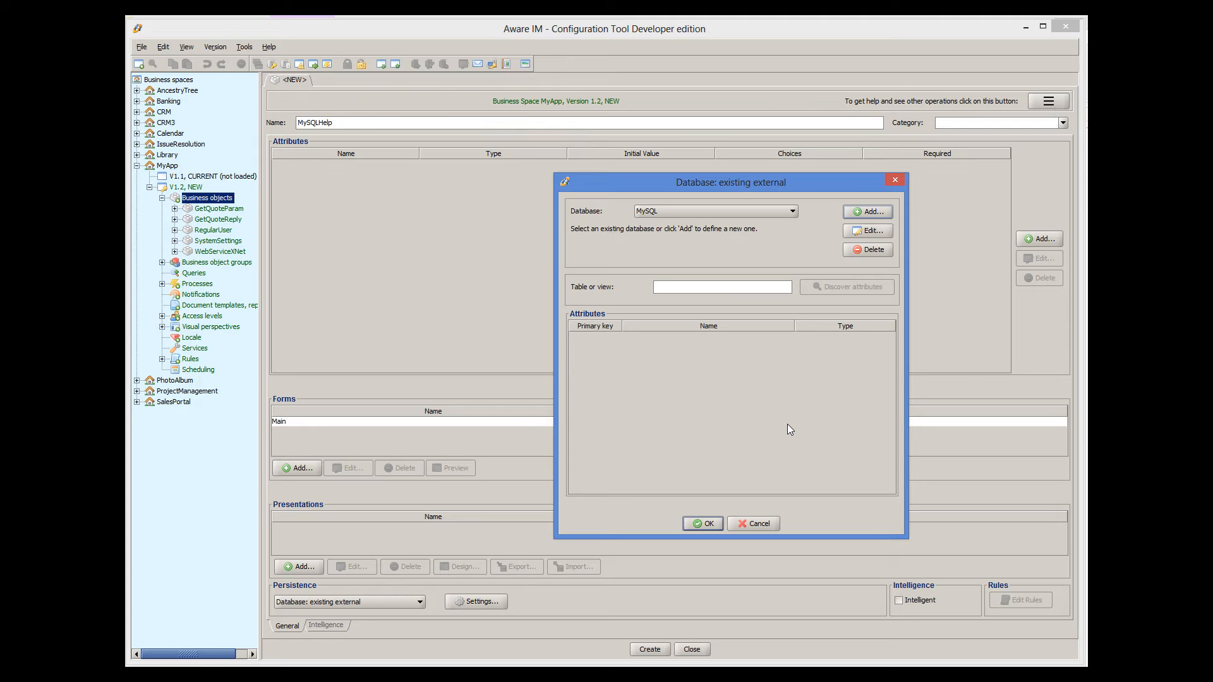
mouse_move(803, 395)
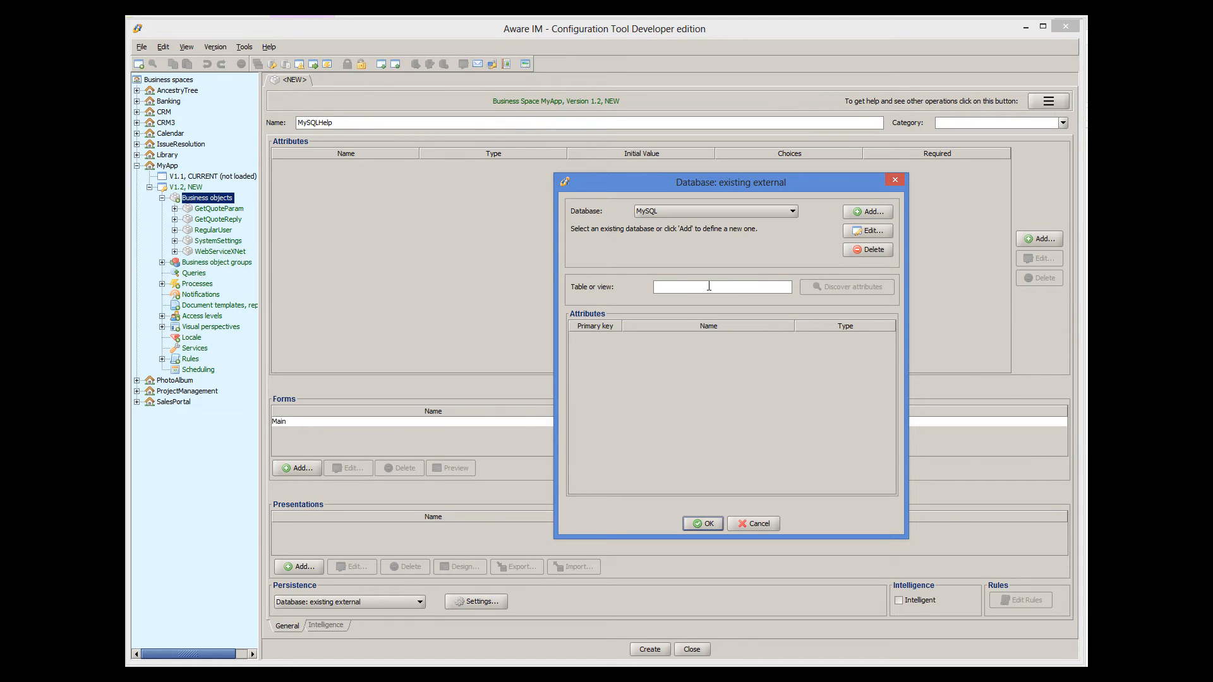
Enter help_topic as the table or view for MySQLHelp's external persistence.
type("help_topic")
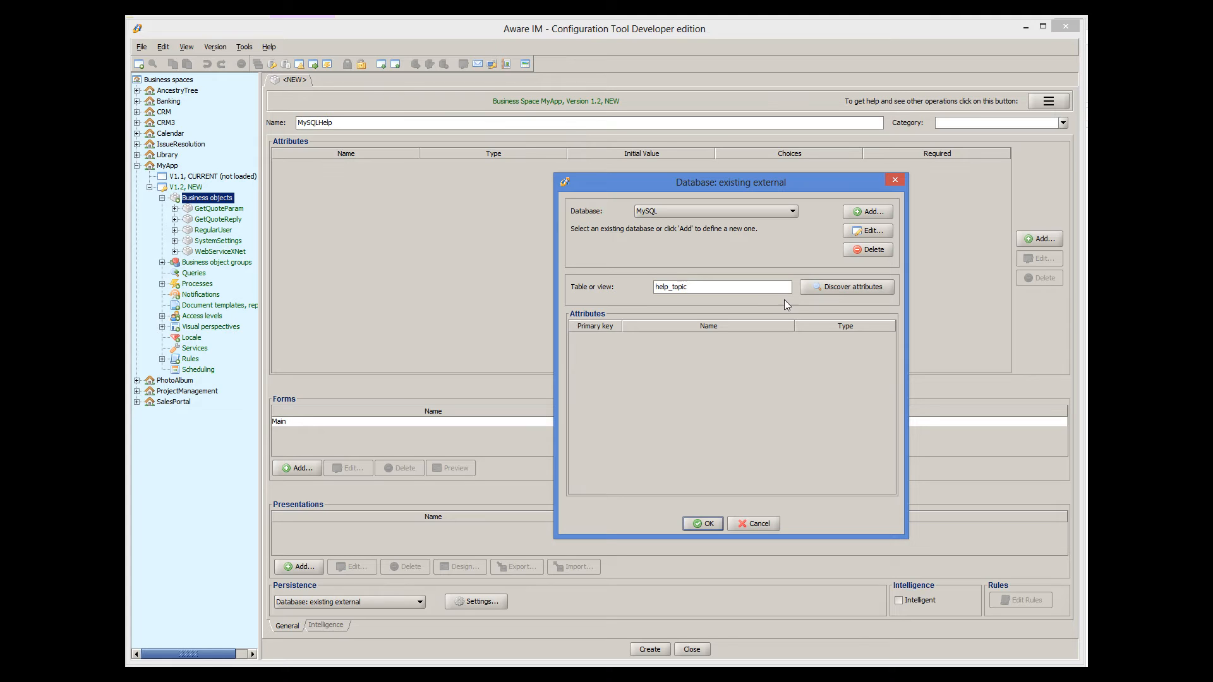
Discover help_topic's six columns, from help_topic_id to url, as attributes.
left_click(847, 287)
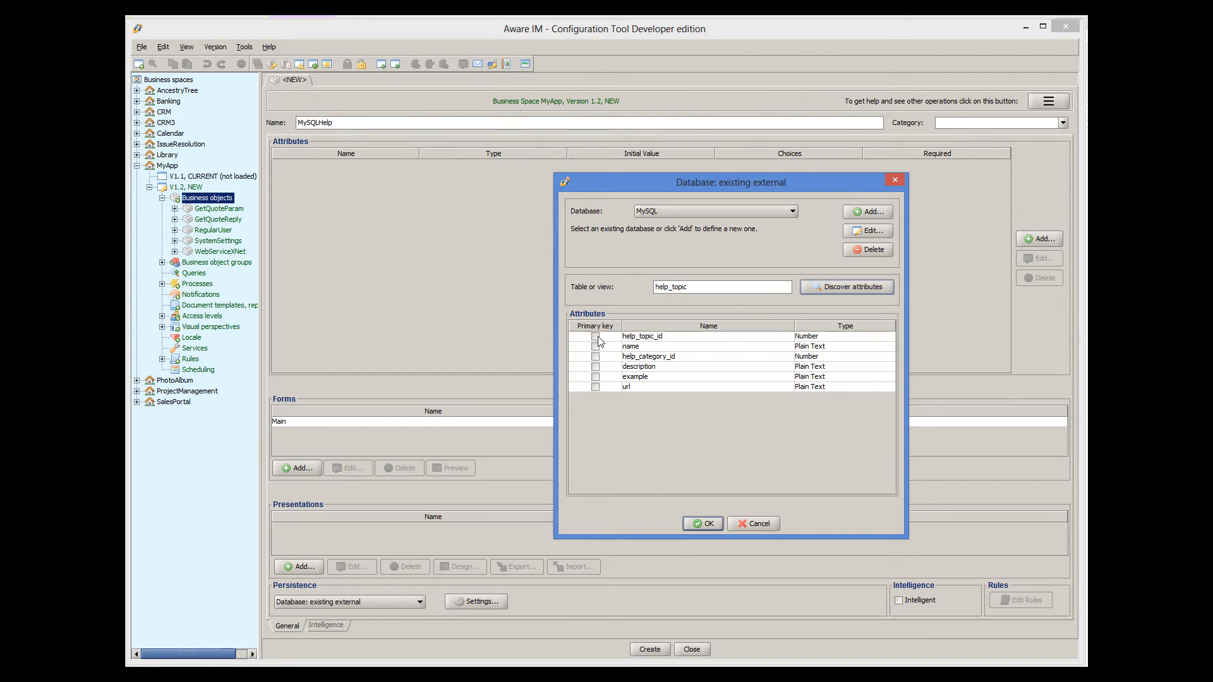
Mark help_topic_id as primary key, confirm the table settings and create MySQLHelp.
left_click(595, 336)
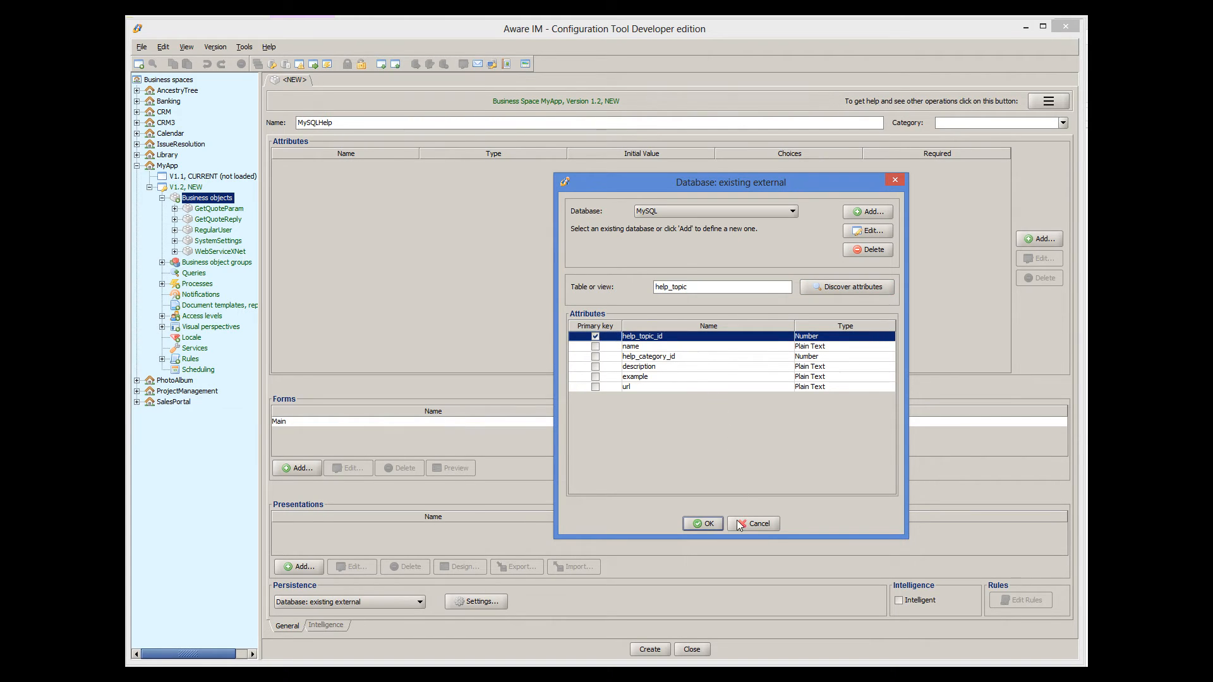
left_click(701, 523)
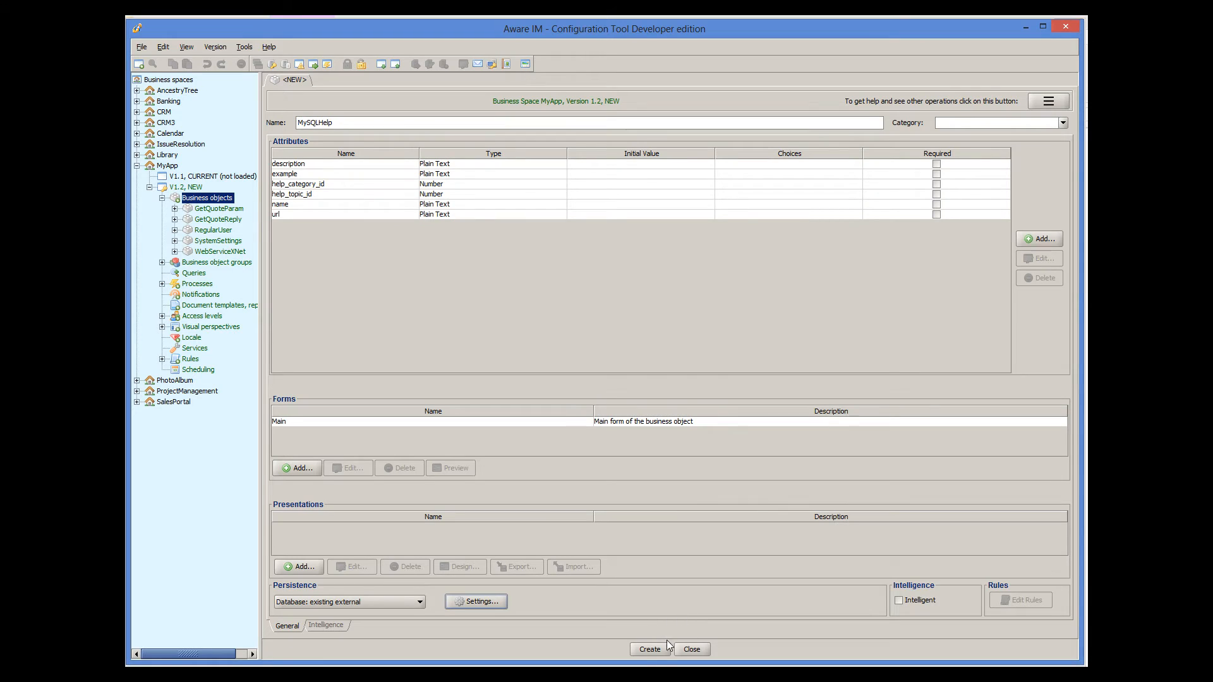
left_click(648, 650)
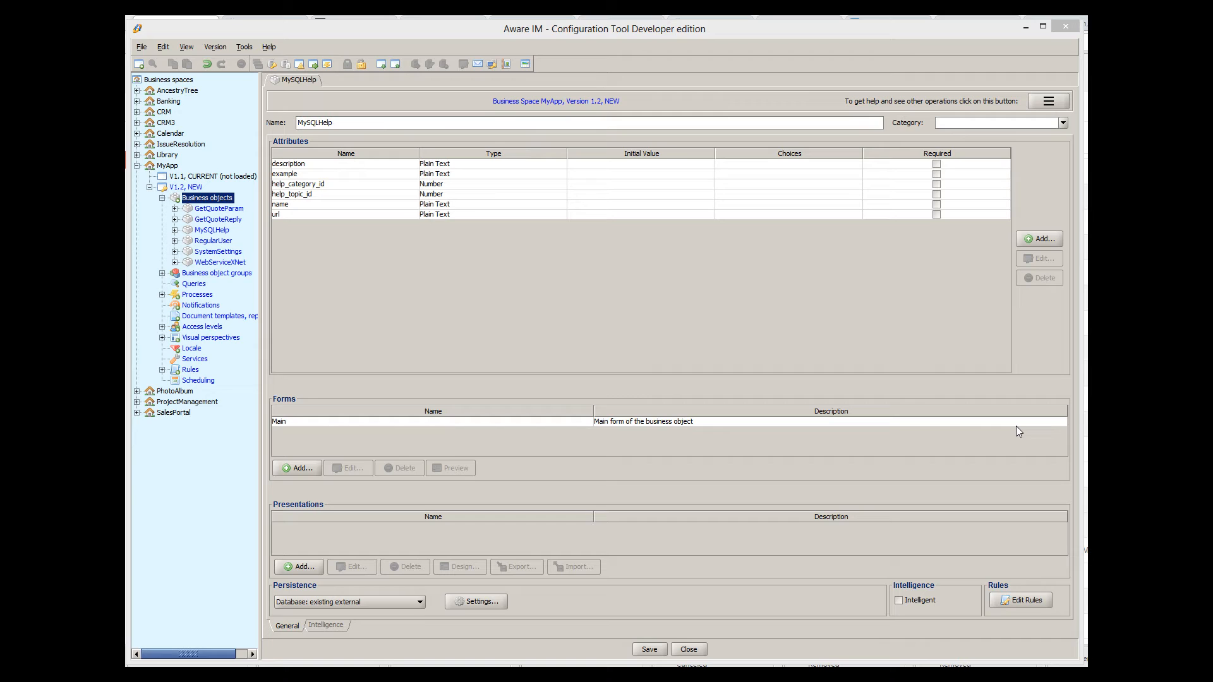
mouse_move(213, 280)
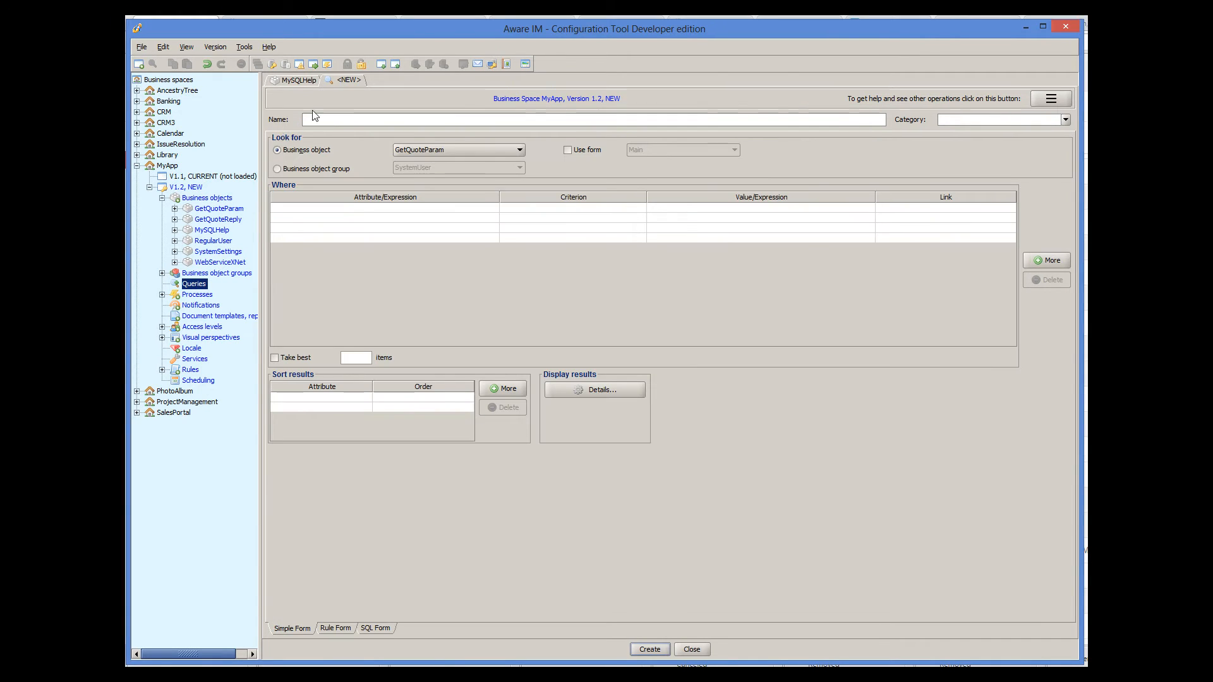
Name the new query MySQLHelp and target the MySQLHelp business object.
type("MySQLHelp")
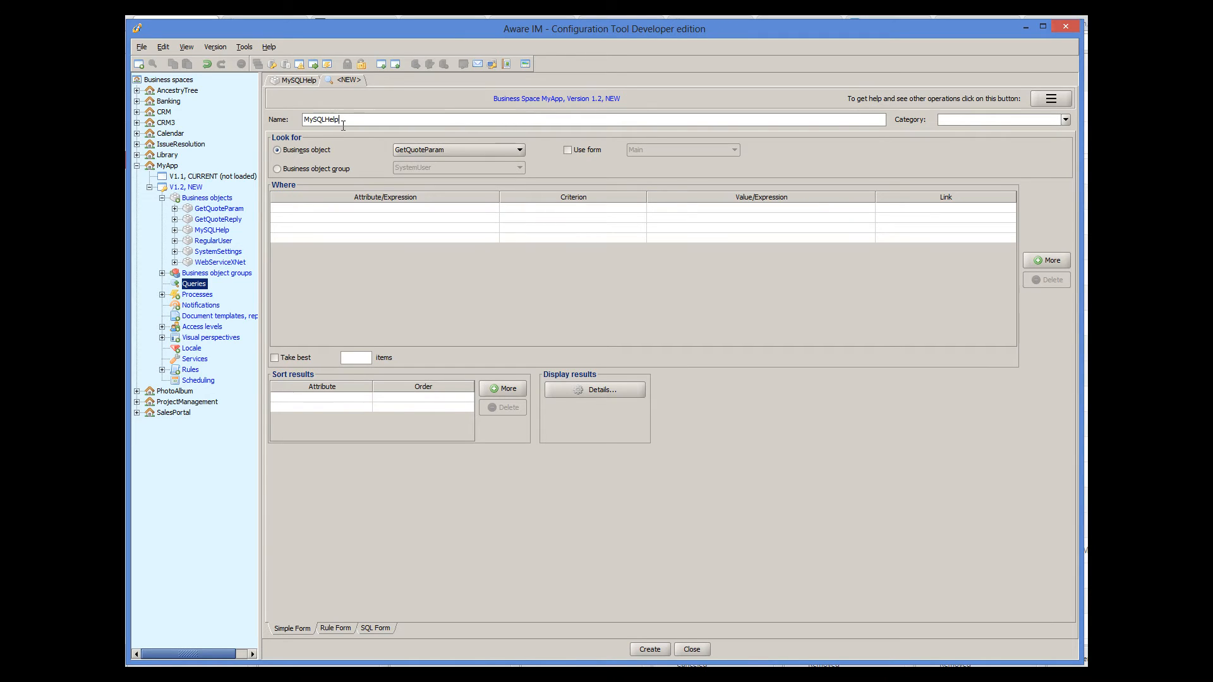
left_click(517, 149)
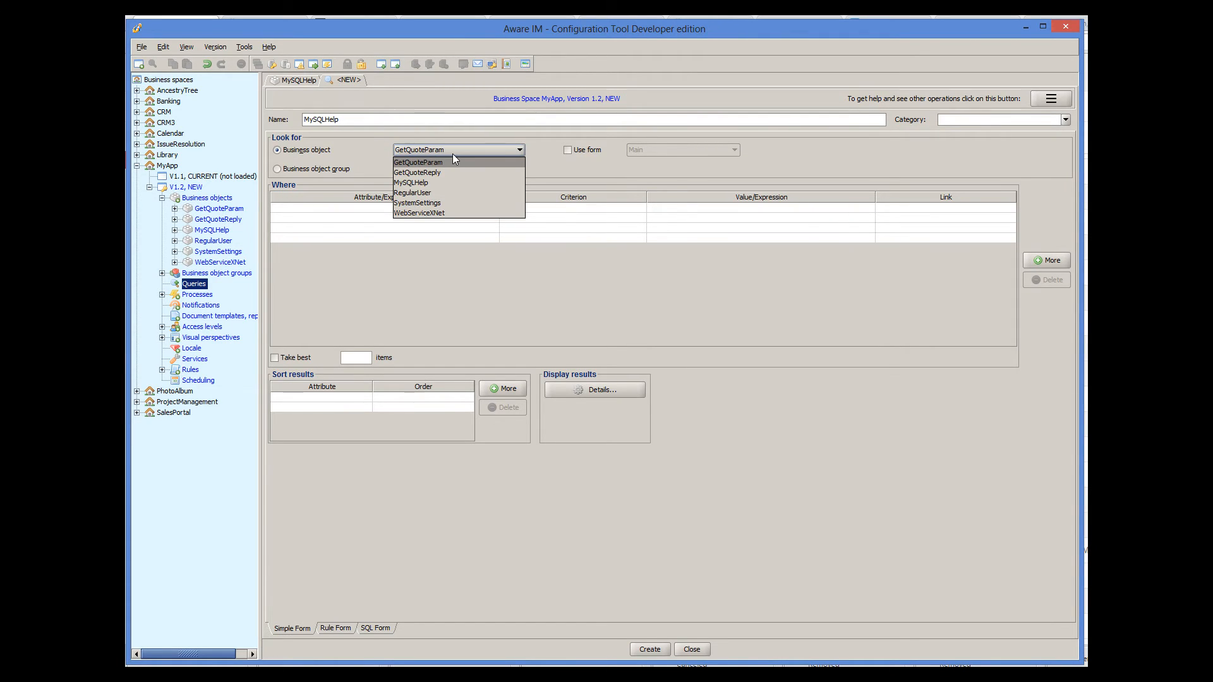
mouse_move(412, 182)
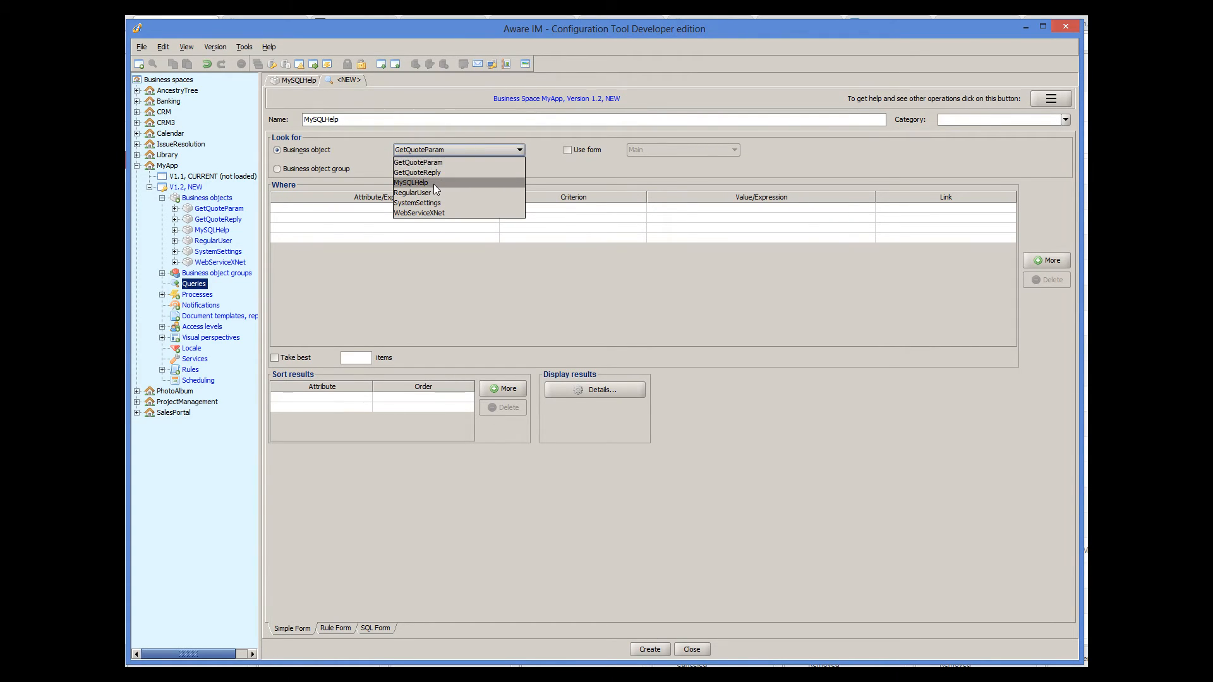
left_click(410, 182)
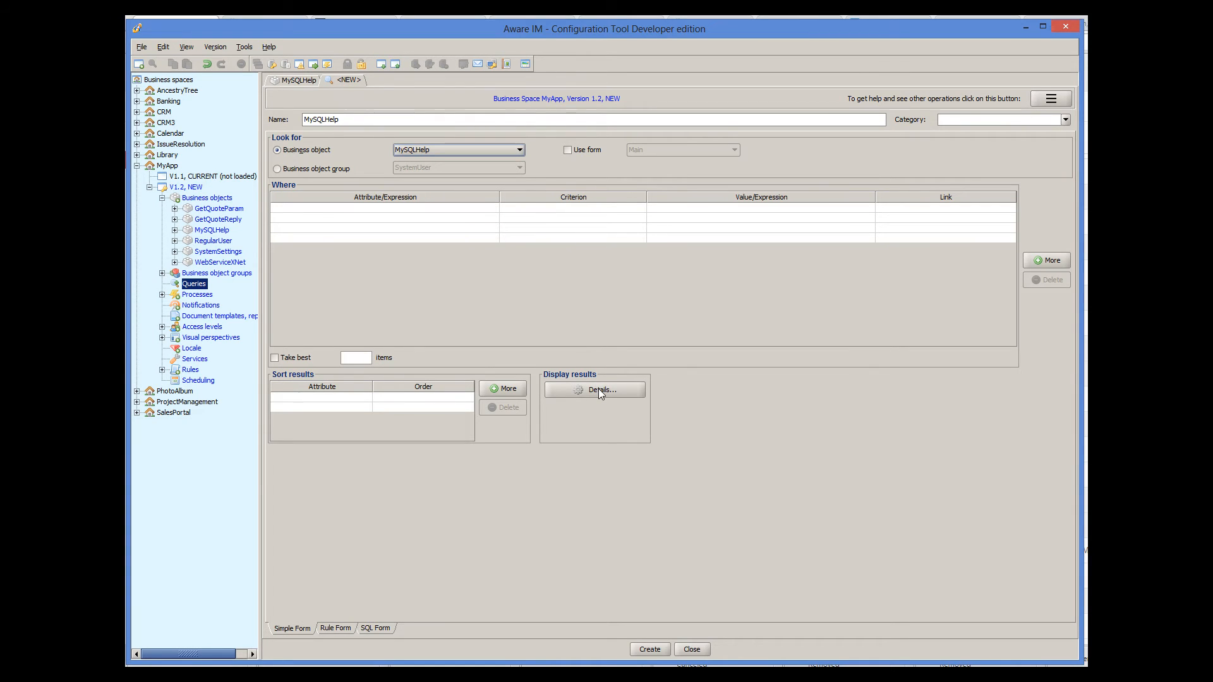
In the result display details, show the name and url attributes as columns.
left_click(593, 389)
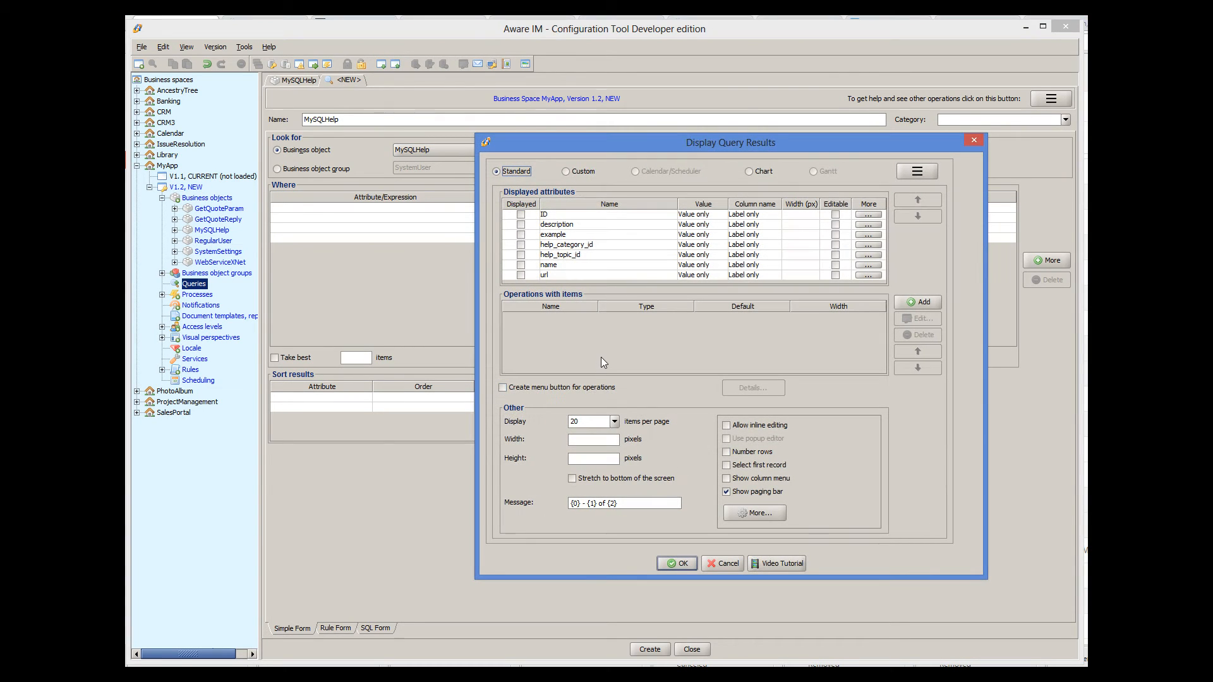
mouse_move(553, 286)
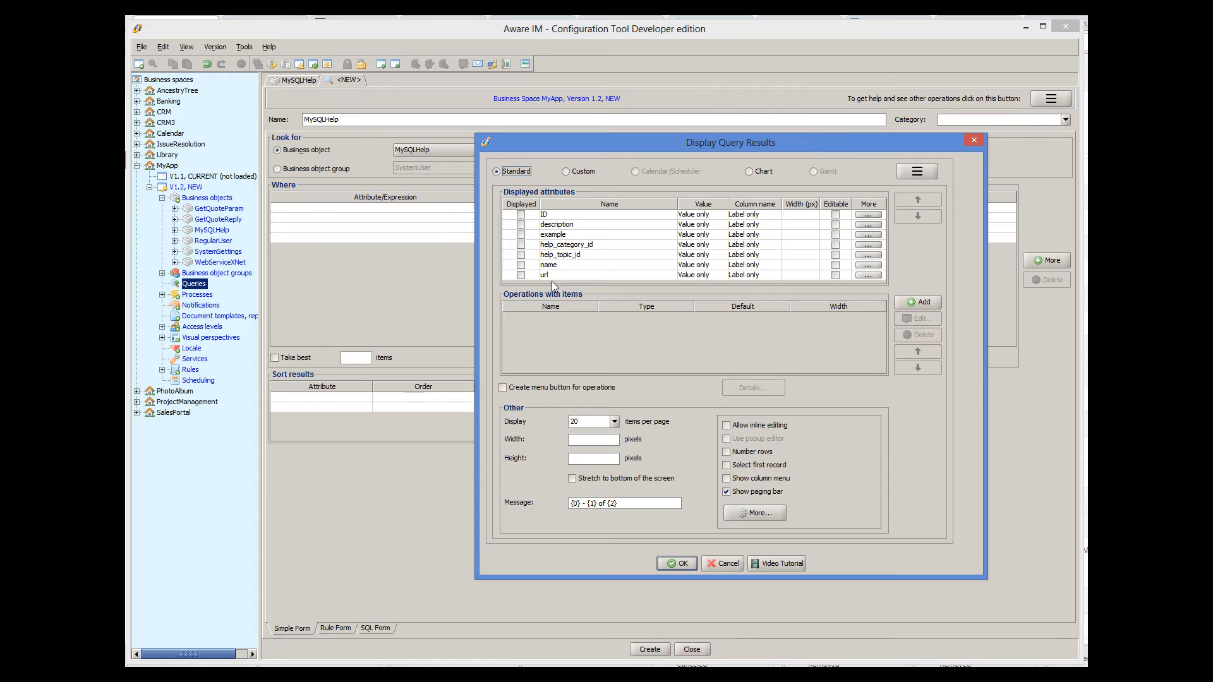
left_click(520, 264)
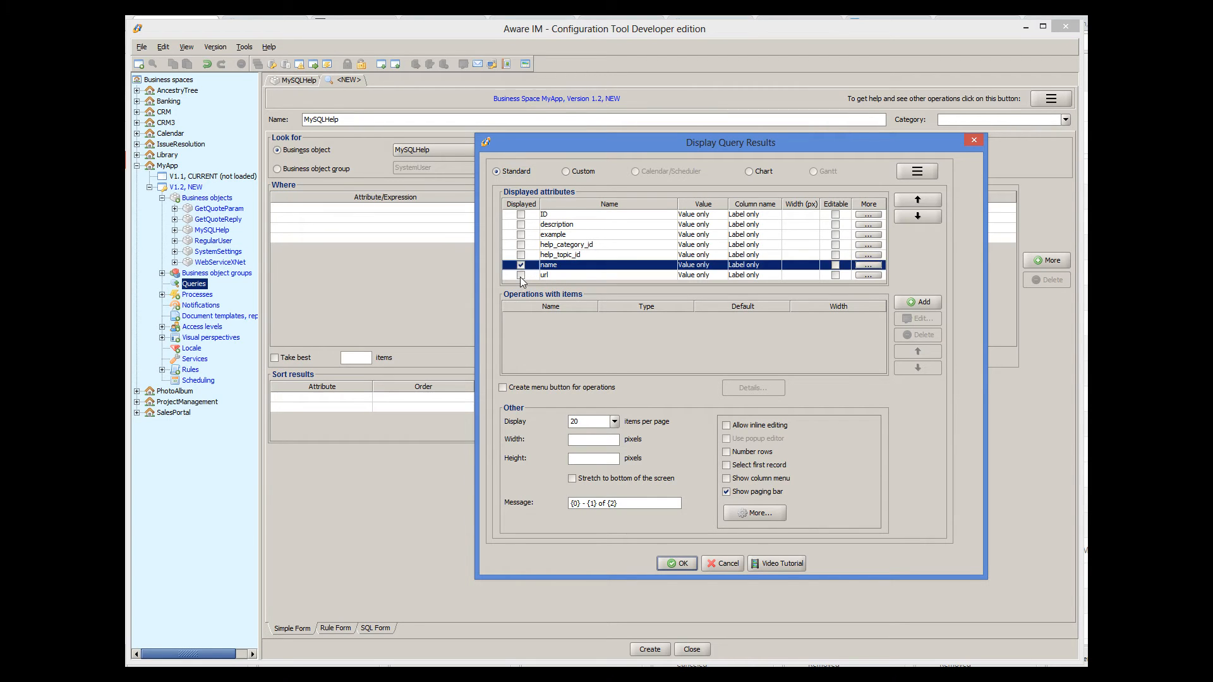
left_click(521, 275)
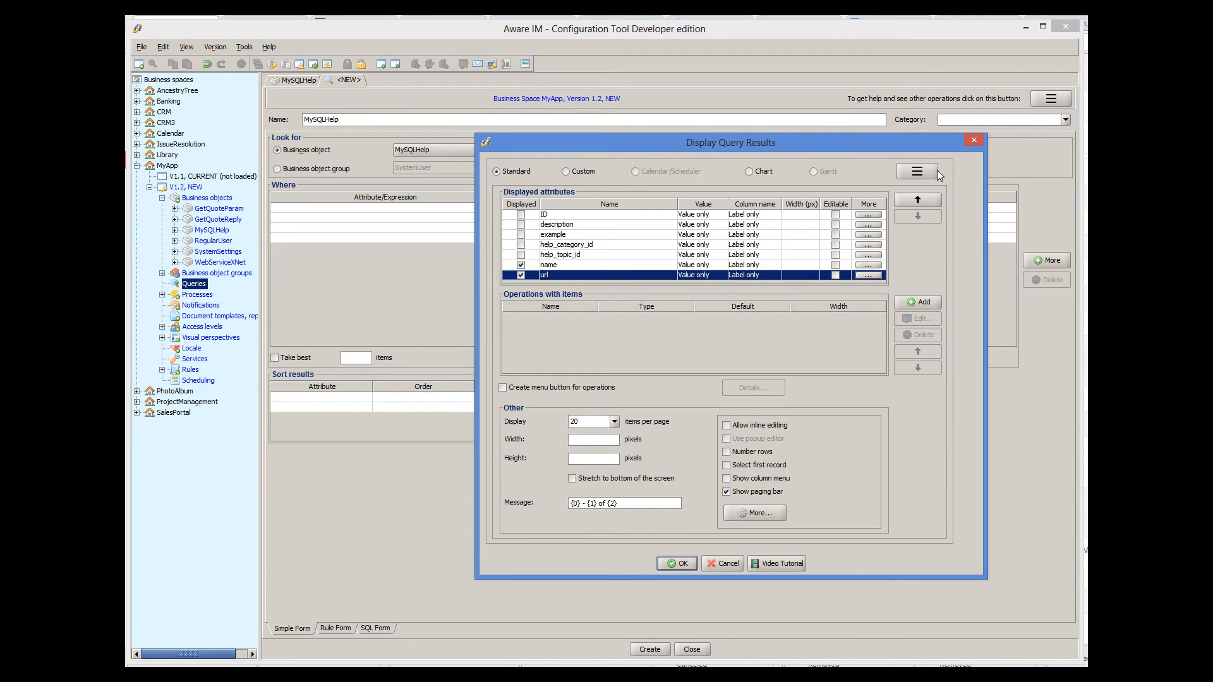
left_click(916, 171)
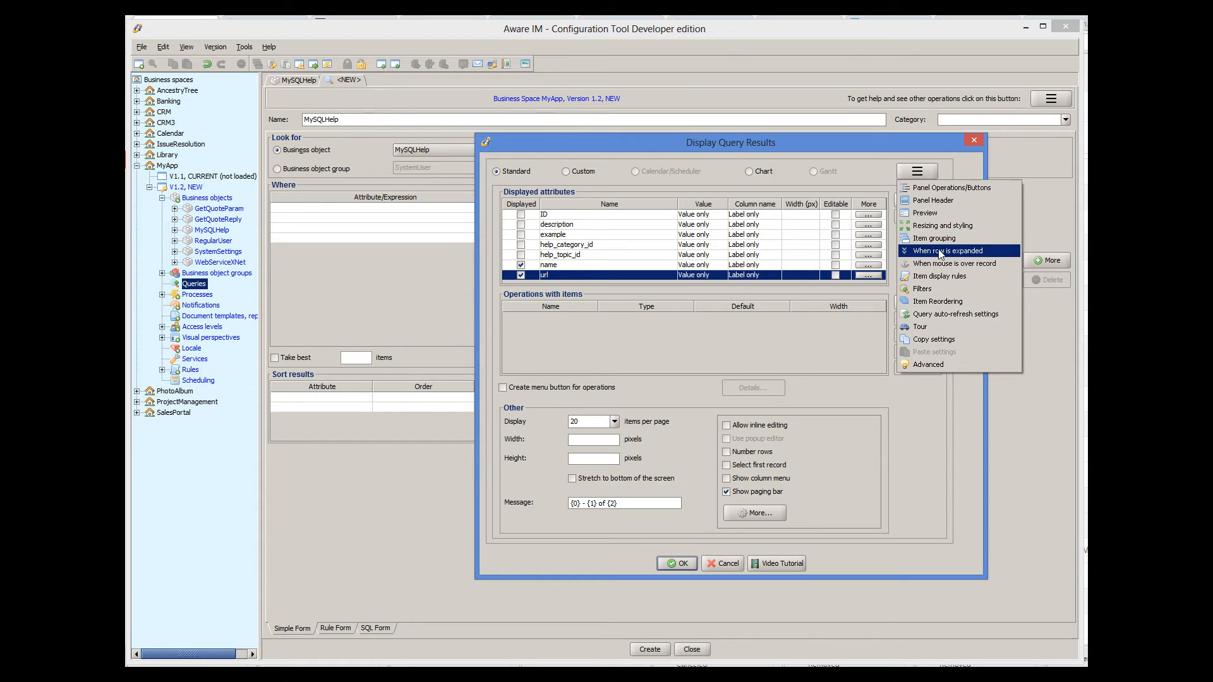
left_click(945, 250)
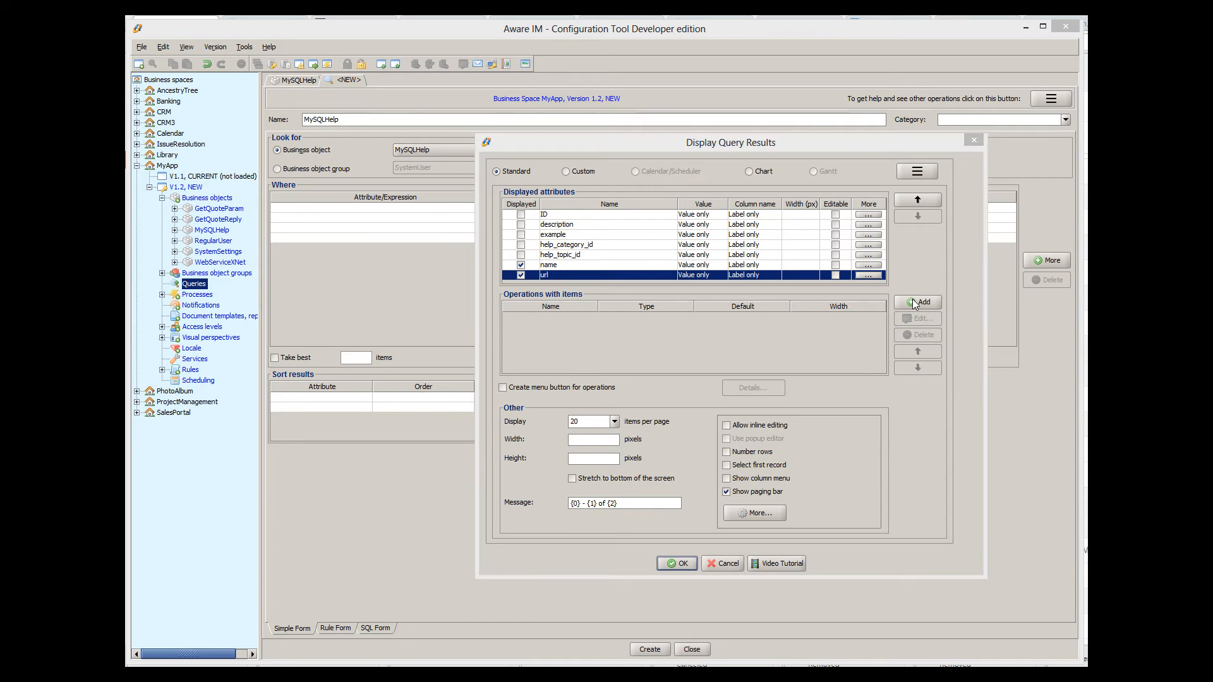
Add an Edit Object operation named Edit to the results and create the query.
left_click(918, 302)
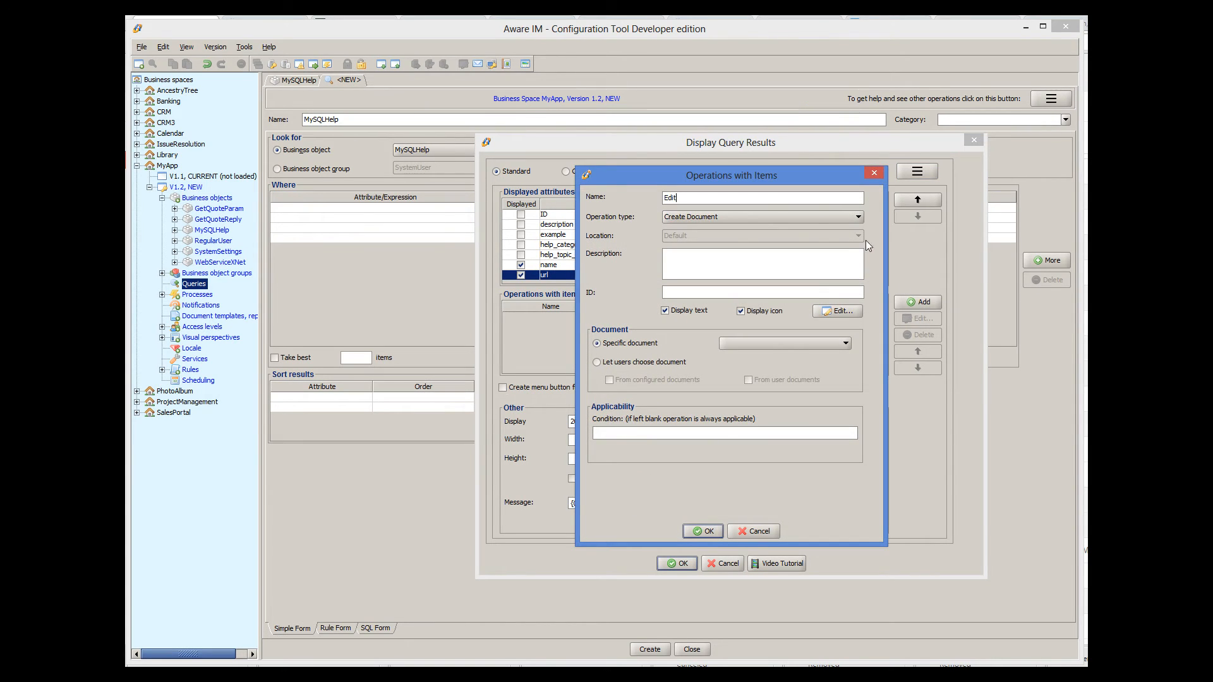
left_click(856, 216)
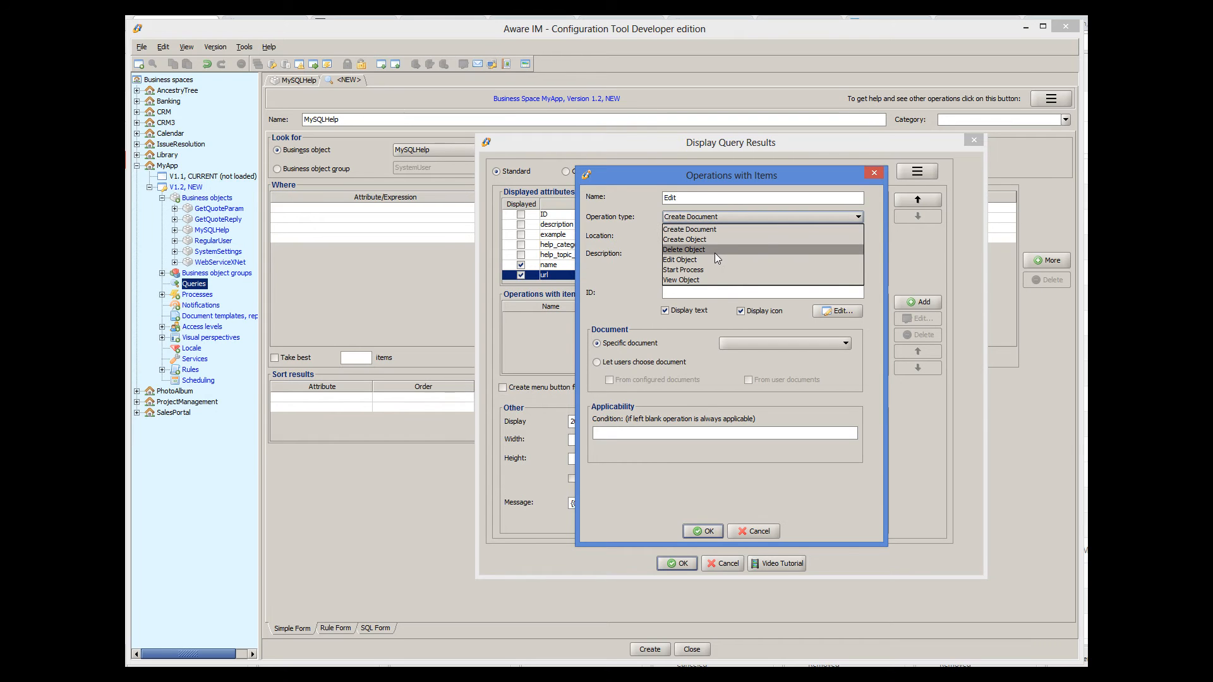
left_click(678, 259)
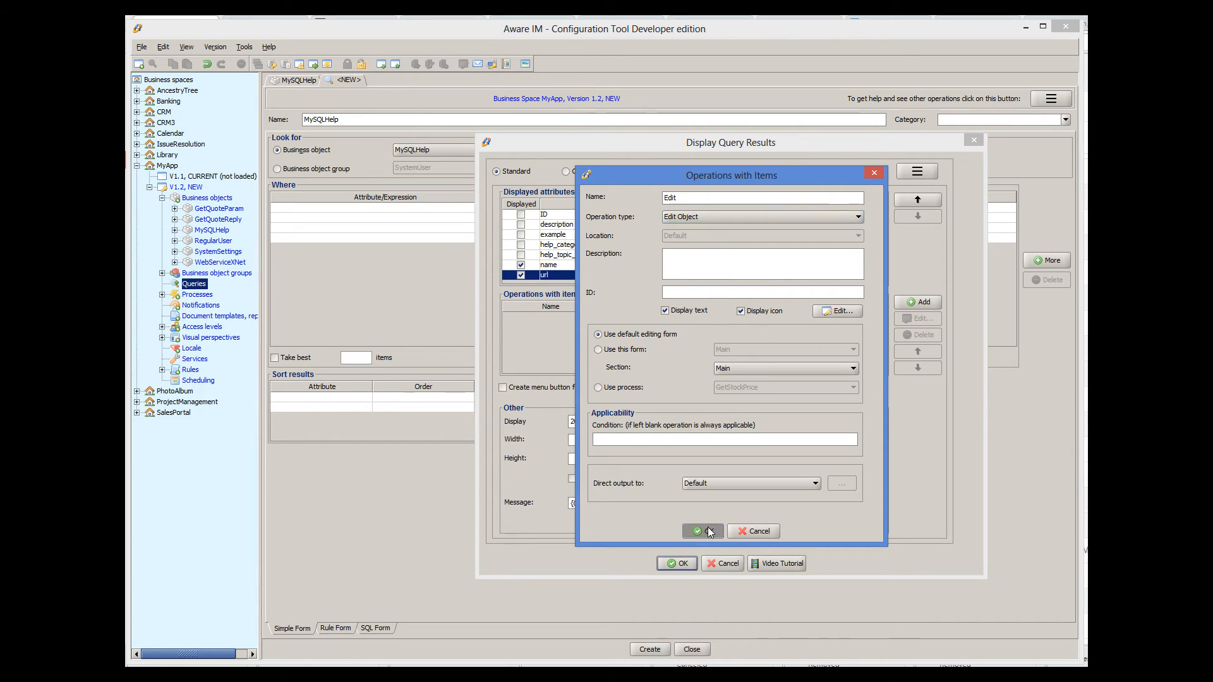
left_click(700, 532)
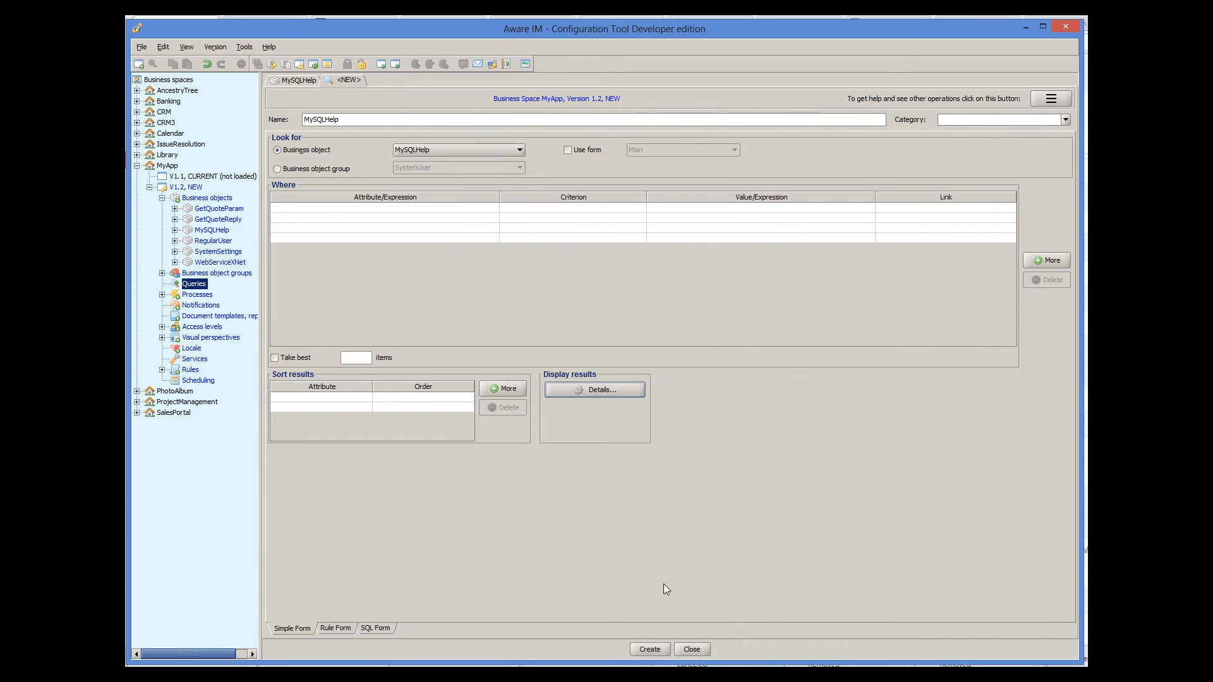
left_click(648, 650)
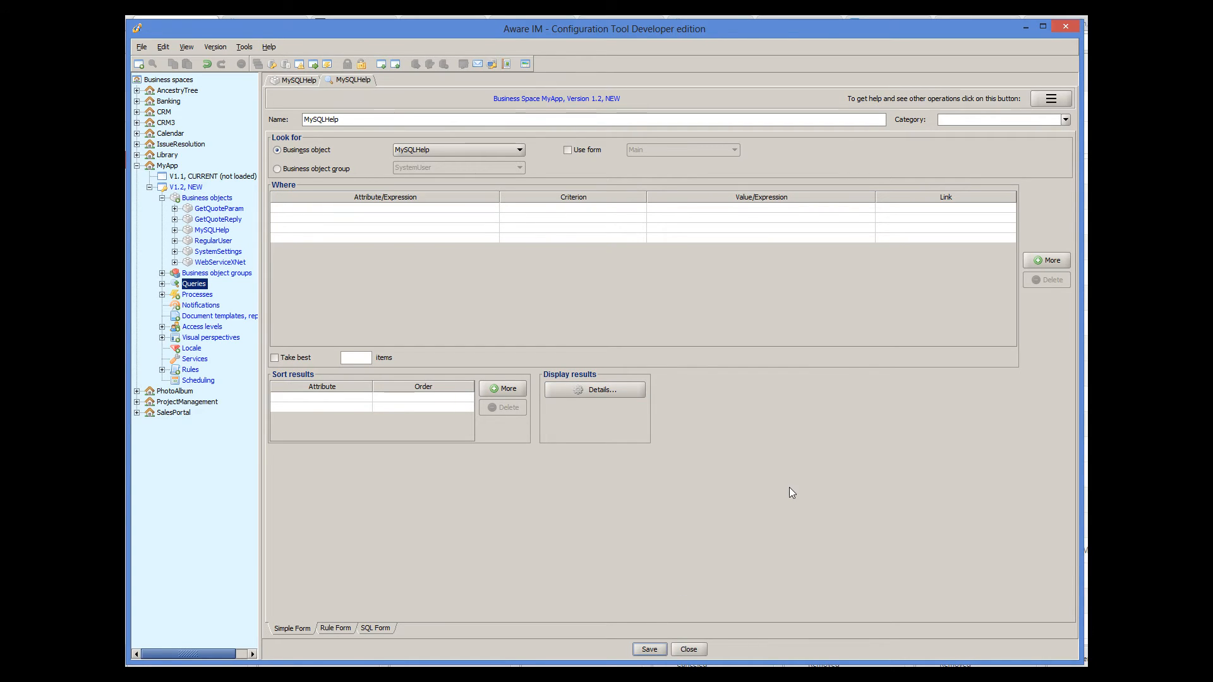
mouse_move(436, 301)
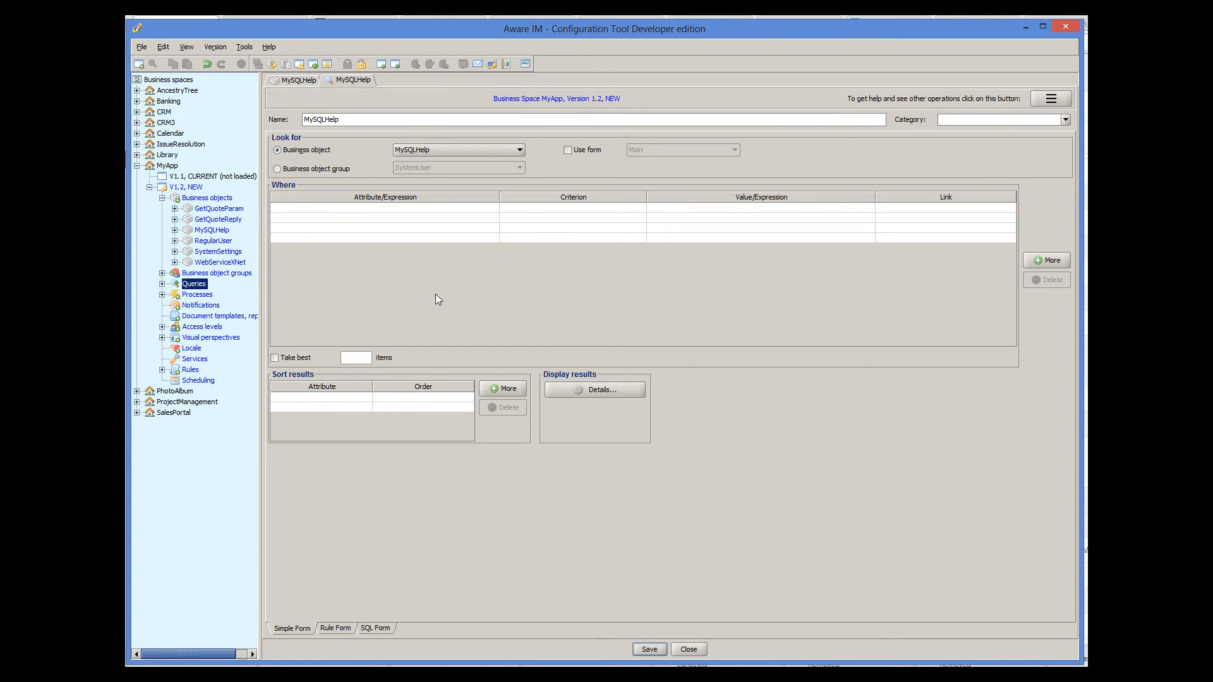
Start testing MyApp version 1.2, updating the version and keeping existing test data.
right_click(185, 187)
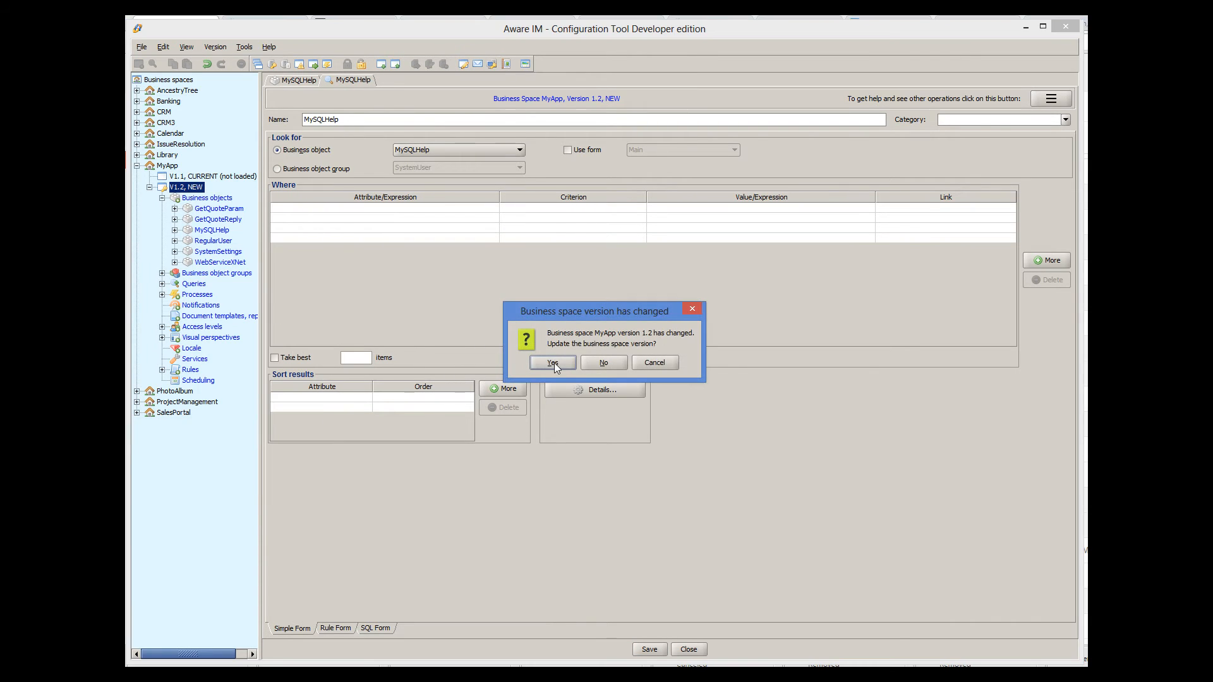
left_click(551, 362)
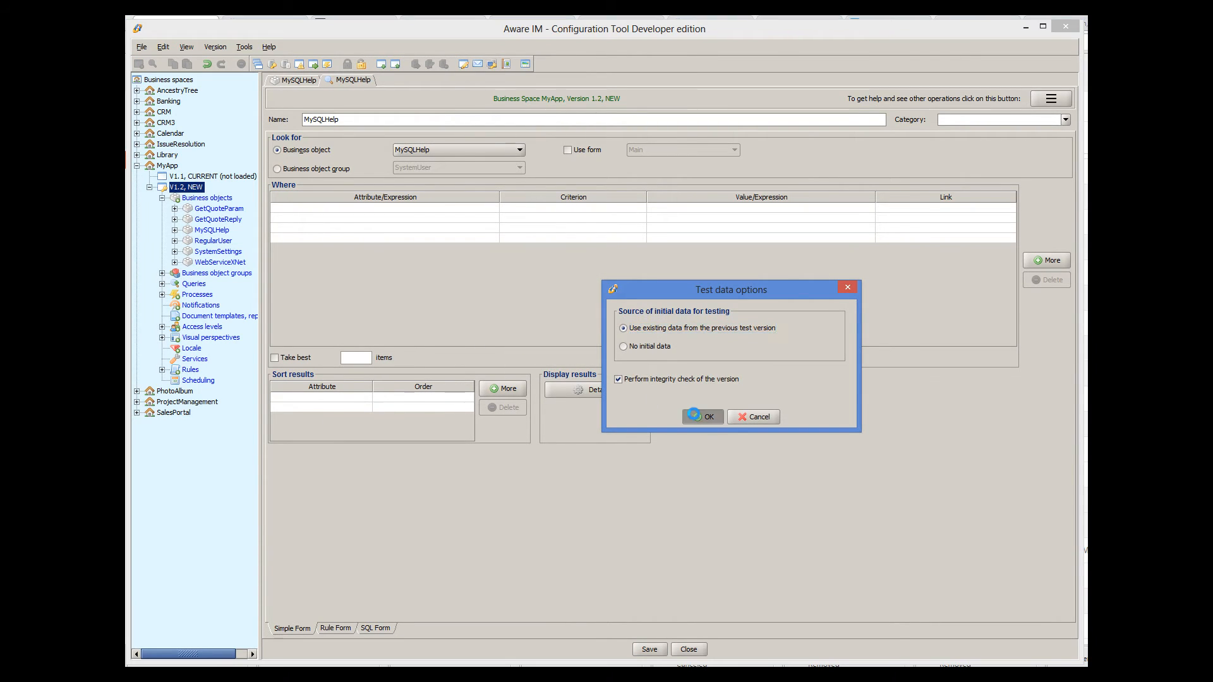
left_click(701, 416)
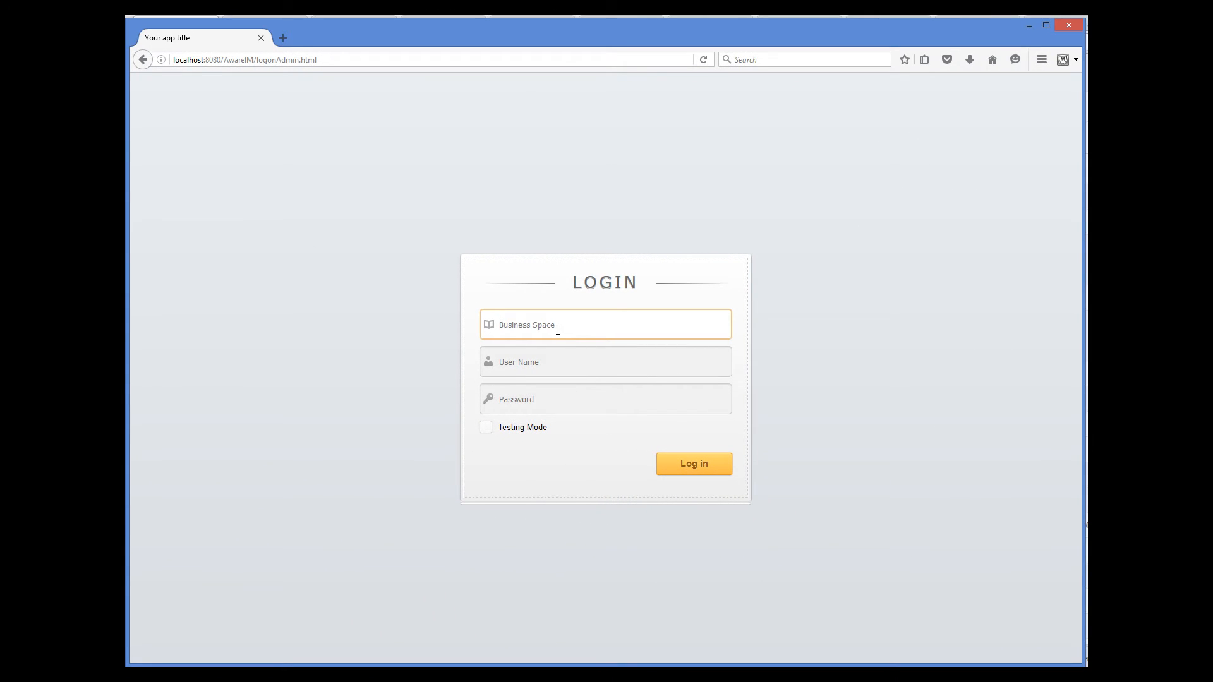
Log in to business space MyApp with the password in Testing Mode.
type("MyApp")
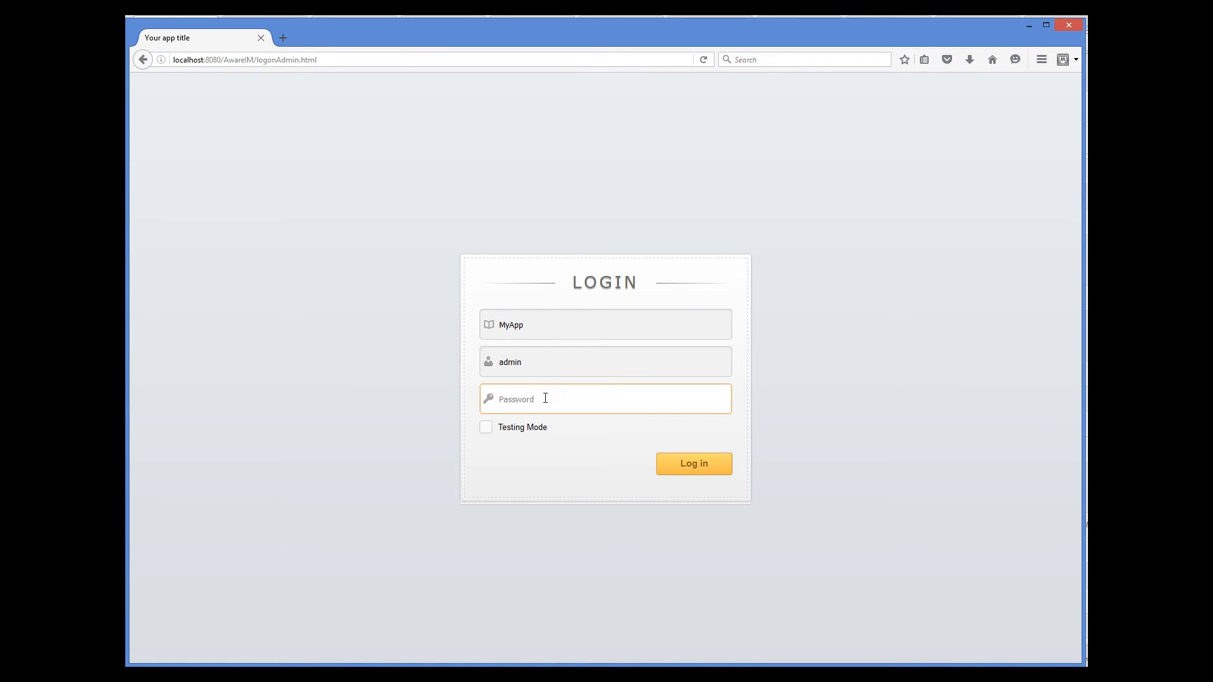
type("password")
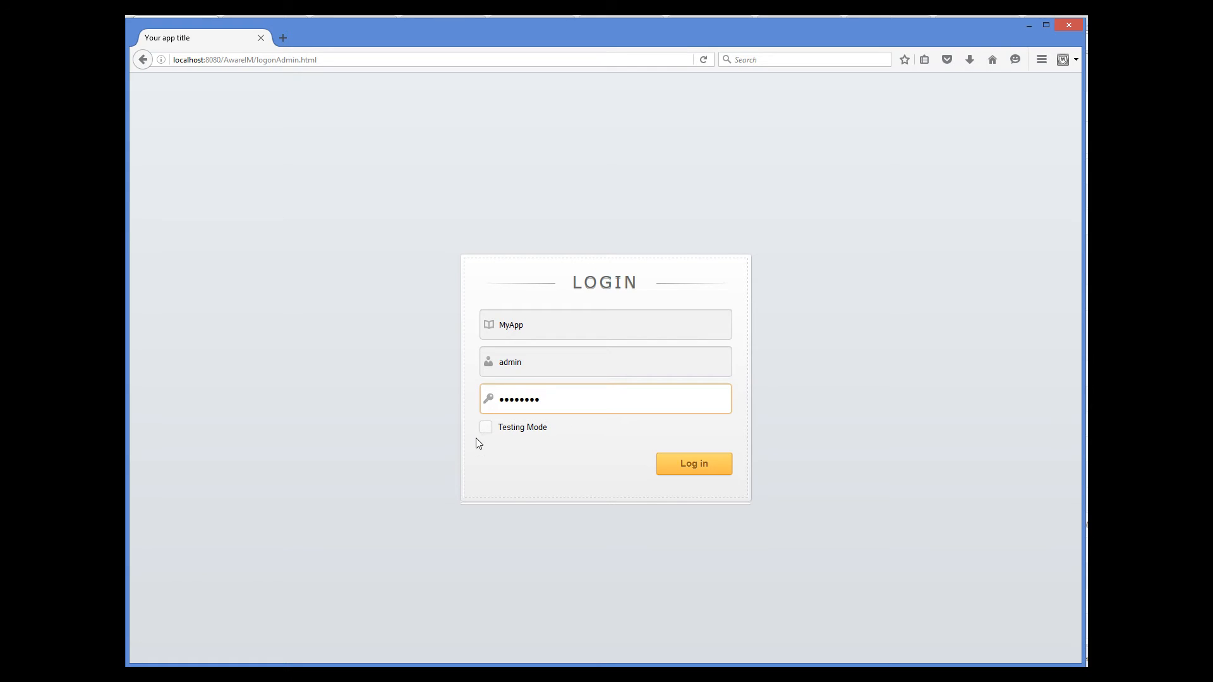
left_click(692, 463)
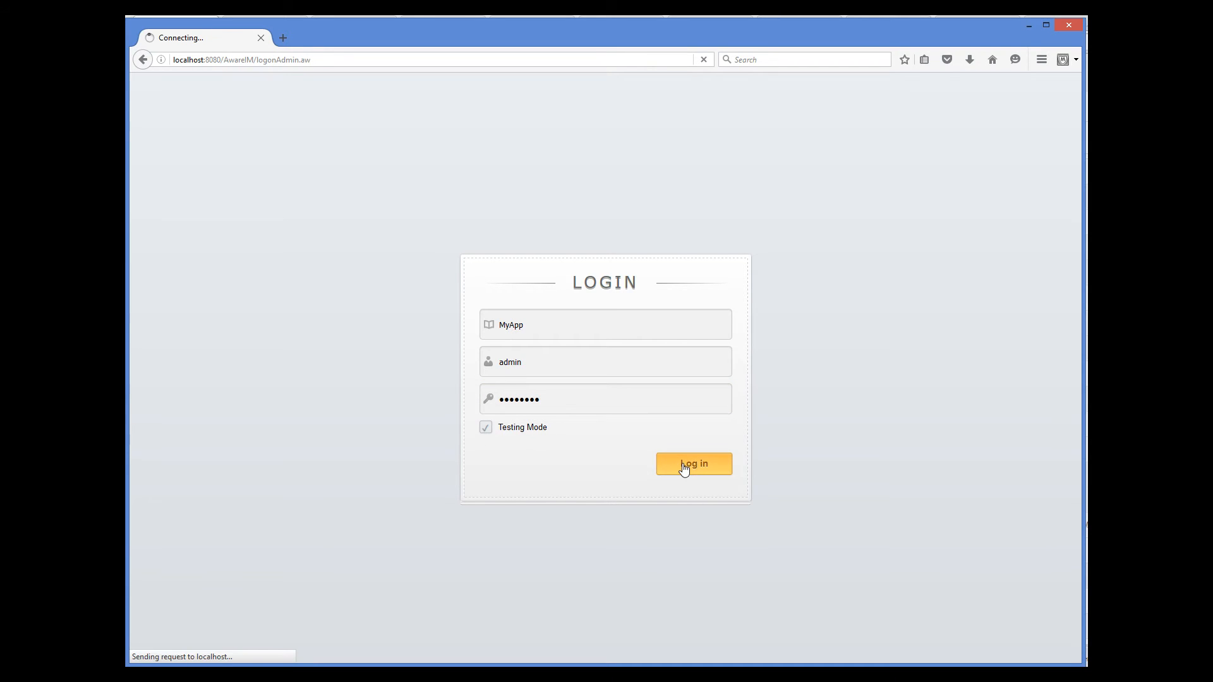
left_click(693, 464)
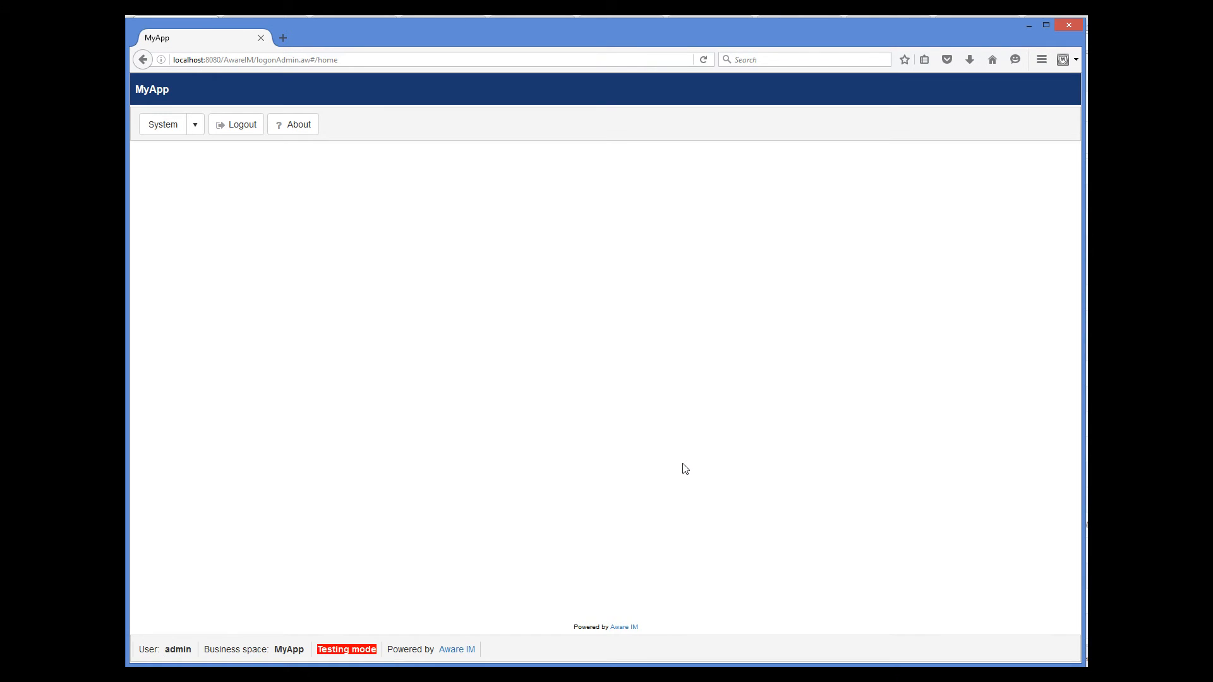
mouse_move(192, 123)
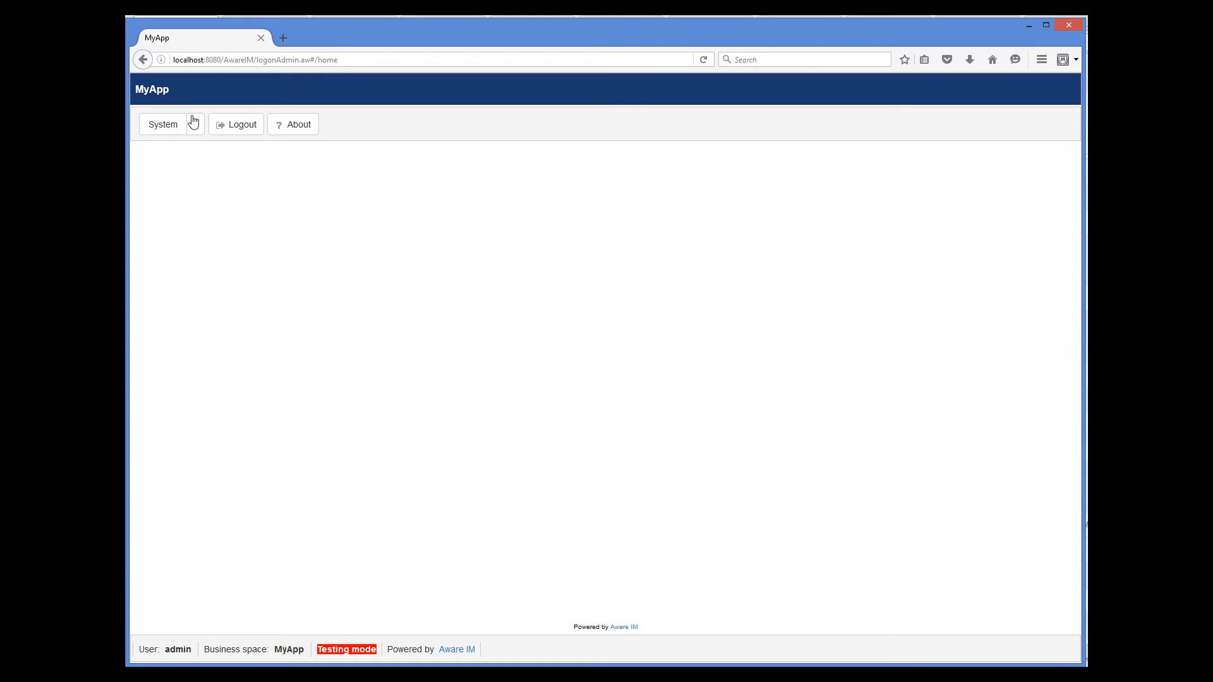
Run the MySQLHelp query from System > Search Objects to list the help topics.
left_click(163, 123)
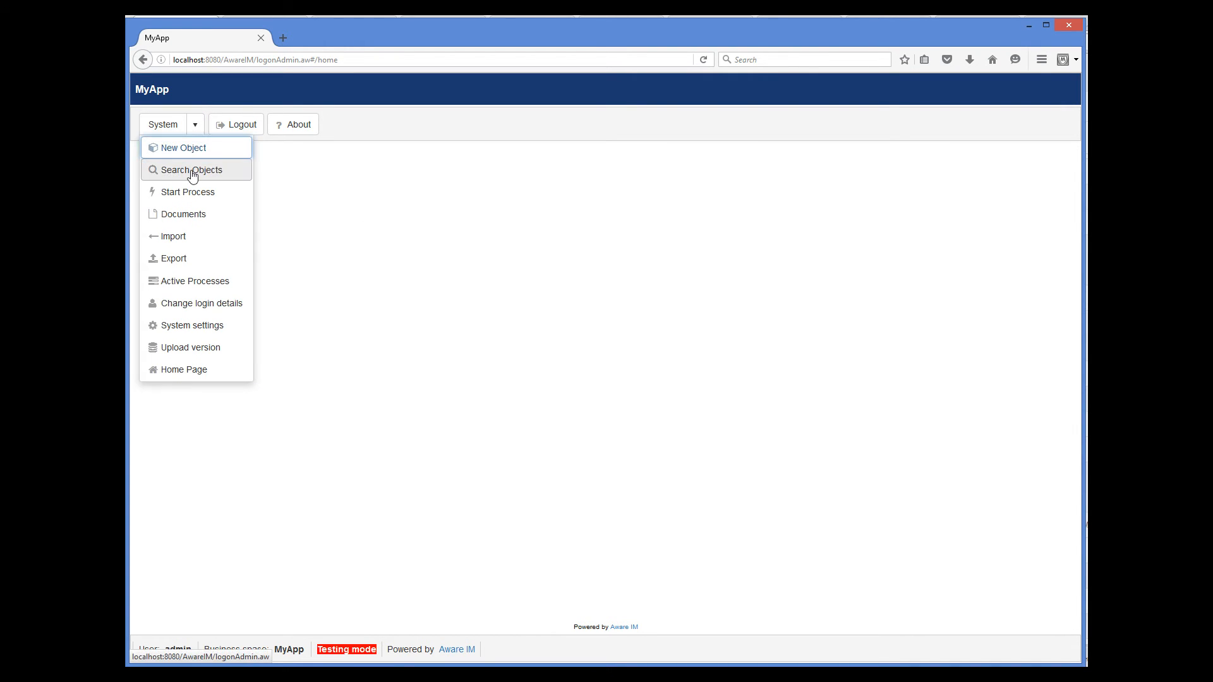
left_click(190, 169)
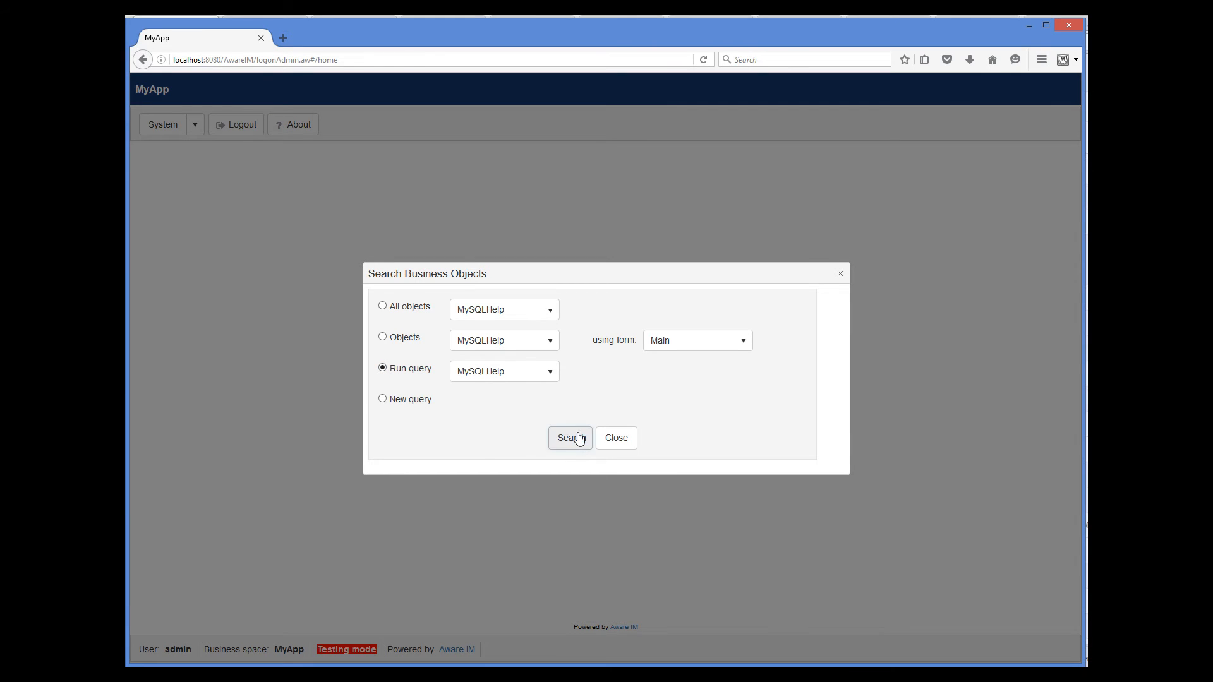
left_click(570, 438)
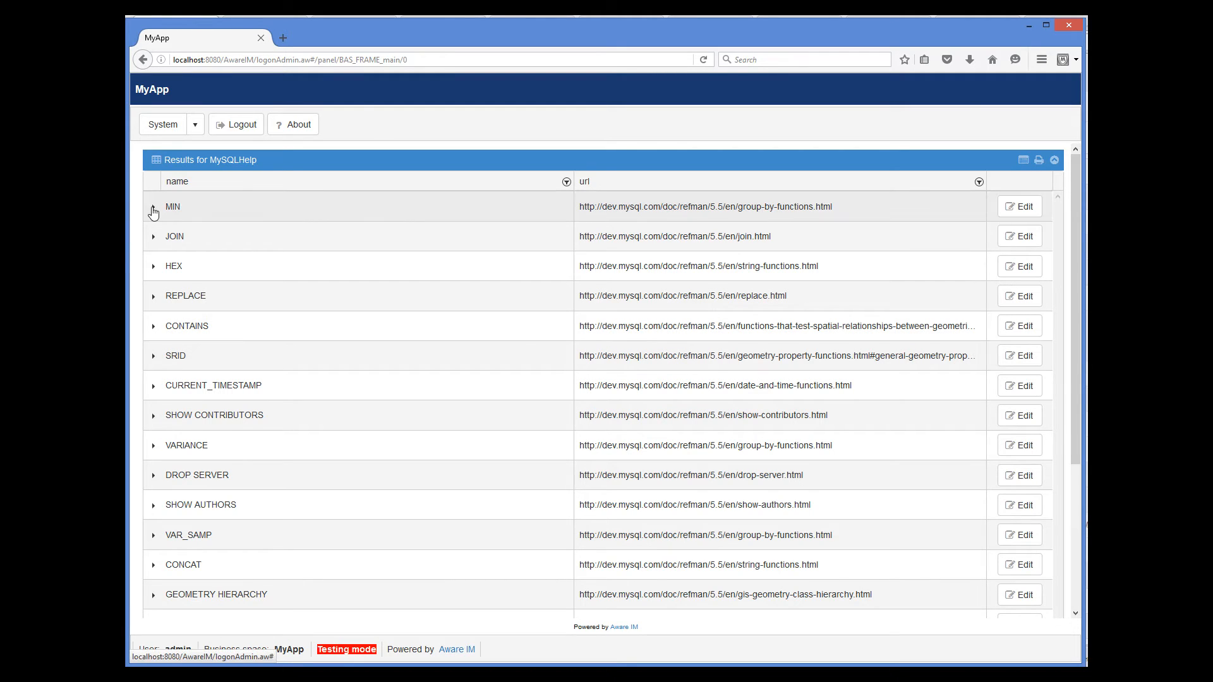
Expand the MIN and JOIN rows, then bring up the JOIN record's edit form.
left_click(153, 206)
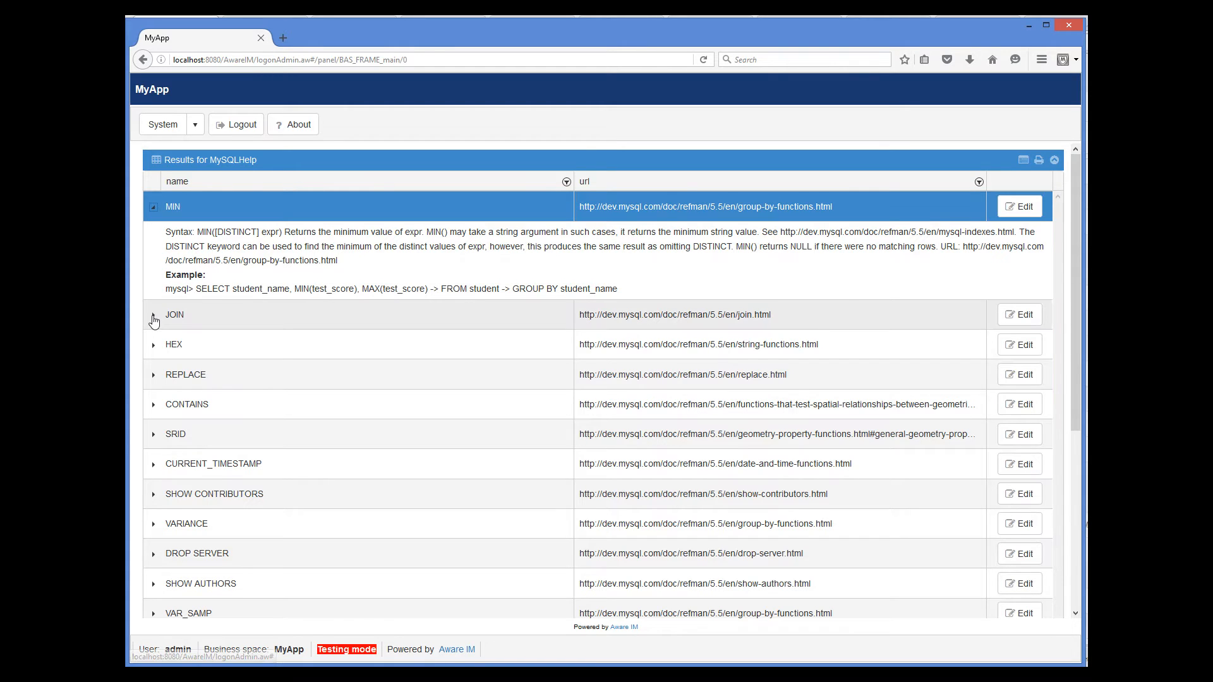
left_click(152, 314)
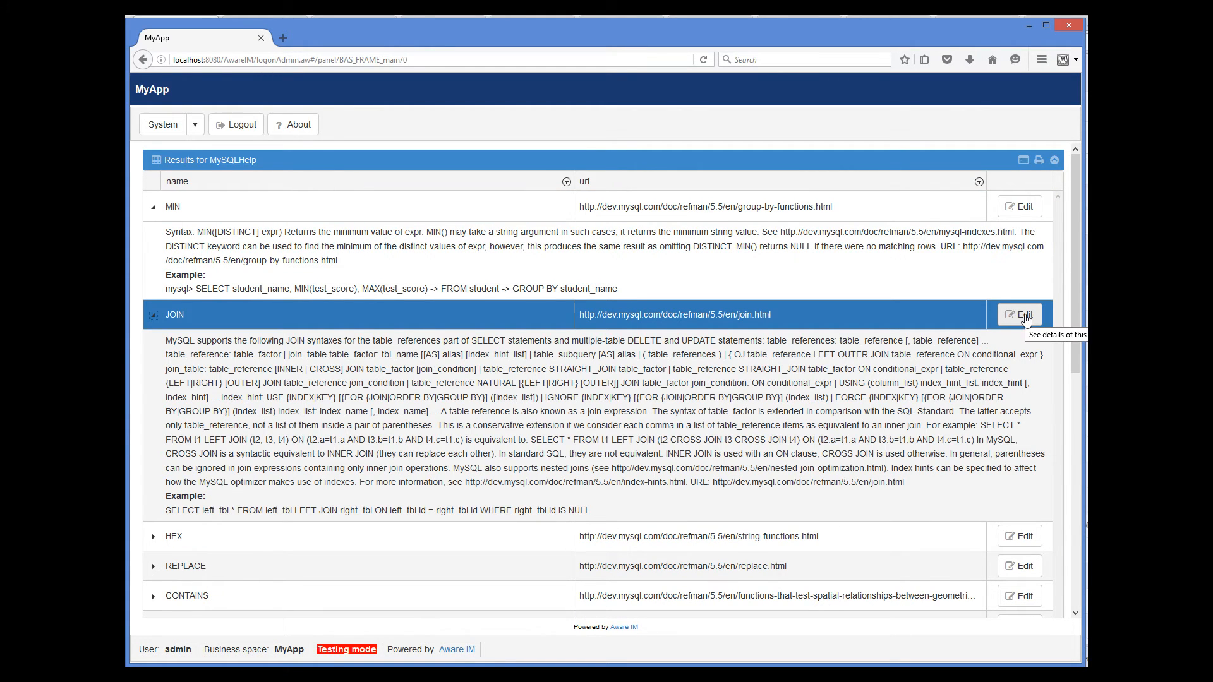
left_click(1020, 315)
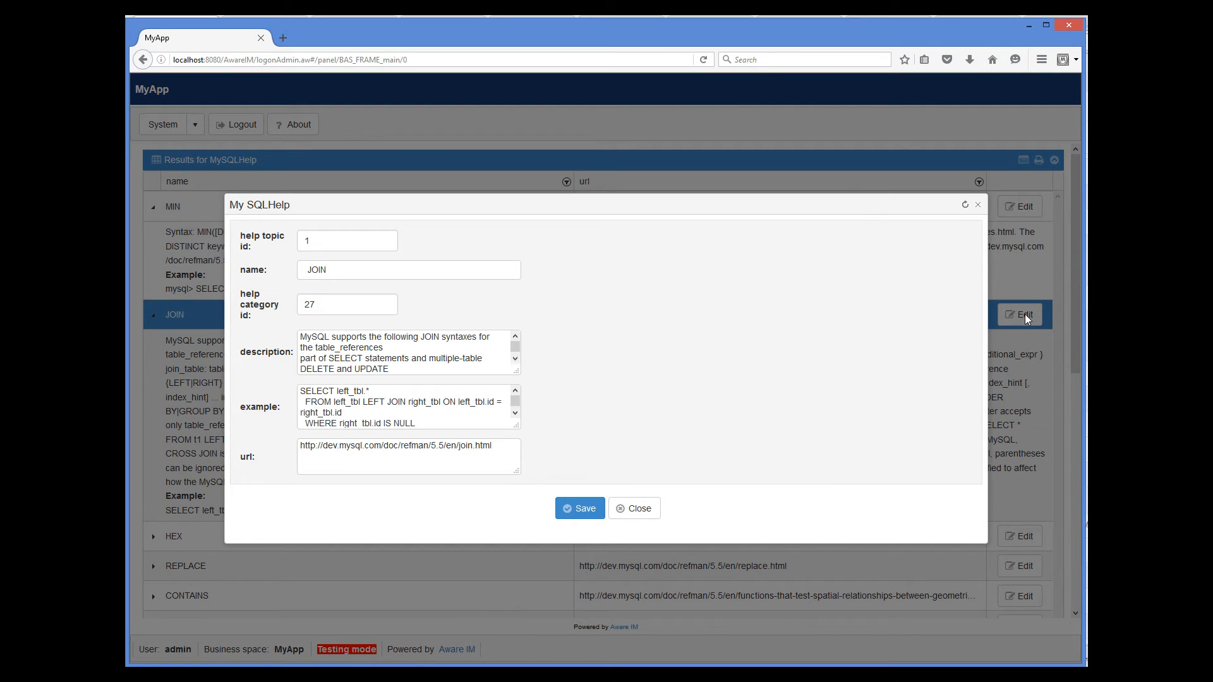
mouse_move(833, 422)
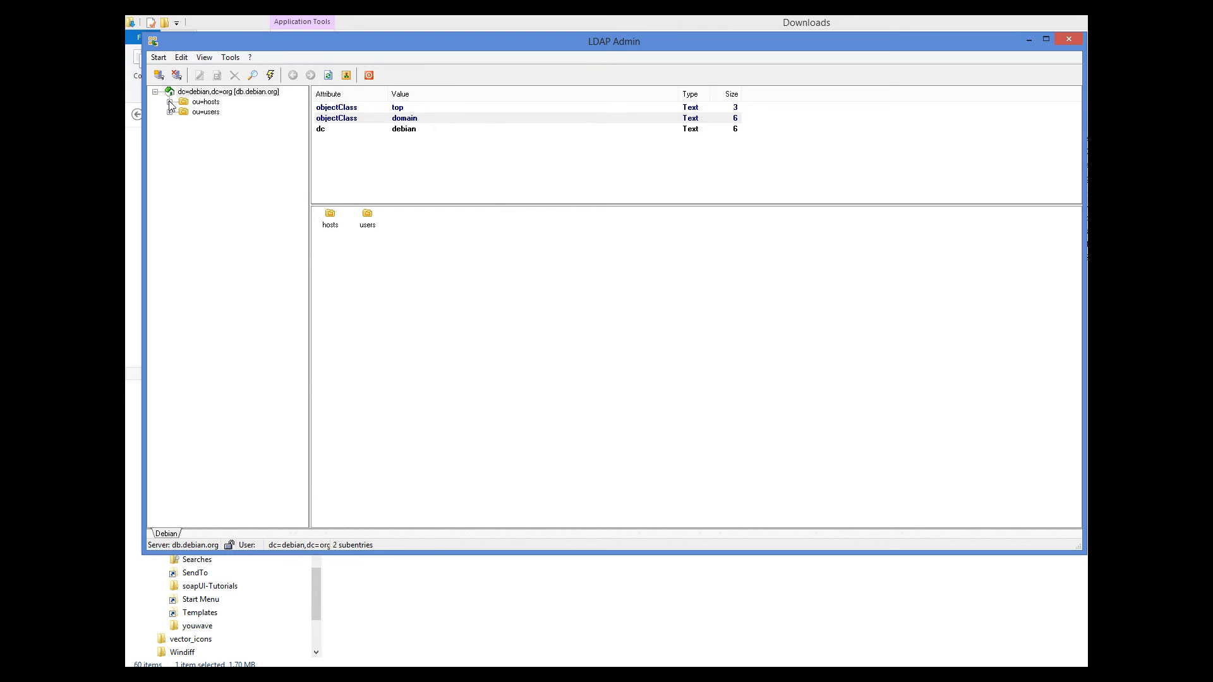
Expand the ou=hosts unit of the db.debian.org directory in LDAP Admin.
left_click(176, 101)
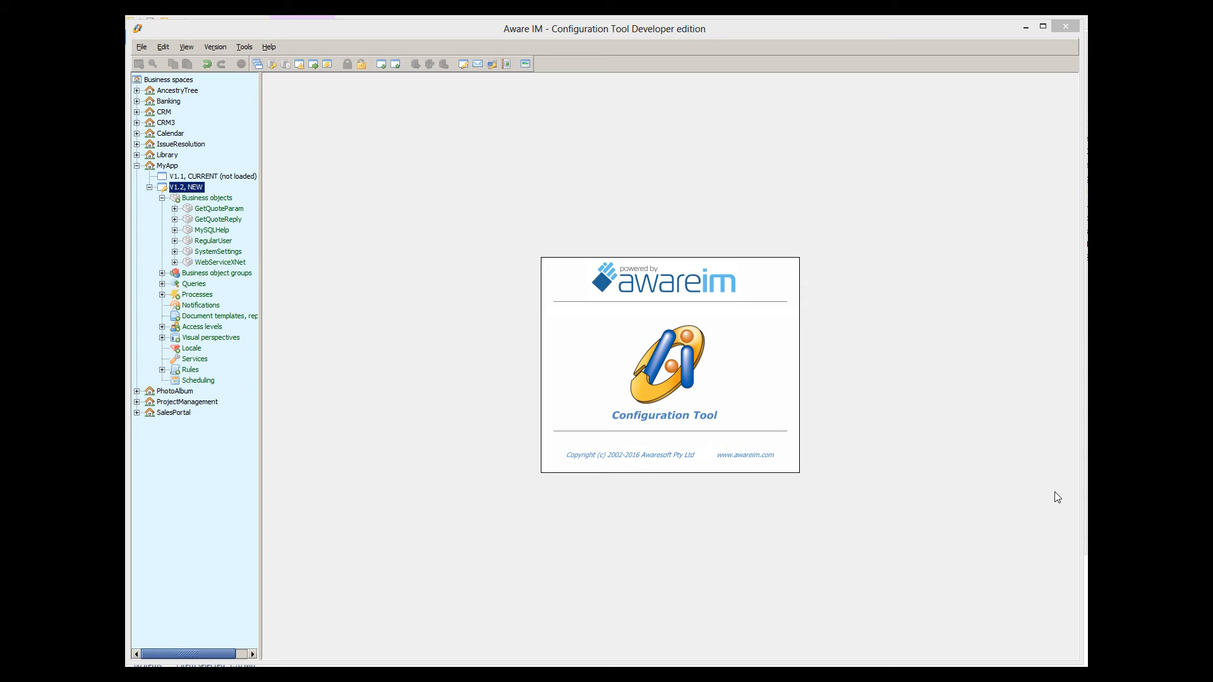
Create a new business object named DebianHost with LDAP persistence.
right_click(206, 197)
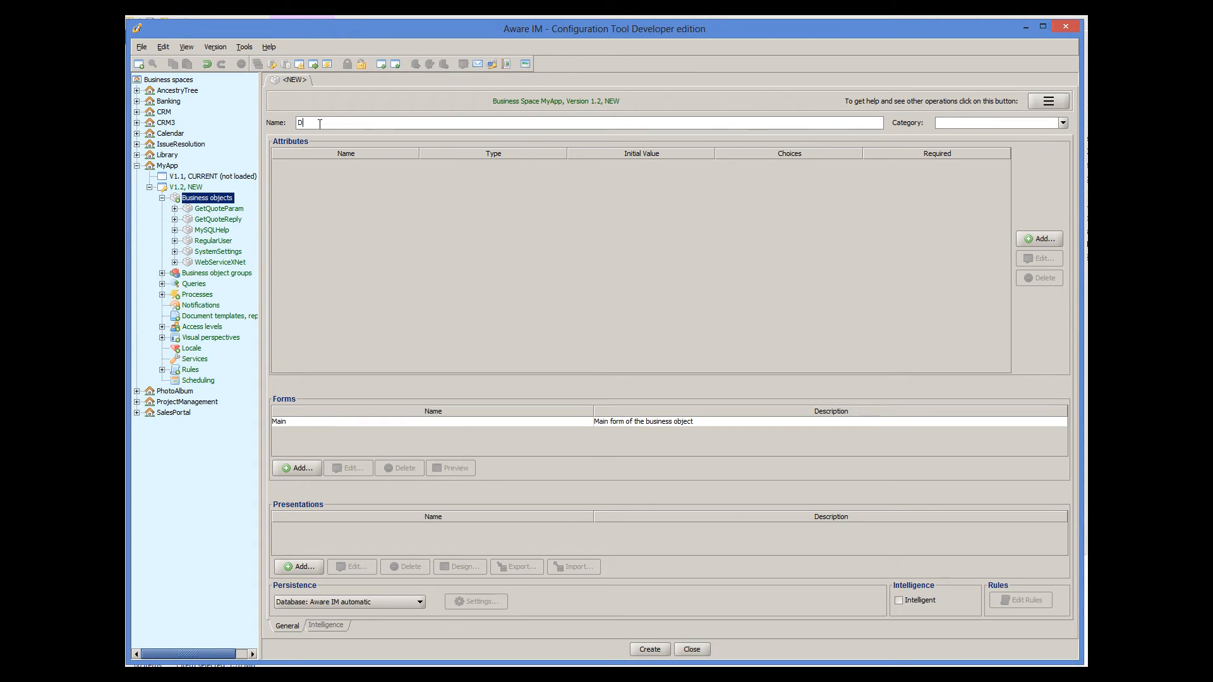
type("DebianHost")
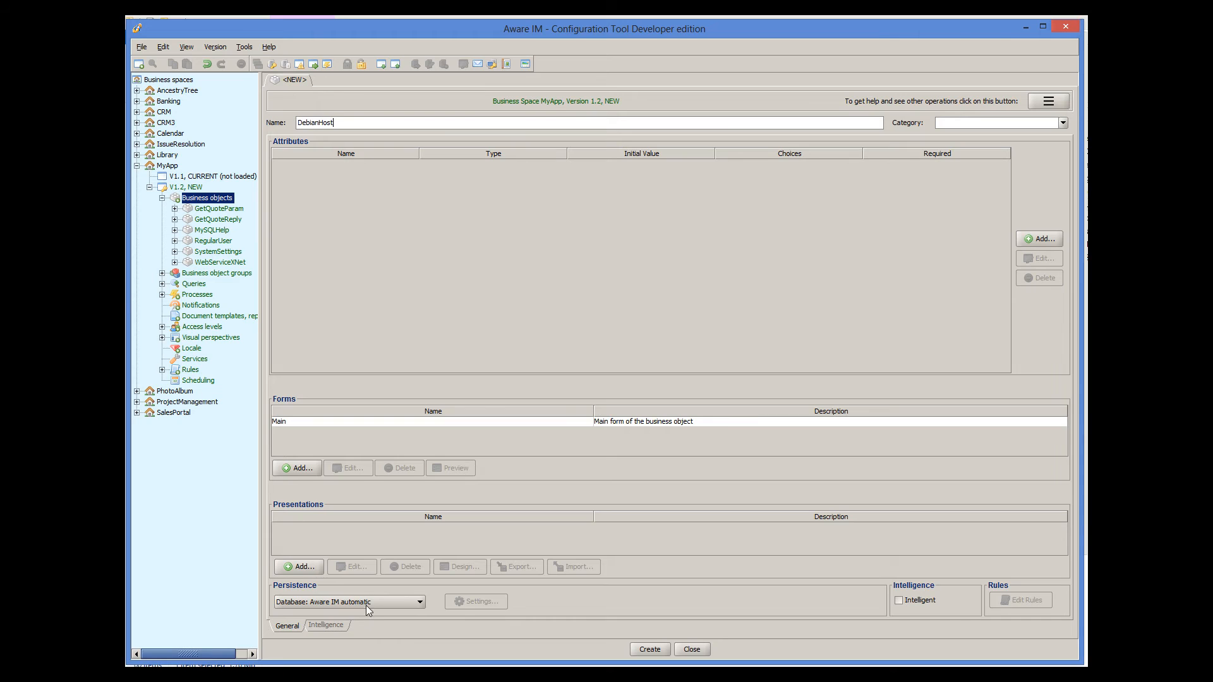
left_click(348, 602)
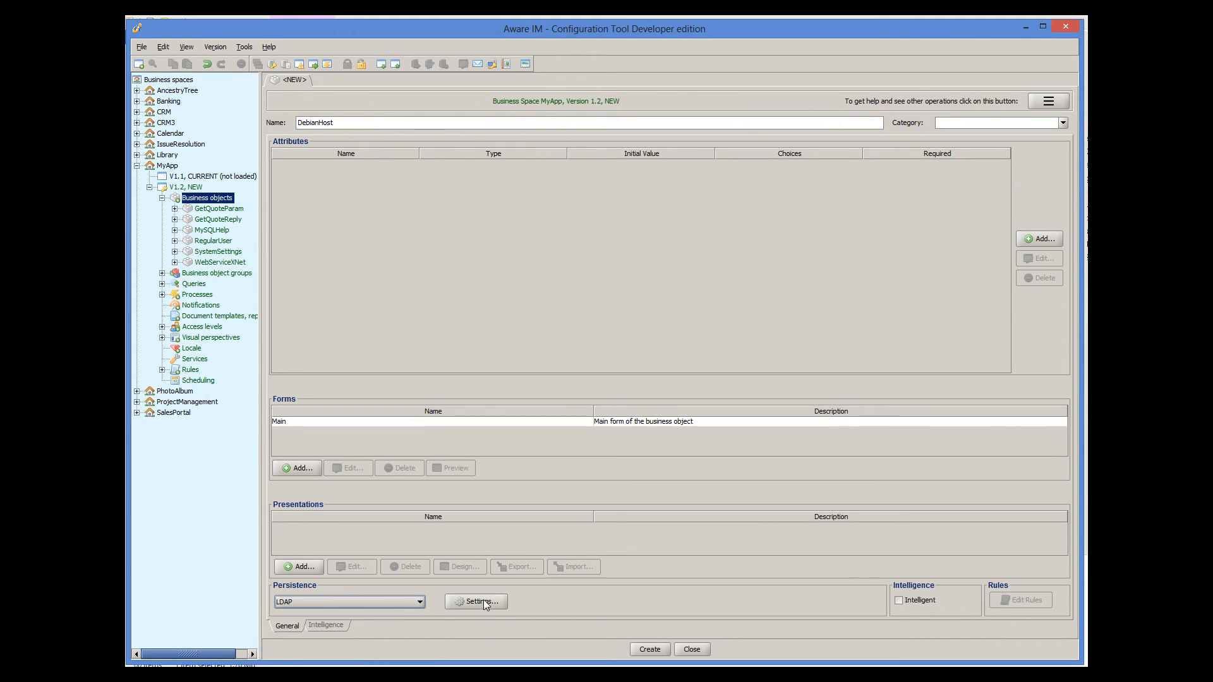
Define an LDAP server named Debian on machine db.debian.org for DebianHost's persistence.
left_click(476, 601)
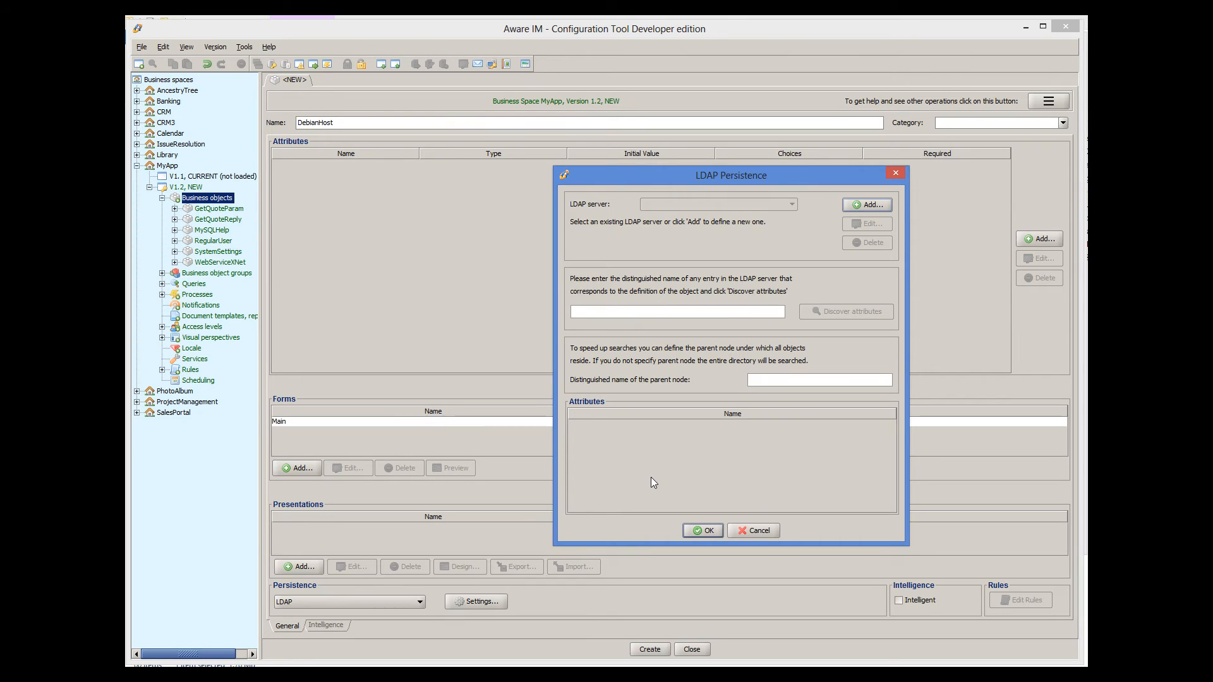
mouse_move(663, 474)
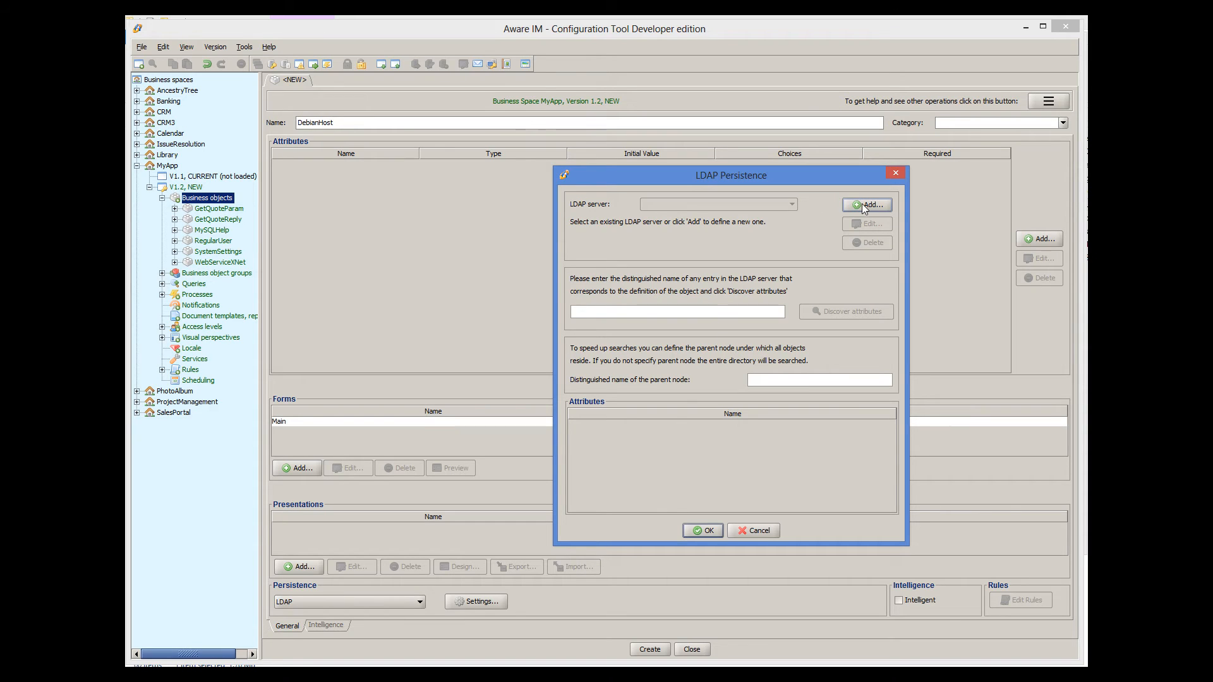
left_click(866, 205)
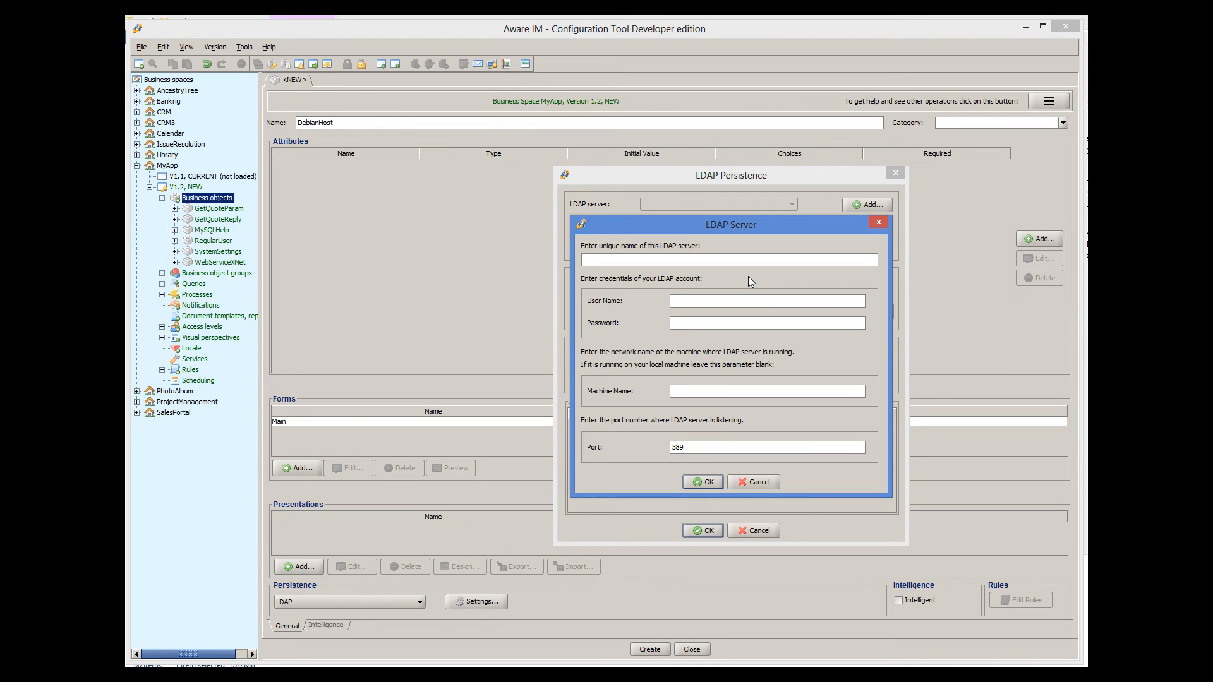
mouse_move(659, 277)
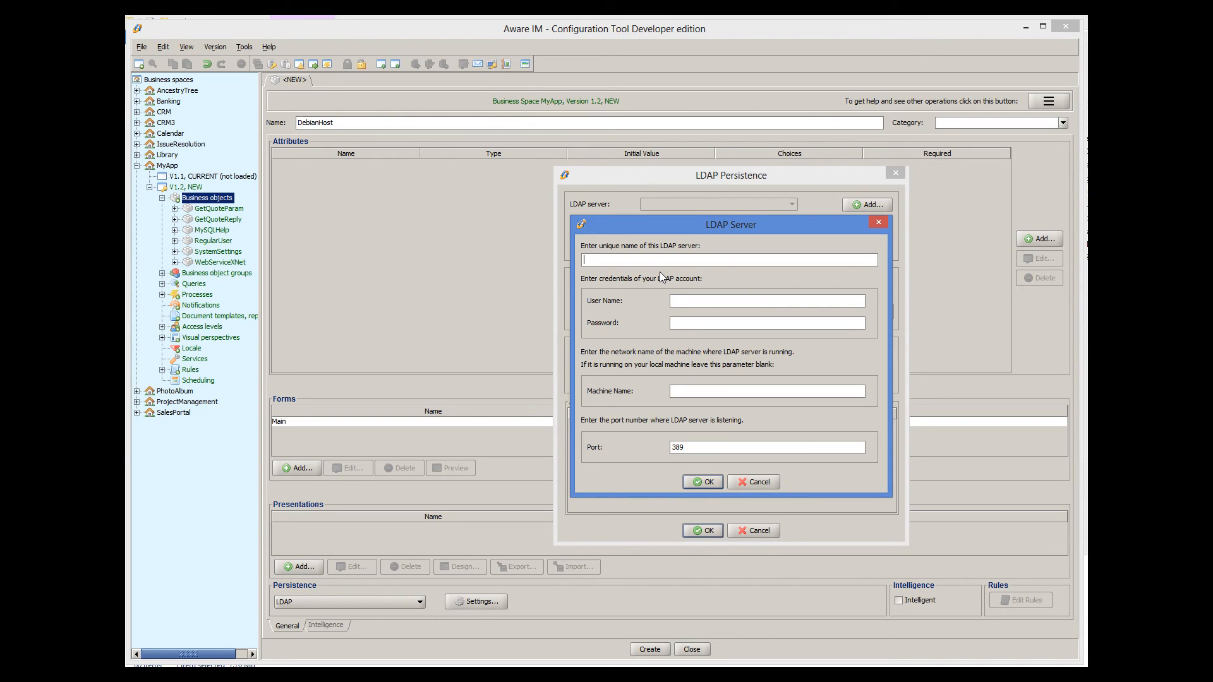
type("Debian")
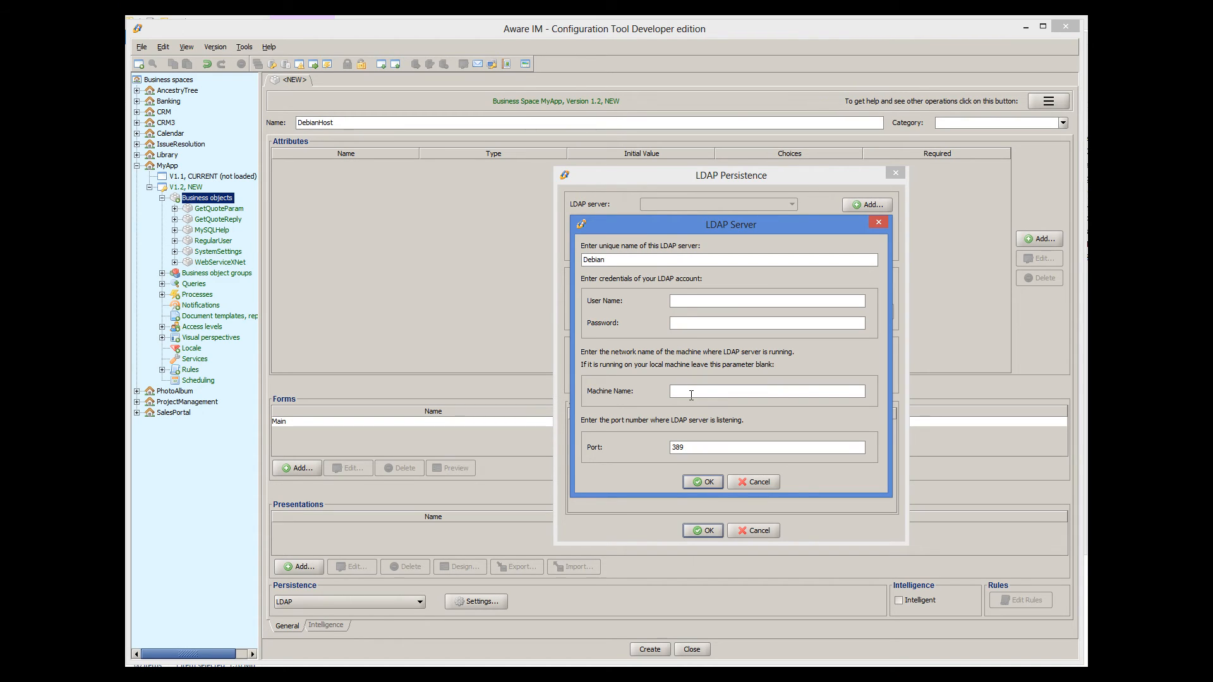
type("db.debian.org")
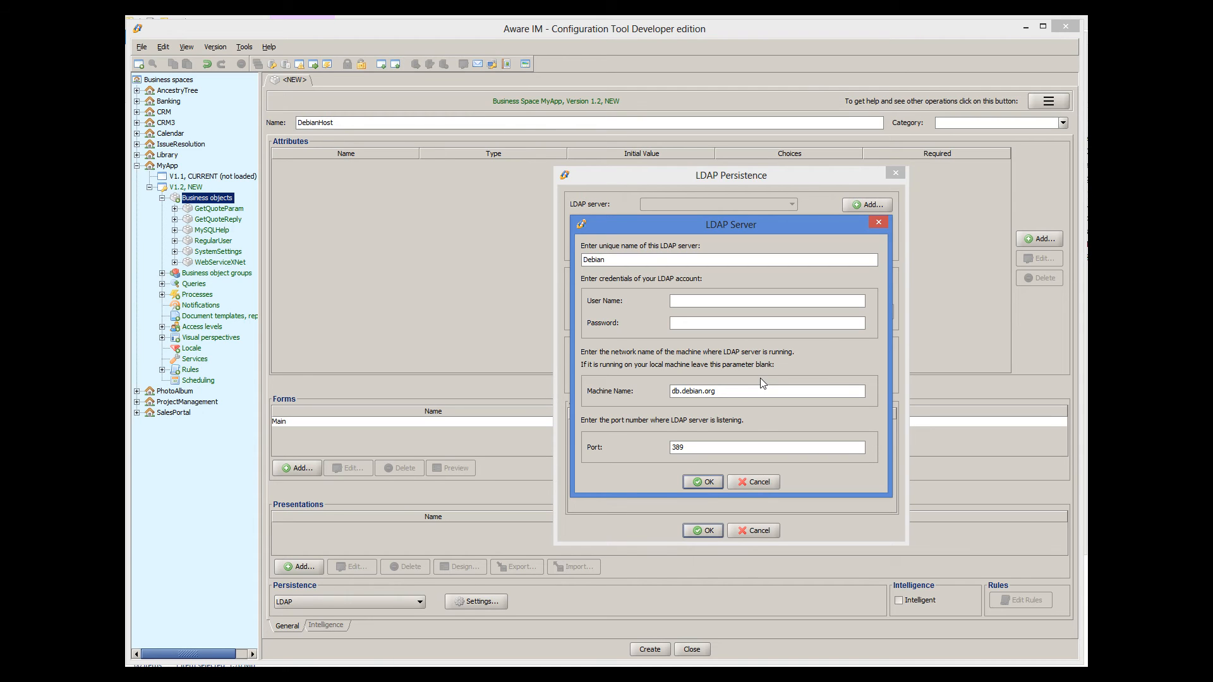
left_click(701, 481)
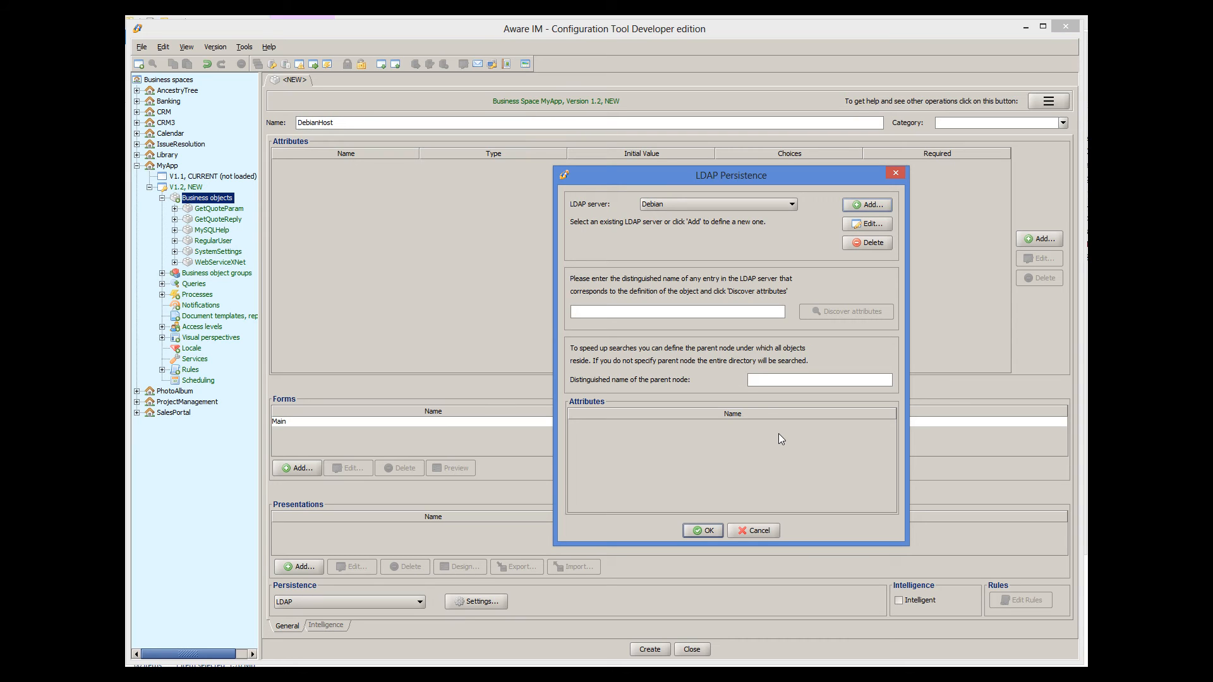
mouse_move(636, 521)
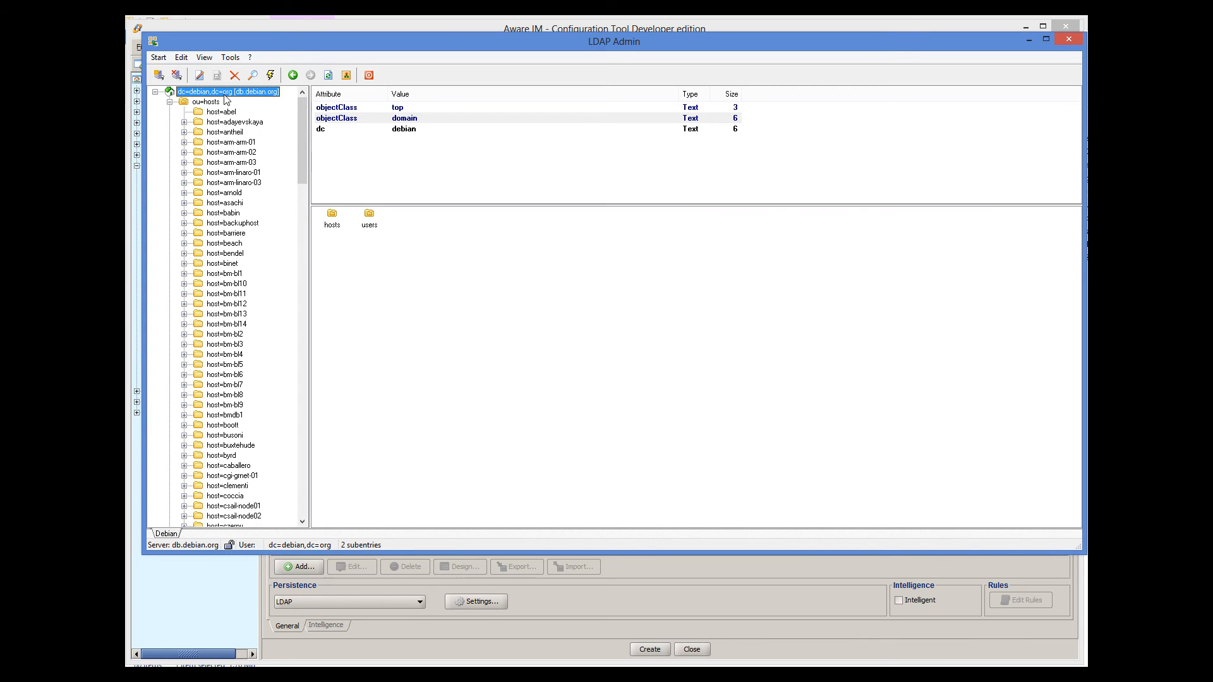
Return to DebianHost's LDAP persistence settings on the Debian server.
left_click(224, 111)
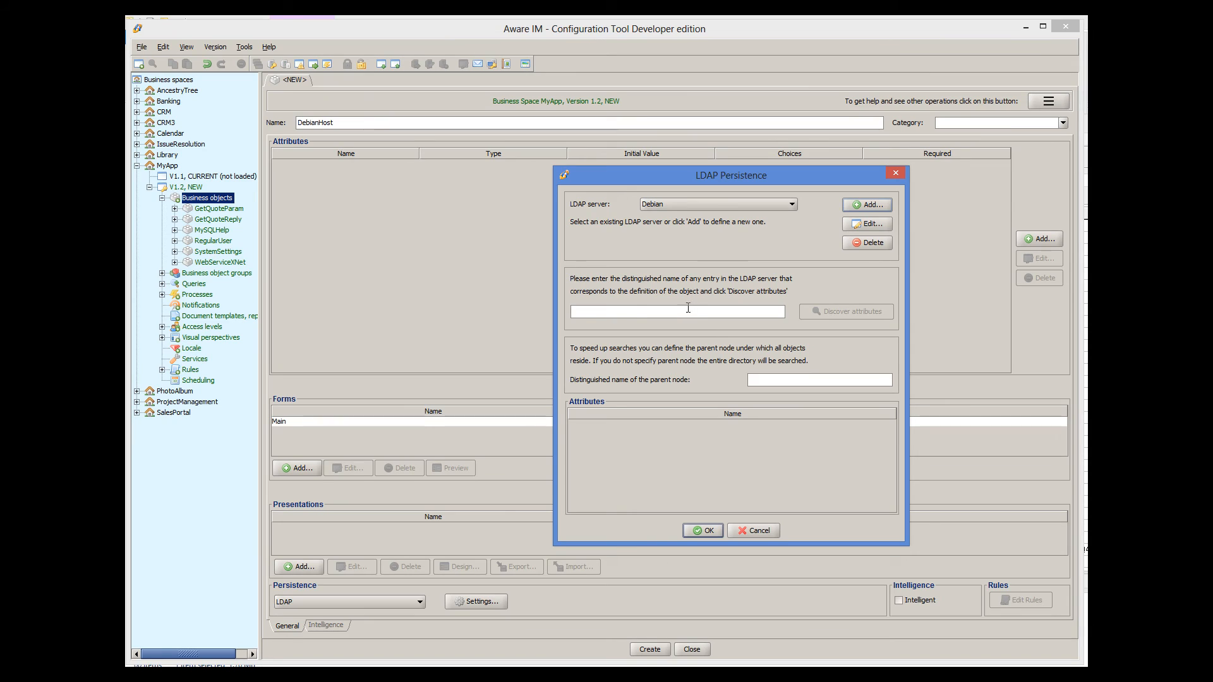
Set parent node DN ou=hosts,dc=debian,dc=org and discover DebianHost's attributes from LDAP.
type("host=abel,")
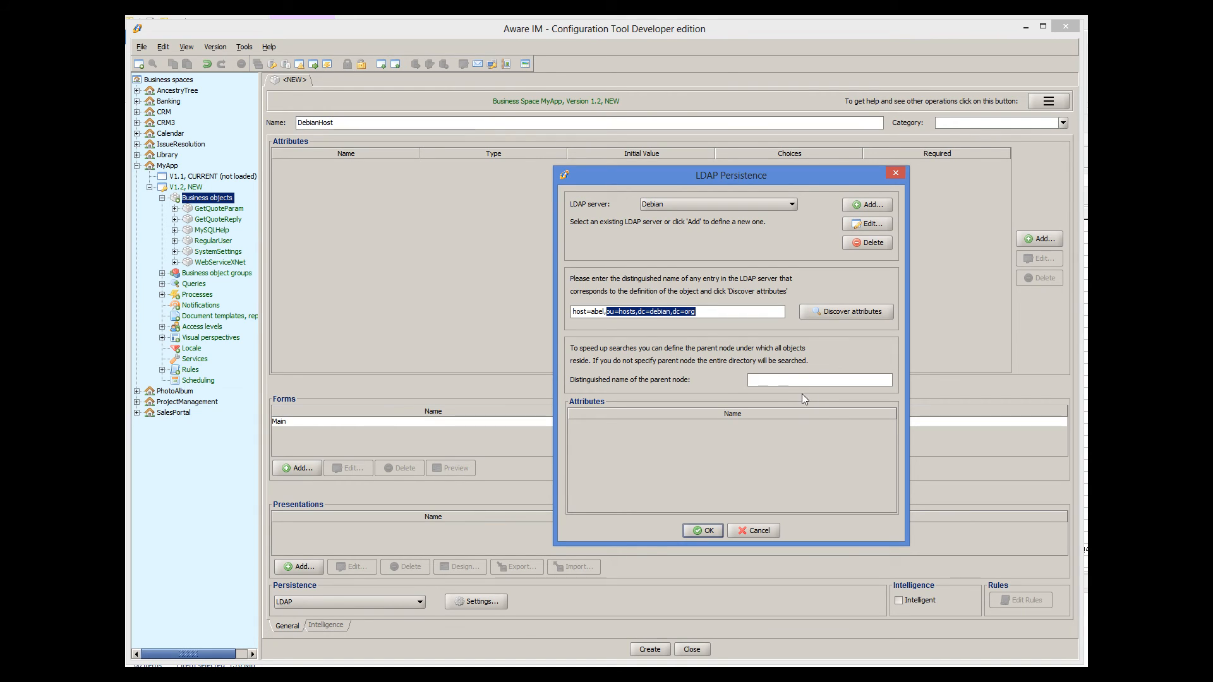
type("ou=hosts,dc=debian,dc=org")
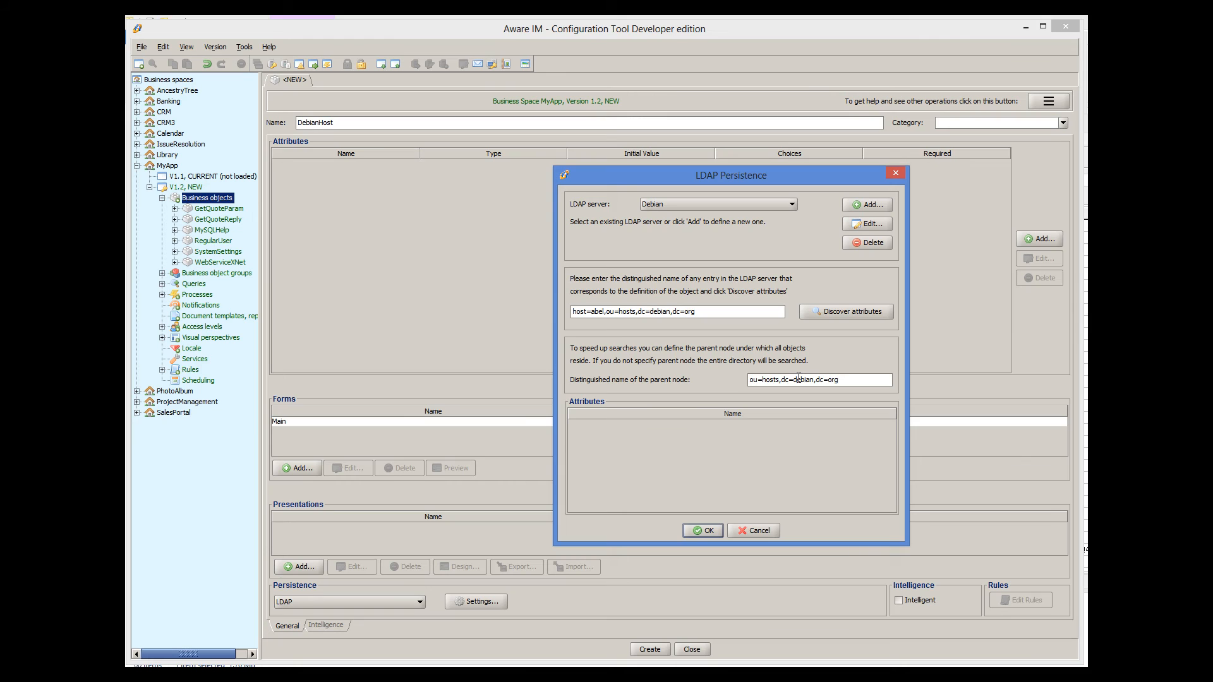
mouse_move(853, 319)
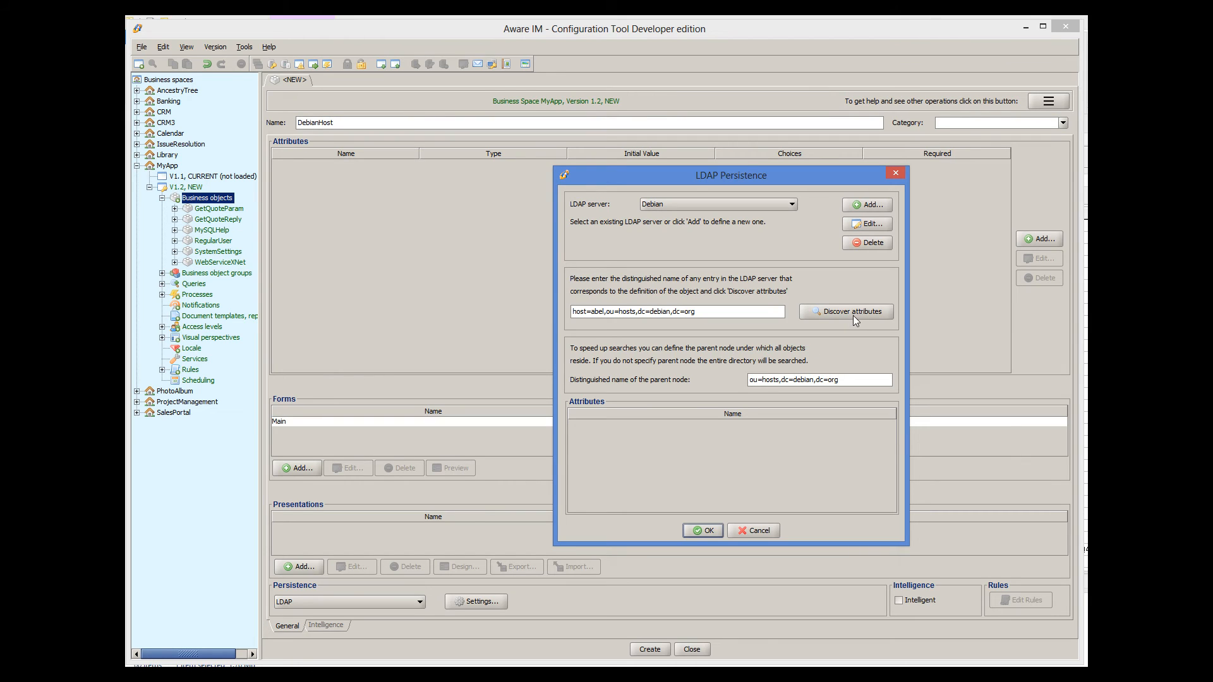
left_click(845, 311)
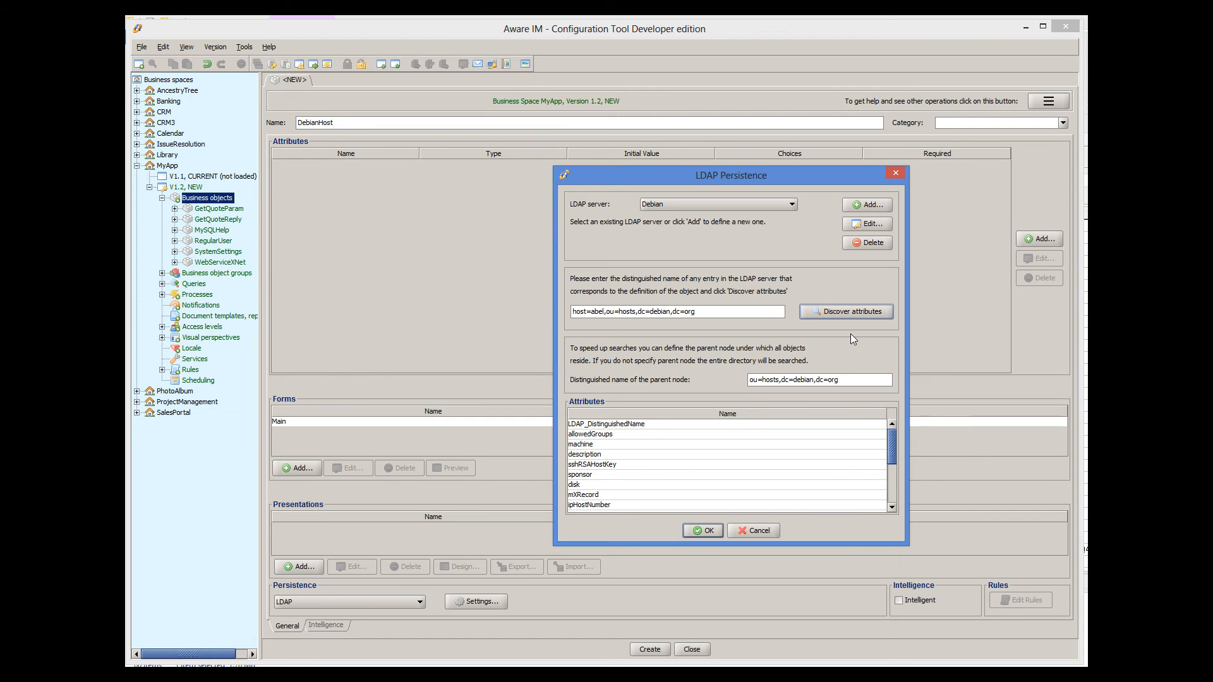
left_click(701, 529)
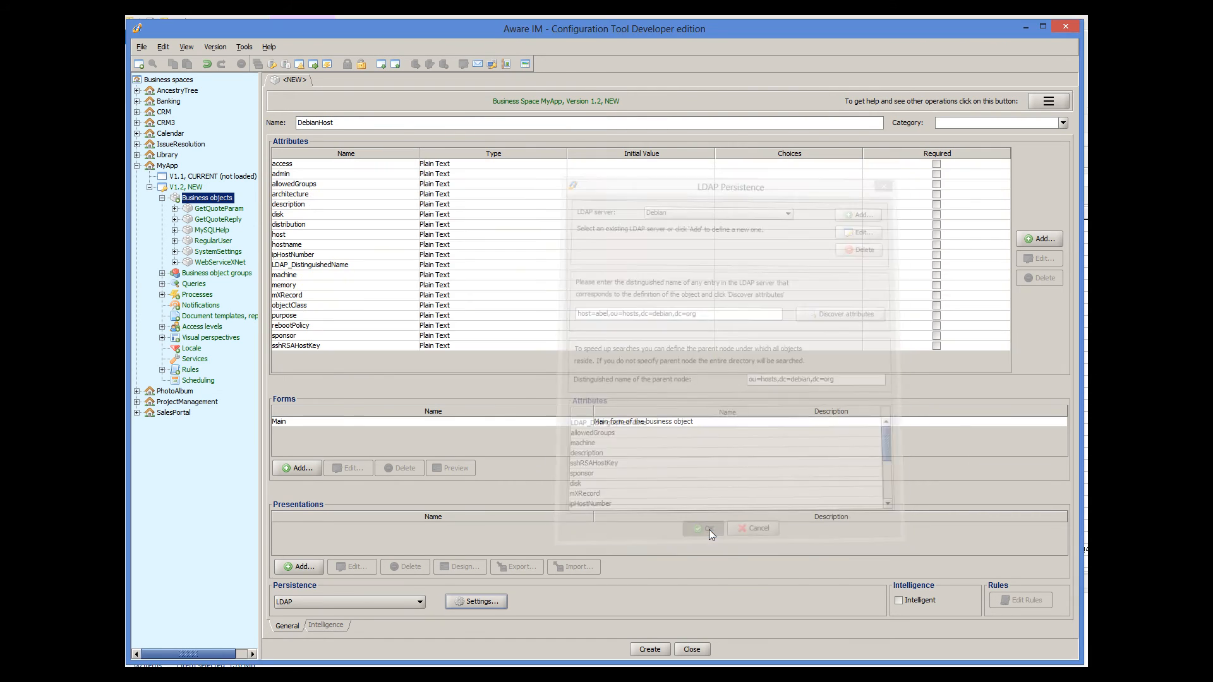
left_click(700, 528)
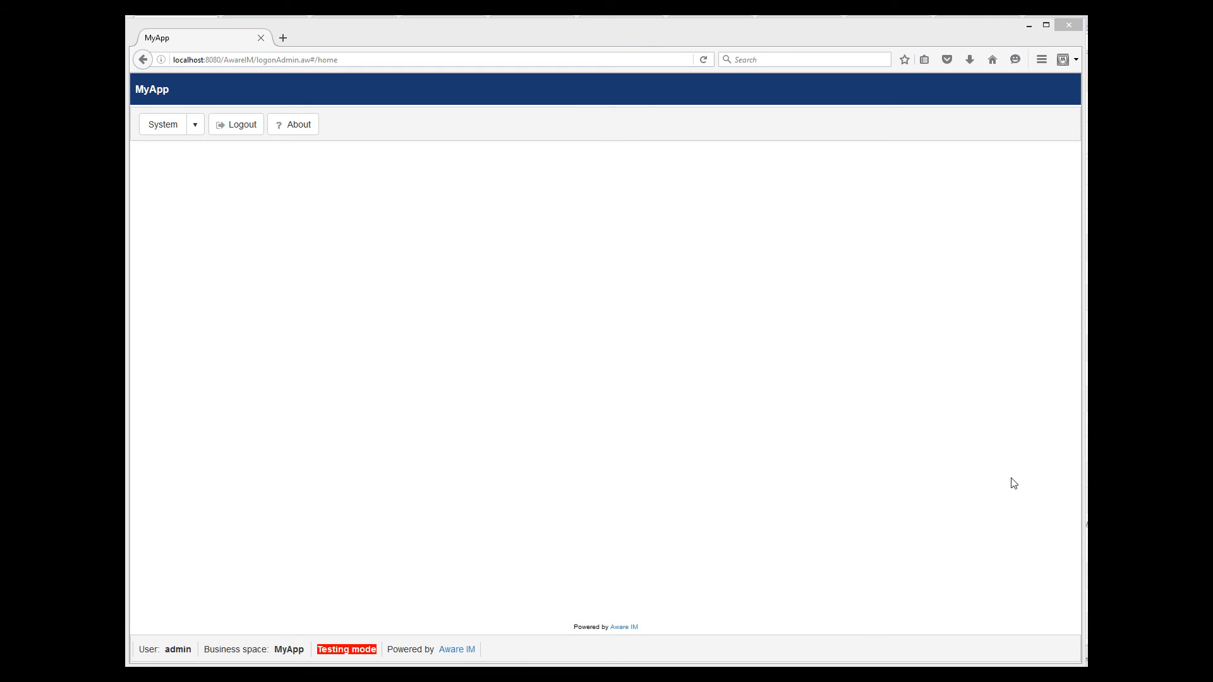
Search all DebianHost objects, listing LDAP hosts such as gluck, merulo and klecker.
left_click(195, 124)
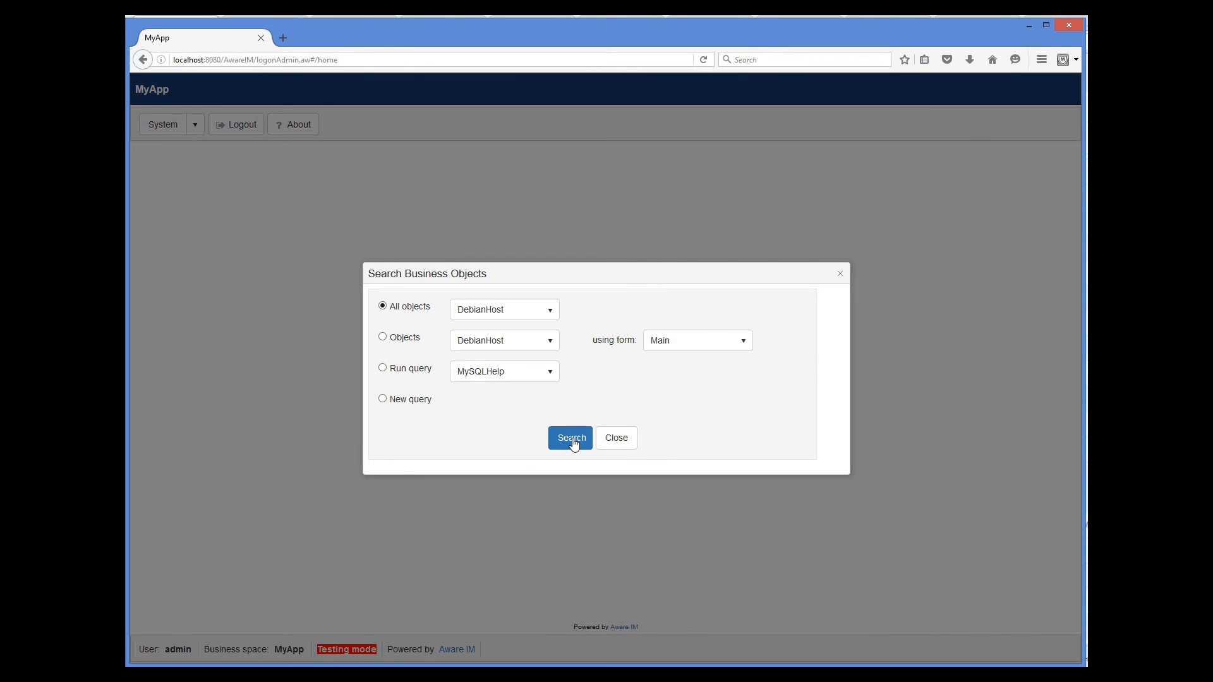
left_click(570, 439)
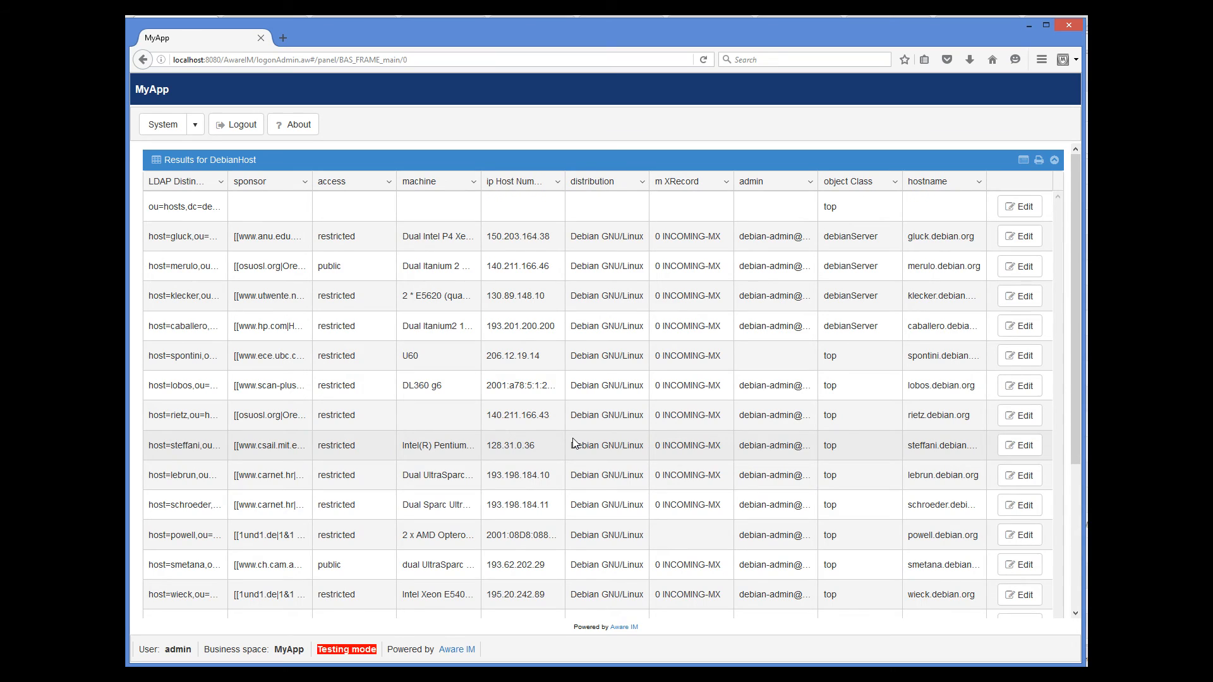
mouse_move(619, 412)
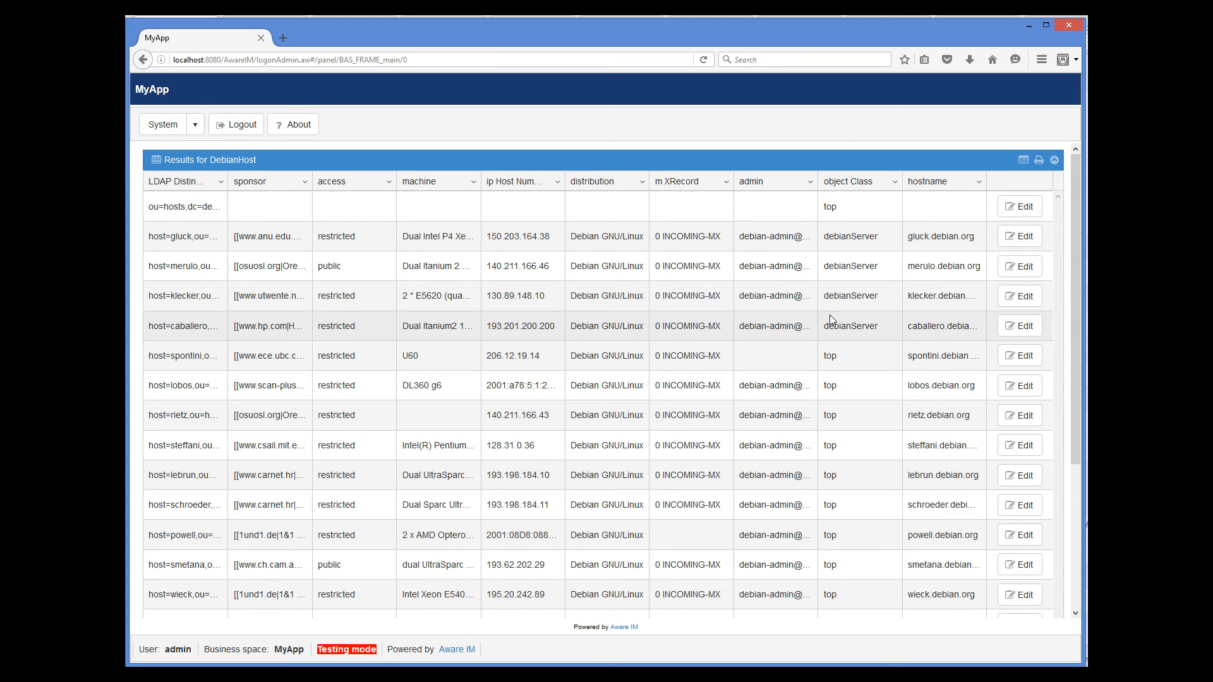
mouse_move(1018, 236)
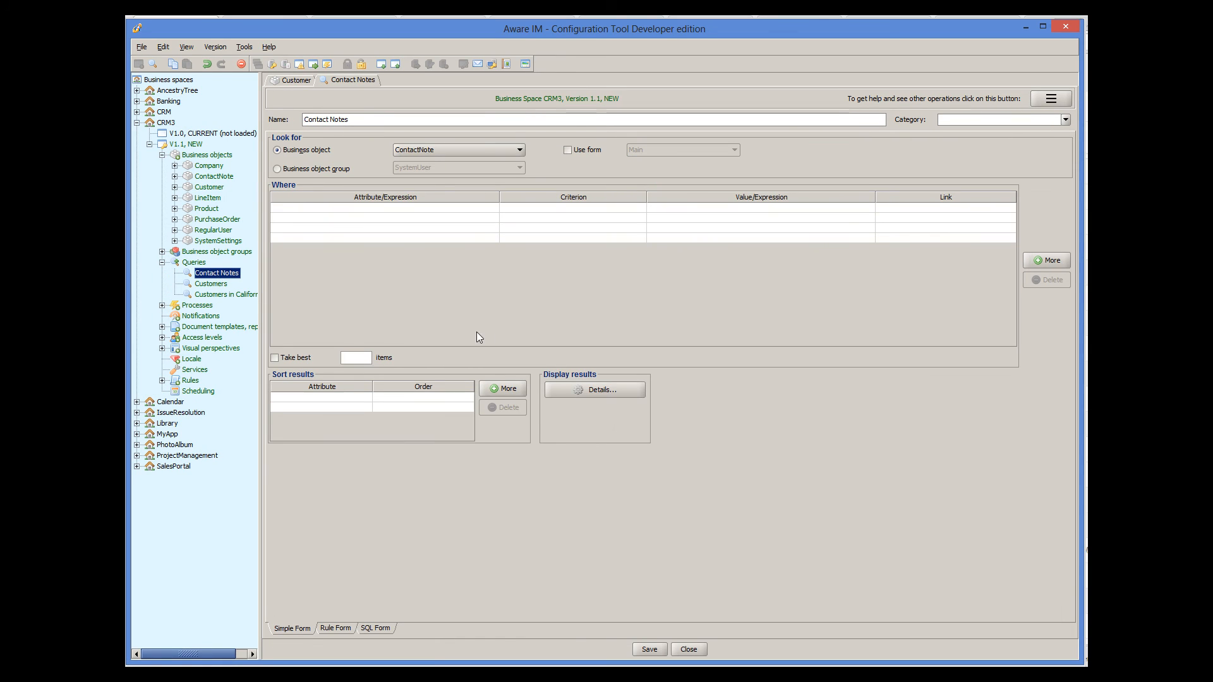
Add a Where row, check its value list, and have results shown through the Main form.
left_click(383, 207)
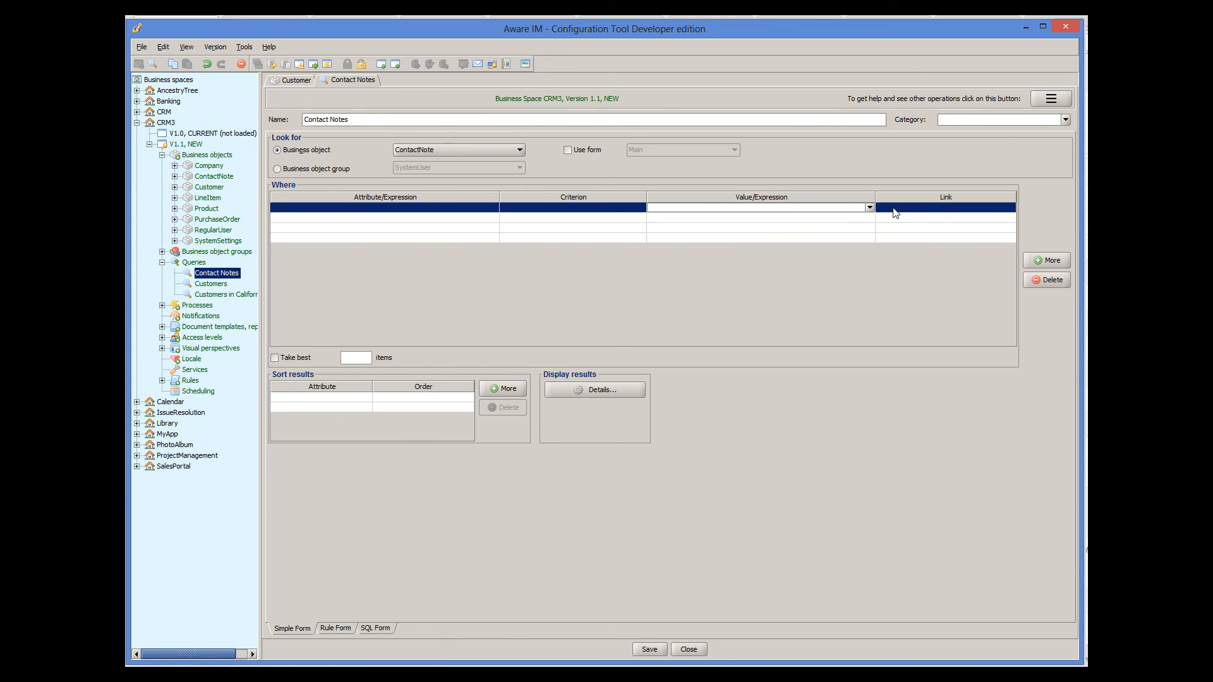
left_click(868, 208)
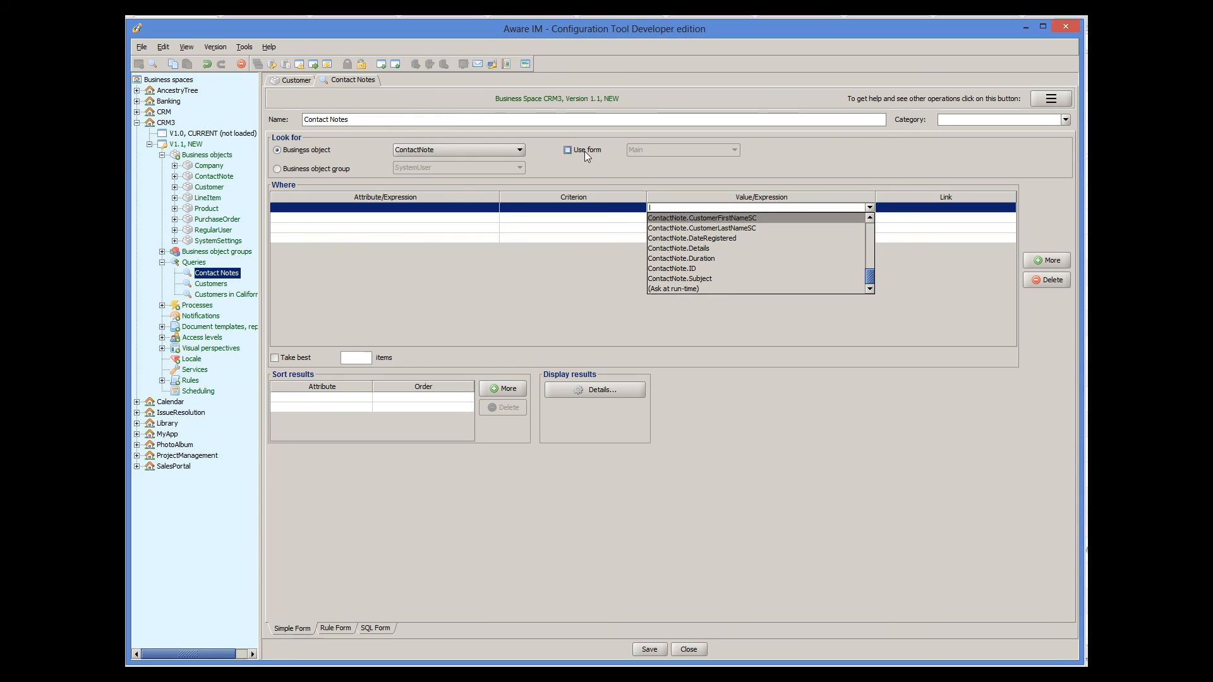
left_click(568, 149)
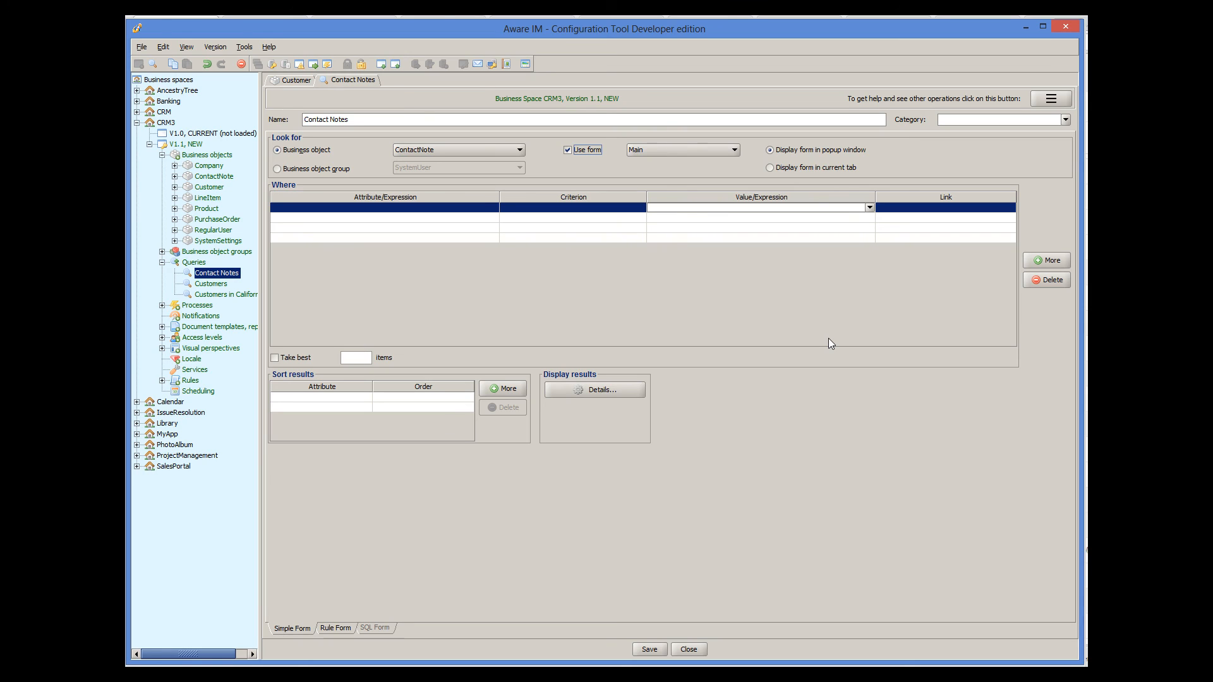
left_click(186, 144)
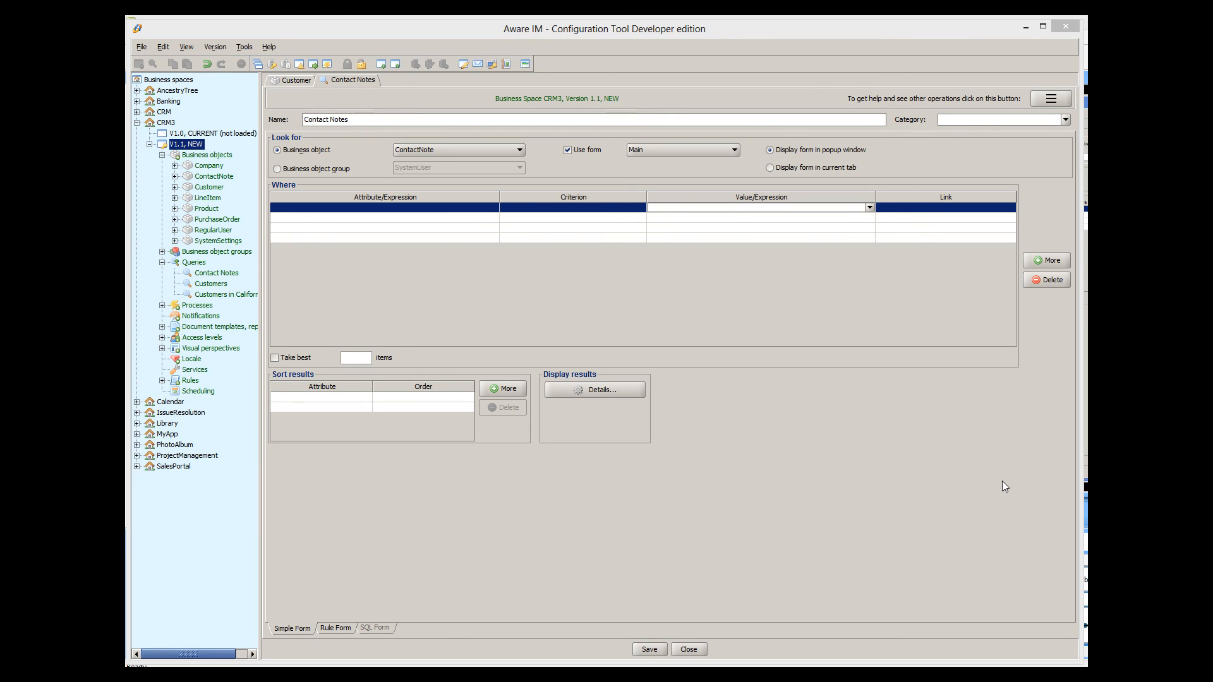
Start a new business object named CustomerParam.
right_click(206, 155)
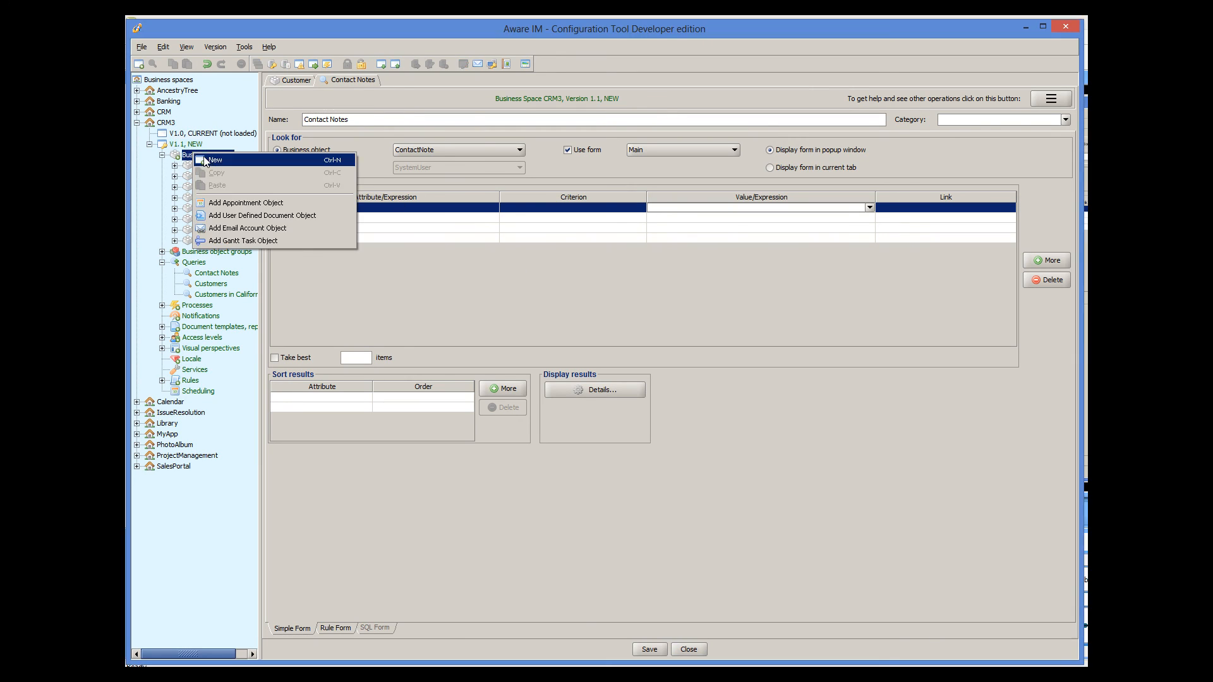
left_click(215, 159)
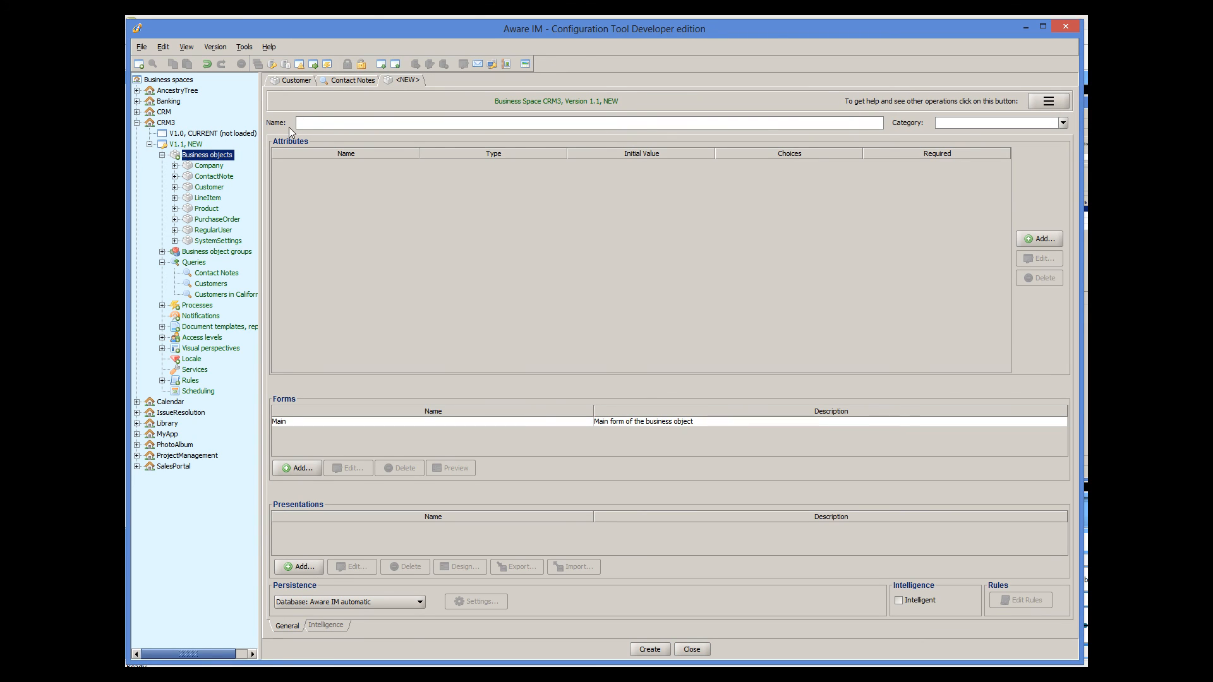
type("CustomerParam")
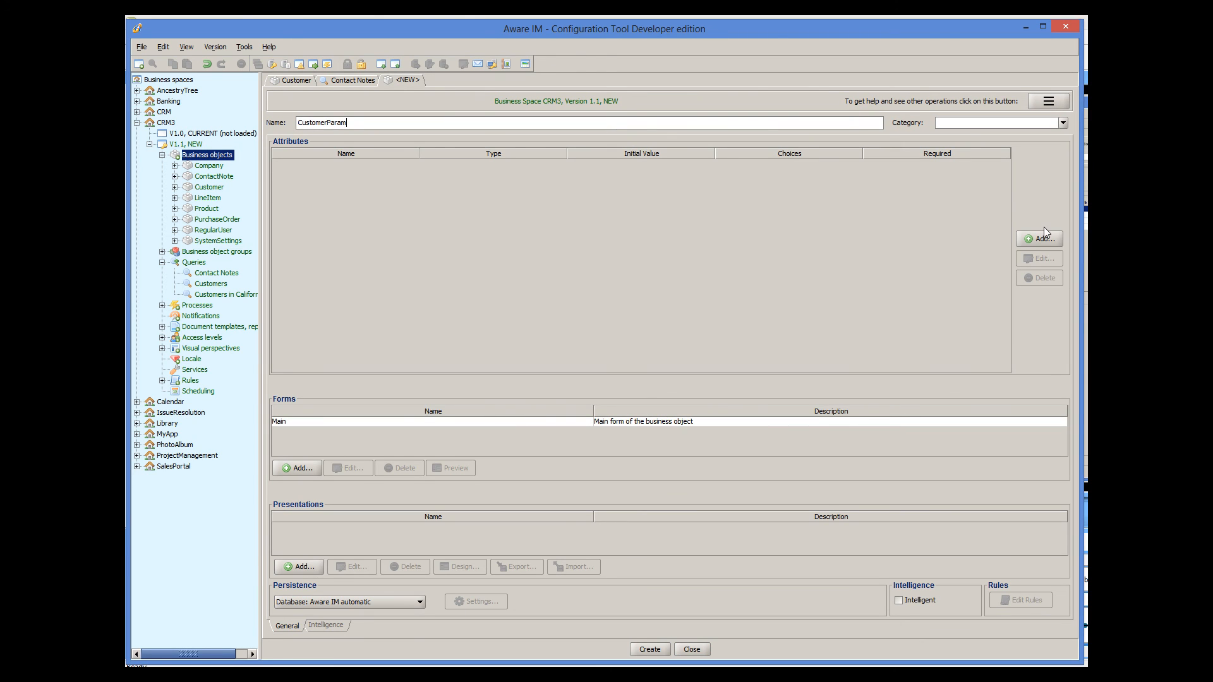
Add required Plain Text attributes FirstName and LastName to CustomerParam.
left_click(1038, 238)
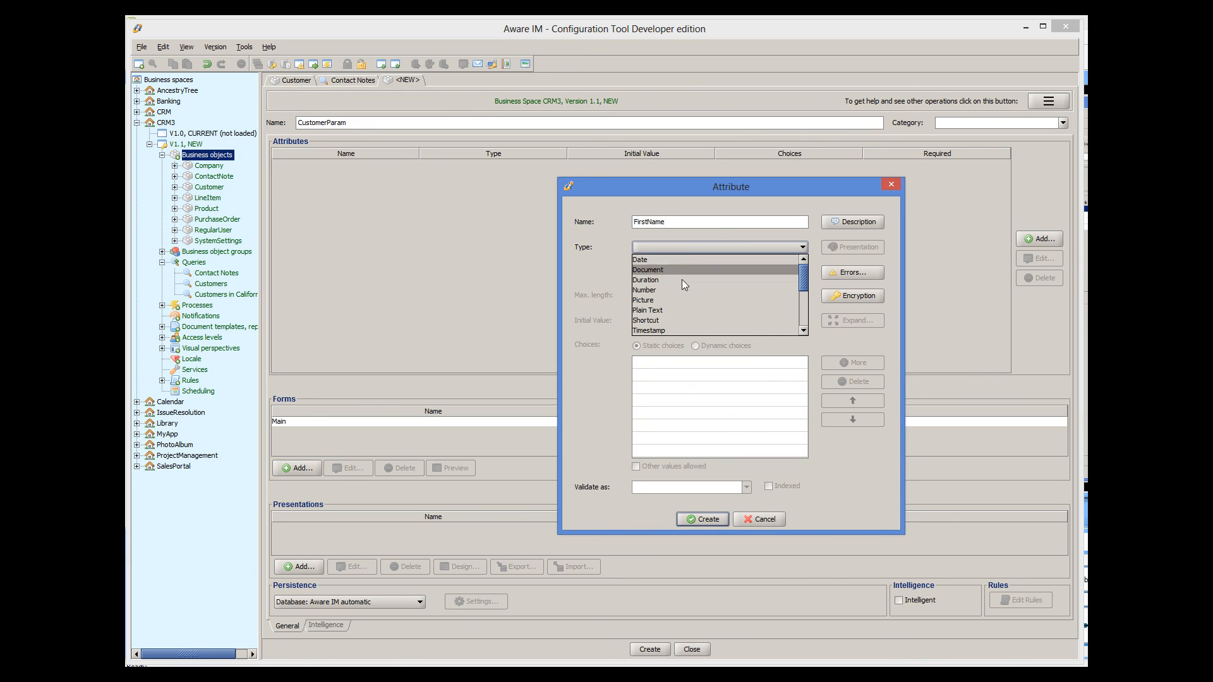
left_click(646, 311)
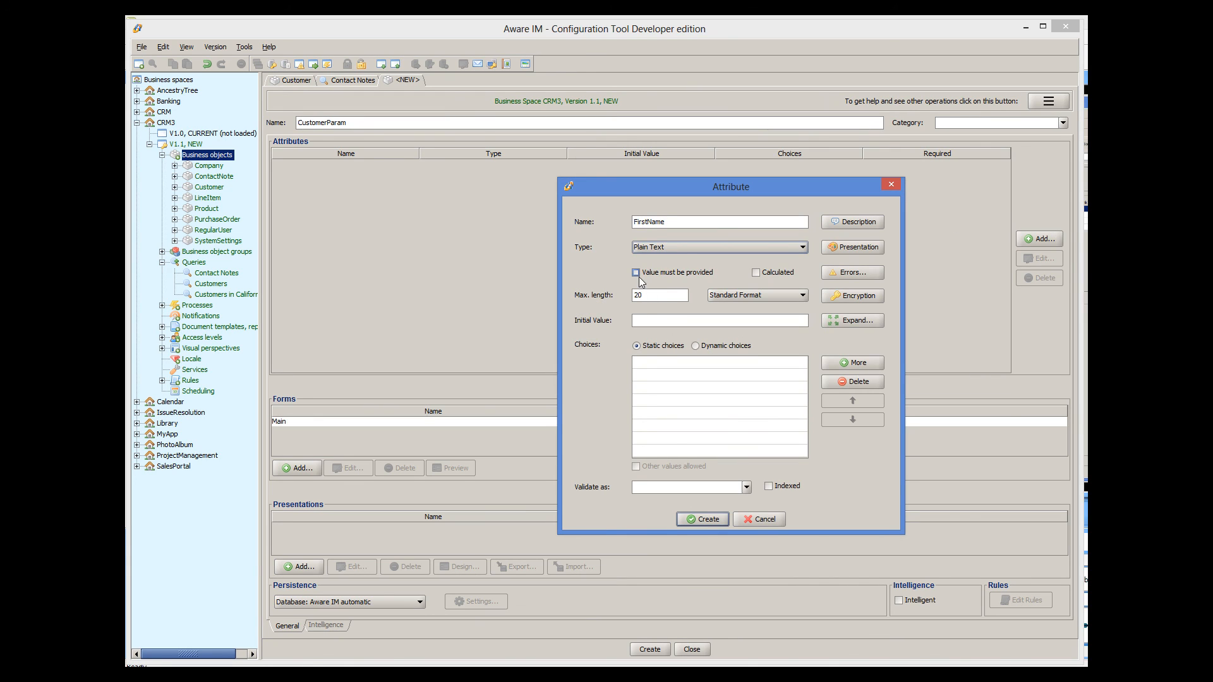
left_click(636, 273)
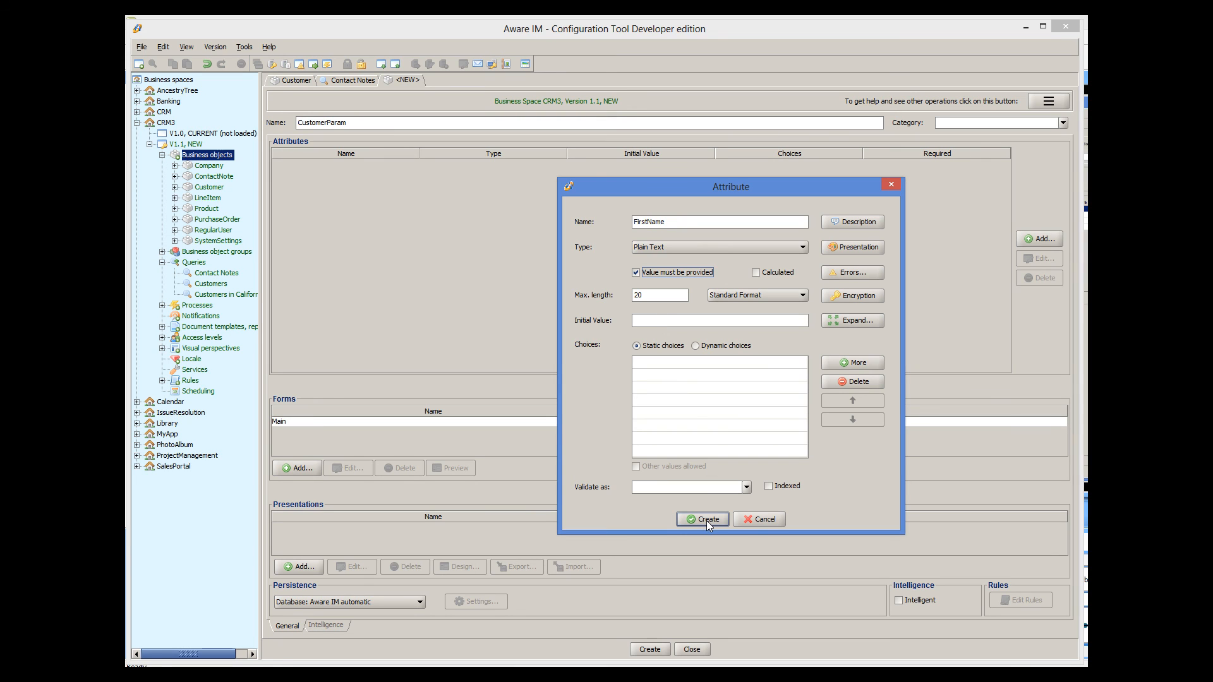
left_click(701, 519)
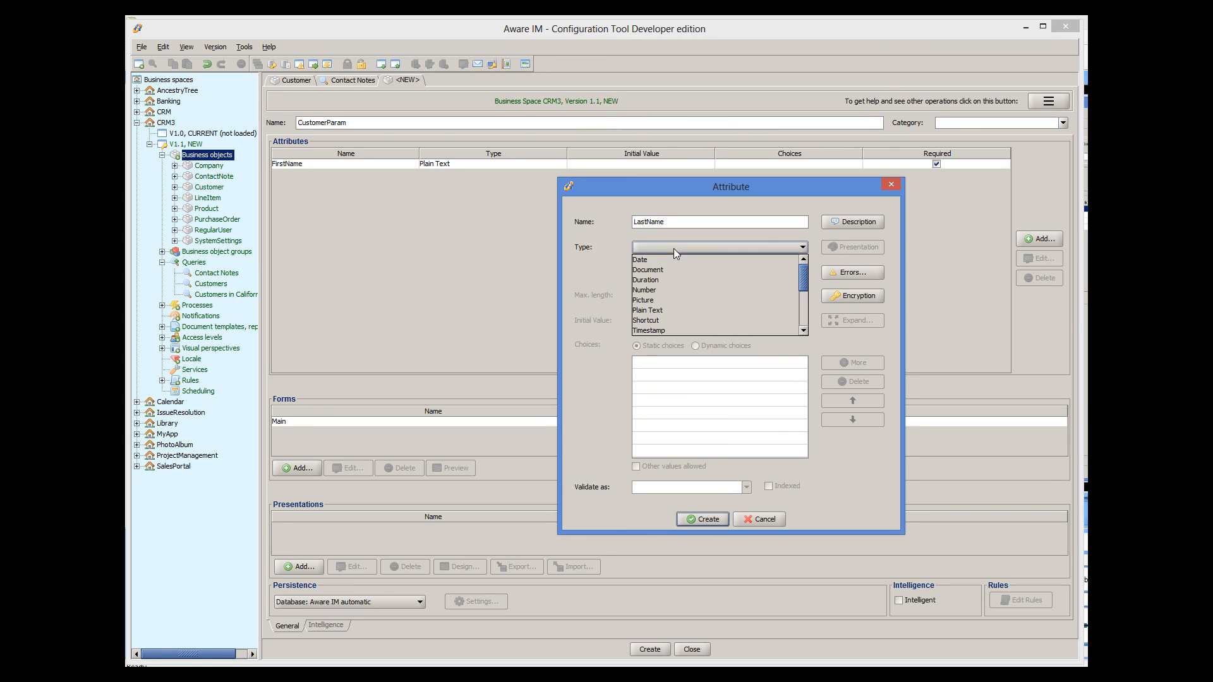
left_click(647, 310)
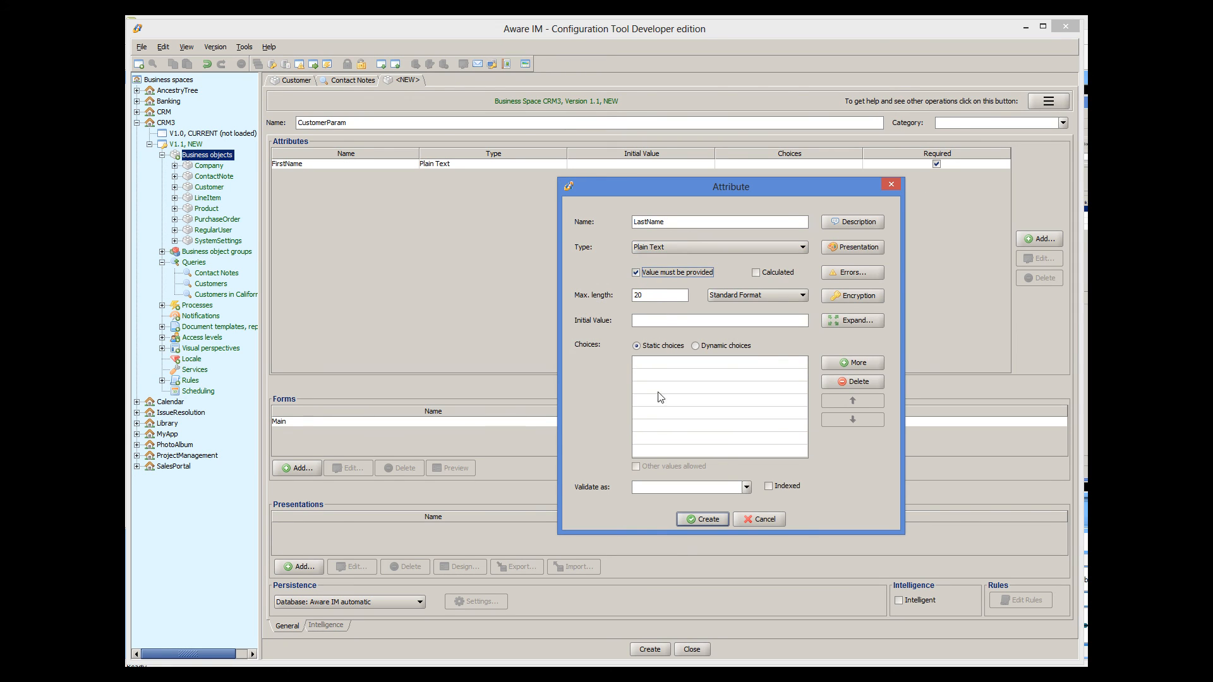
left_click(701, 519)
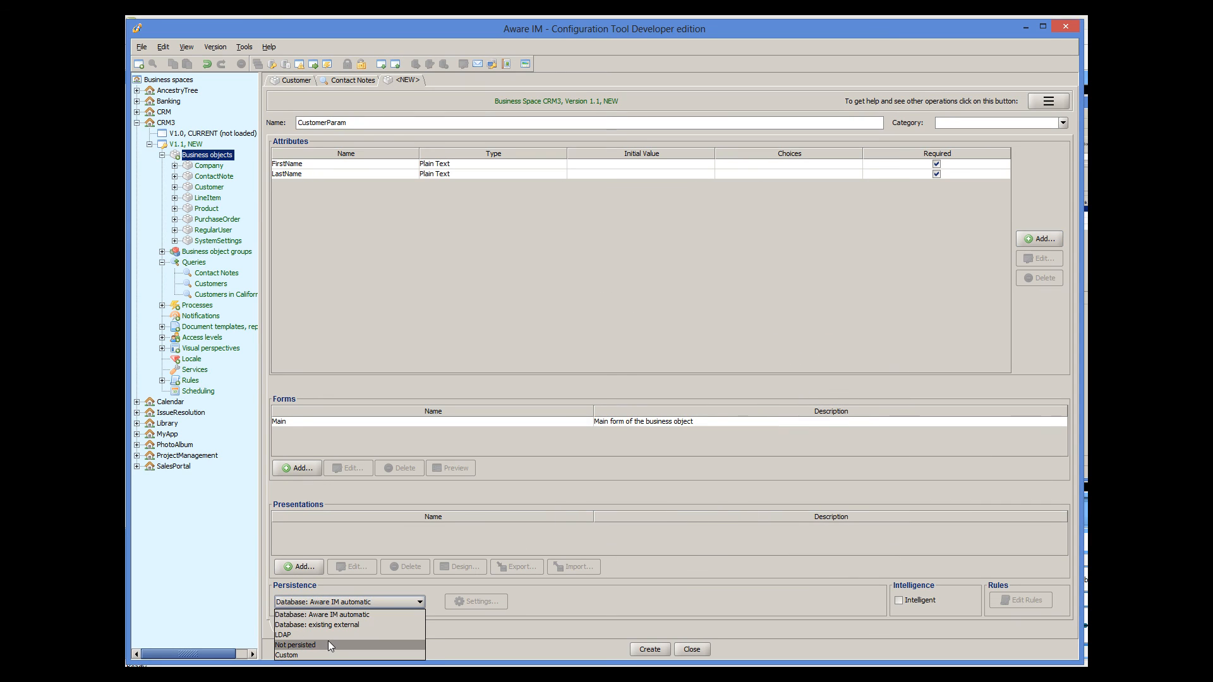
Set CustomerParam to Not persisted and create the object.
left_click(296, 646)
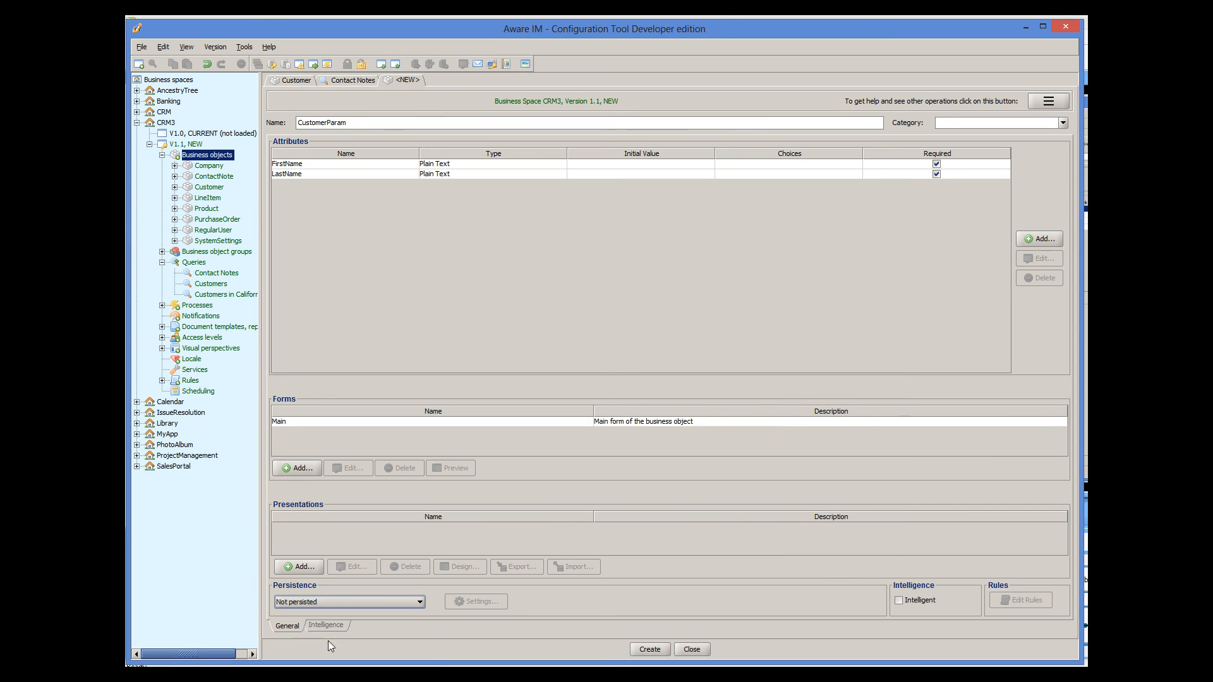
left_click(648, 649)
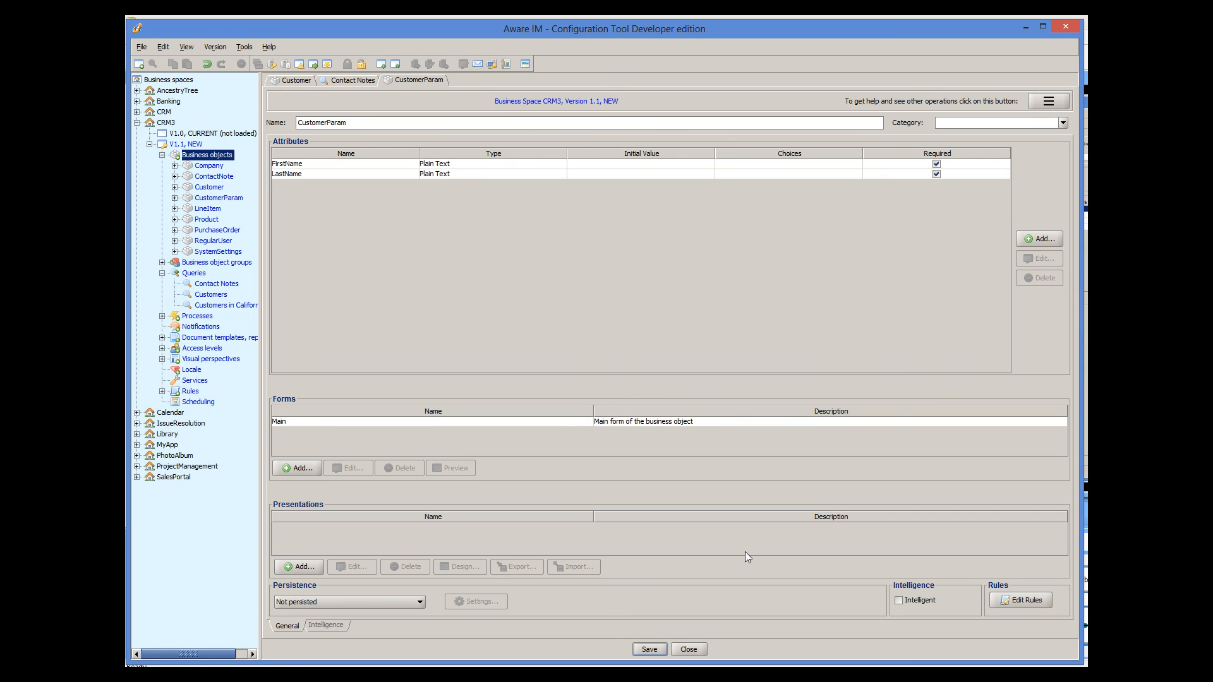
mouse_move(750, 544)
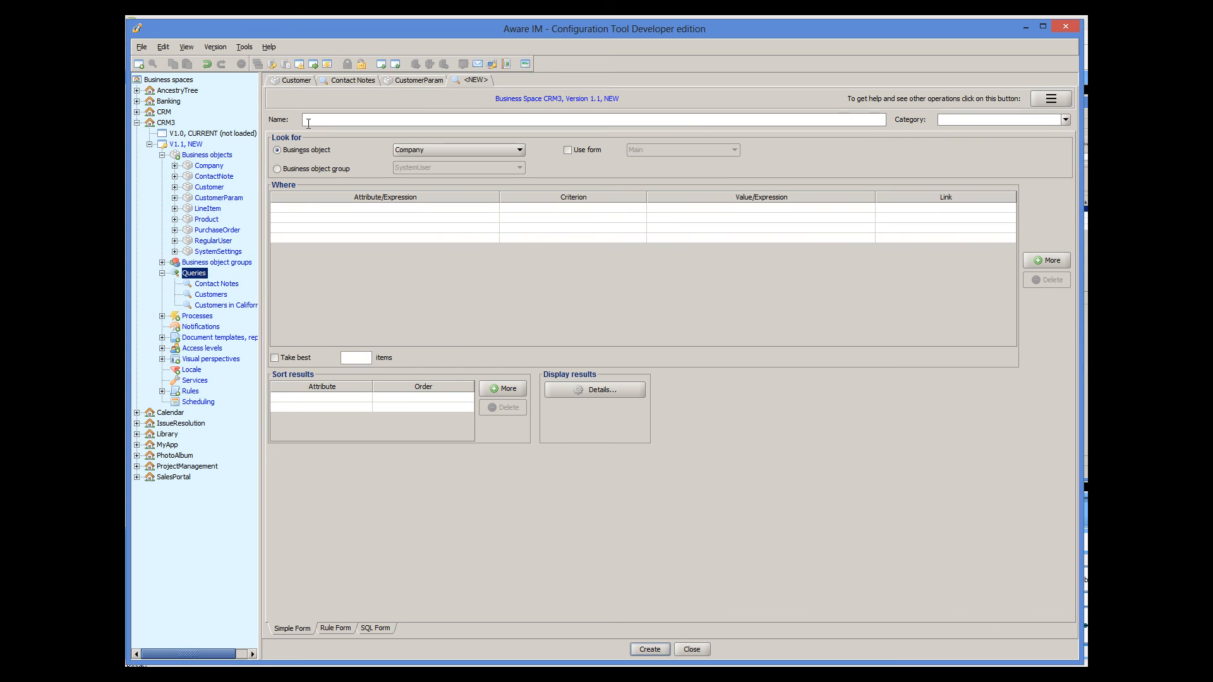
Name the query 'Customer by name', write it as a text rule matching CustomerParam names, and create it.
type("Customer by name")
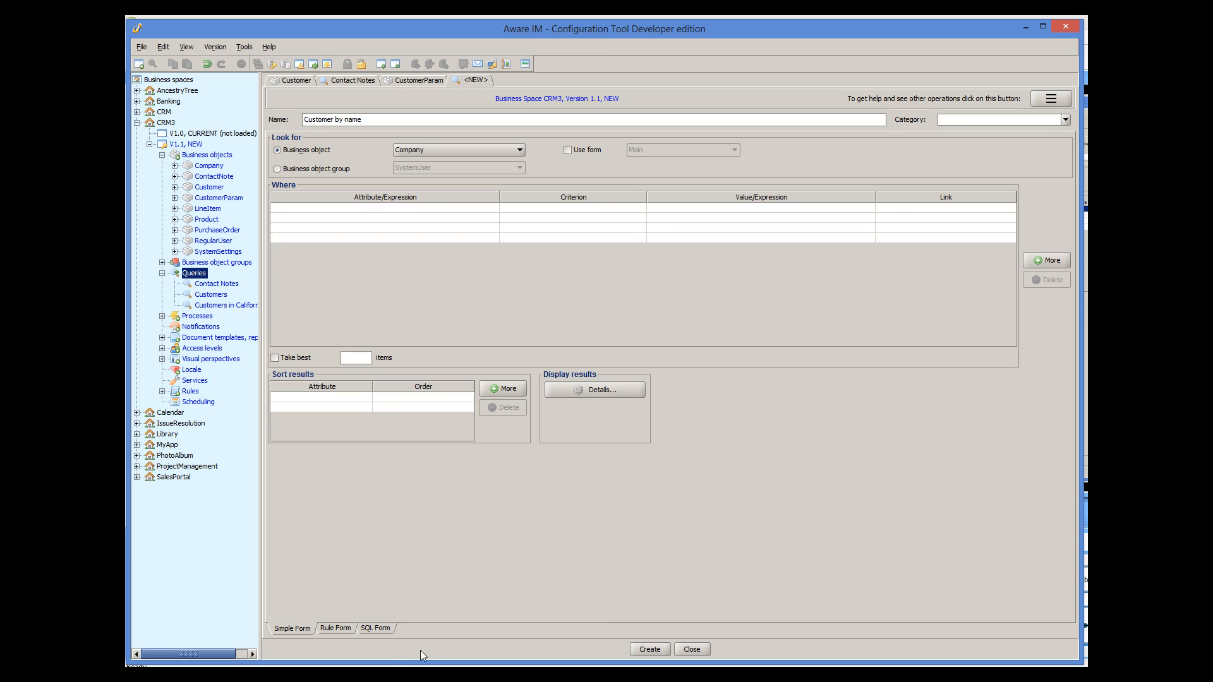
left_click(335, 628)
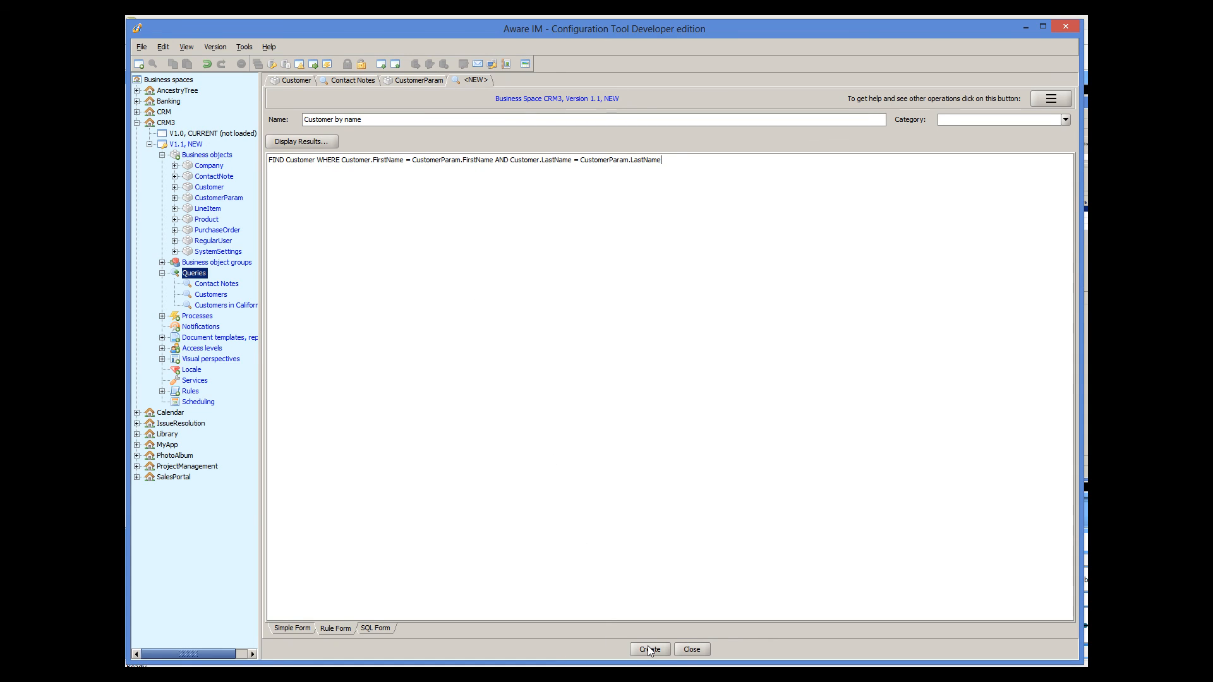
left_click(648, 649)
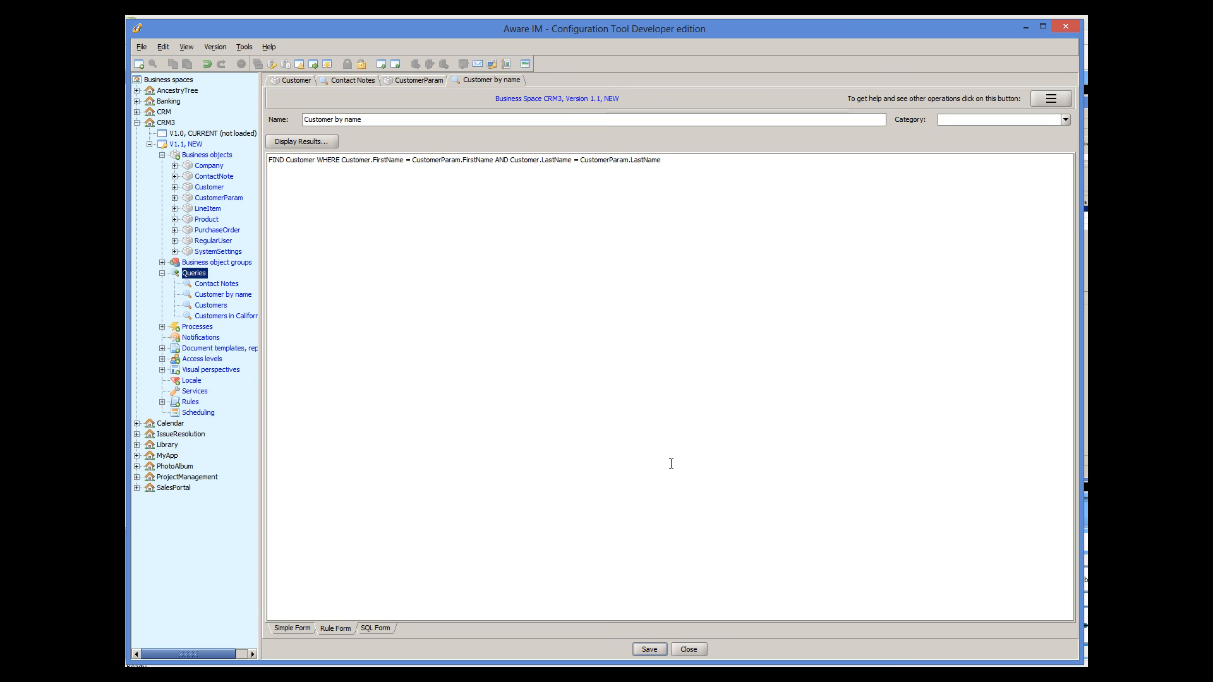
right_click(197, 326)
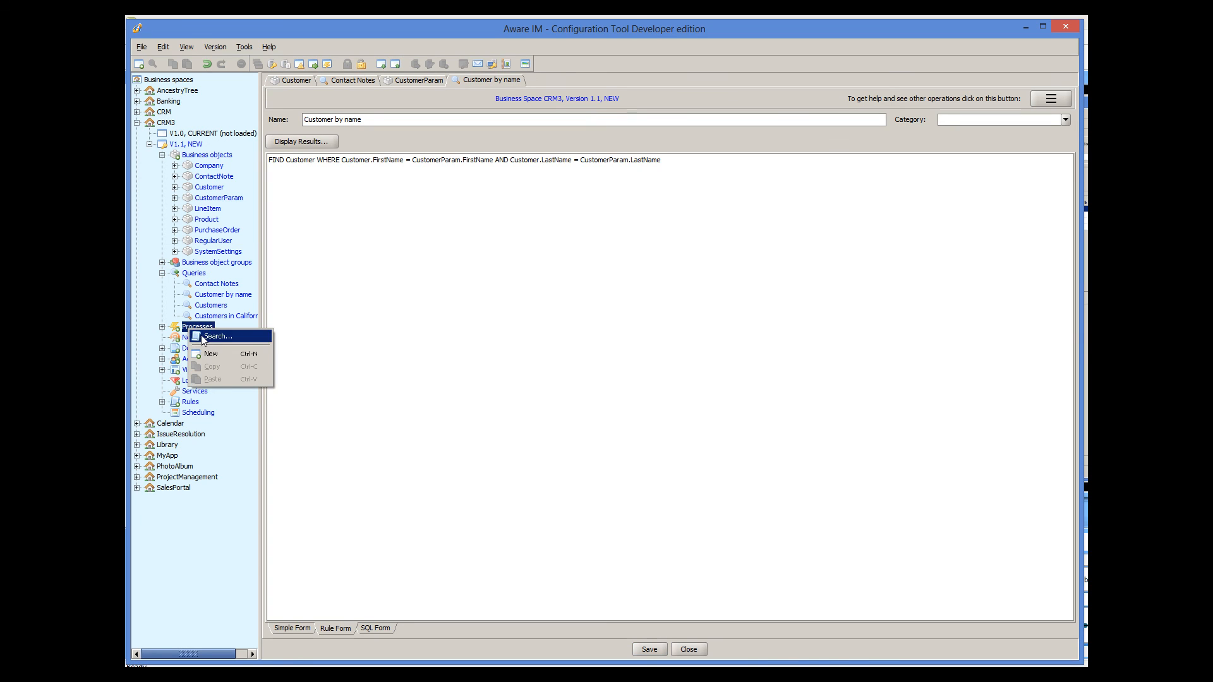
Start process SearchCustomers with an 'Enter parameters' rule doing ENTER NEW CustomerParam.
left_click(209, 354)
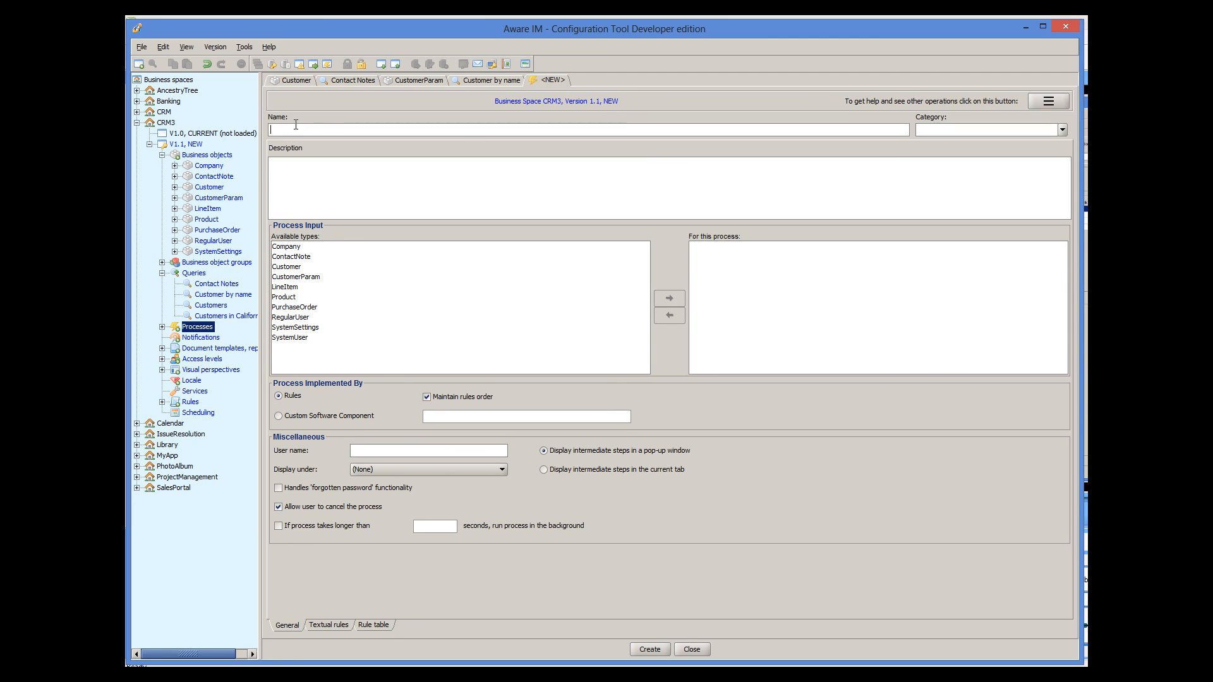
type("SearchCustomers")
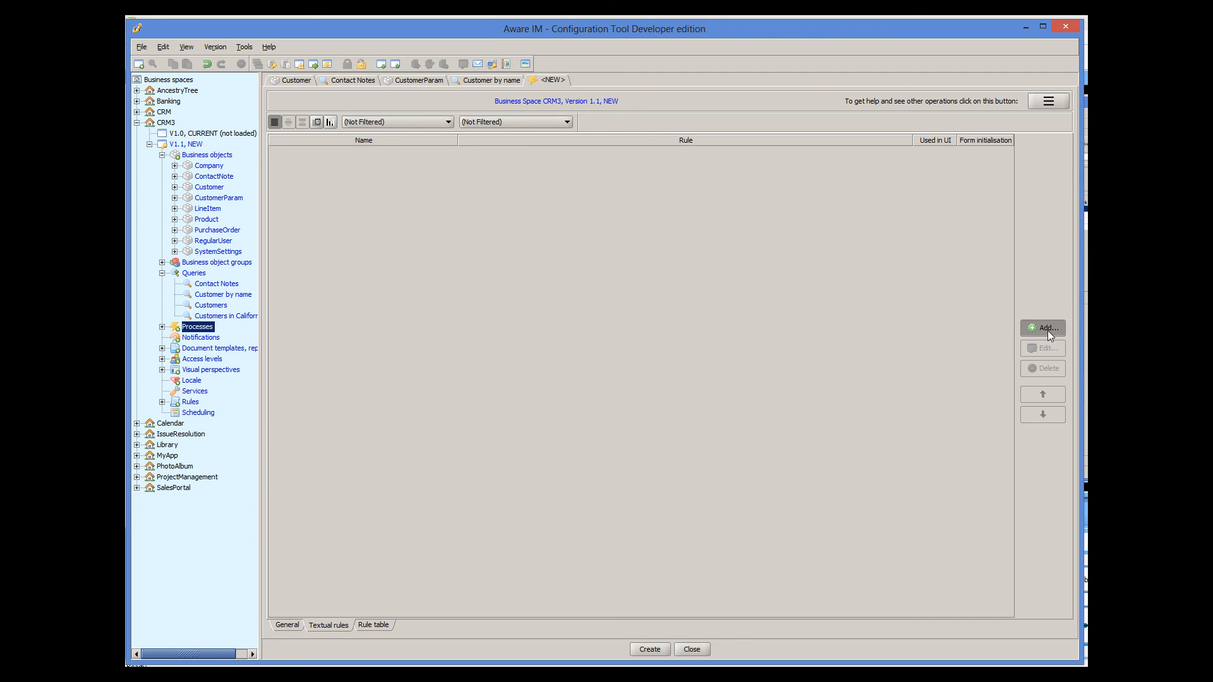
left_click(1044, 327)
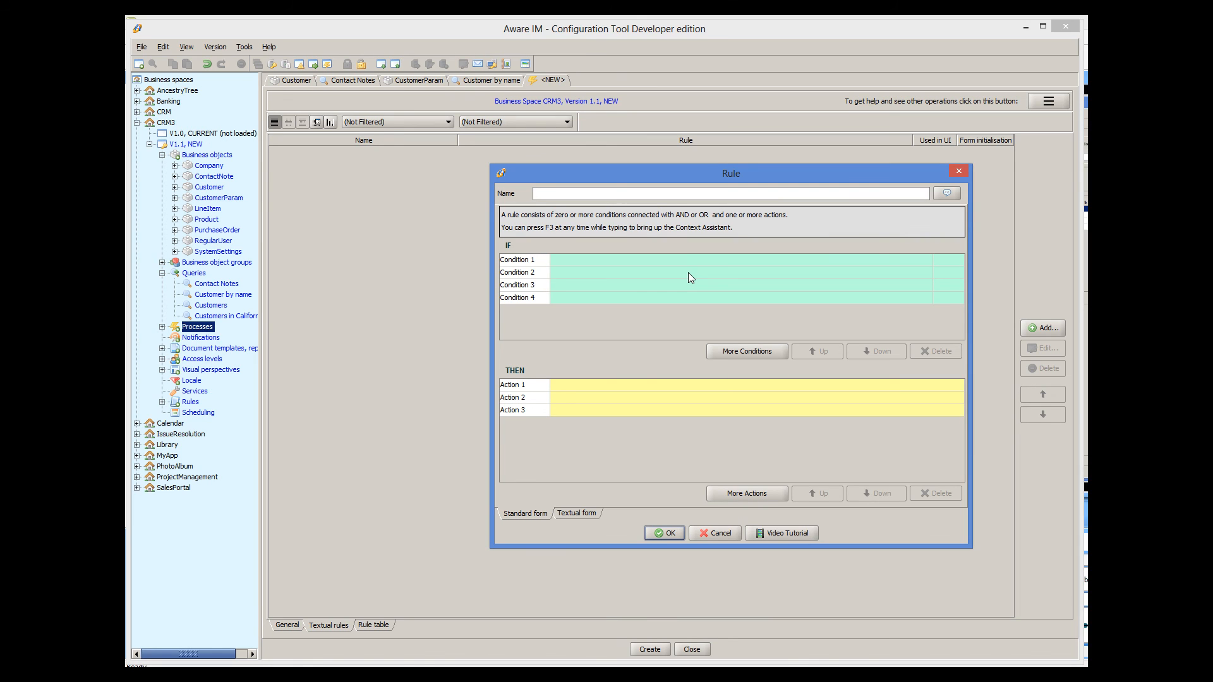
type("Enter parameters")
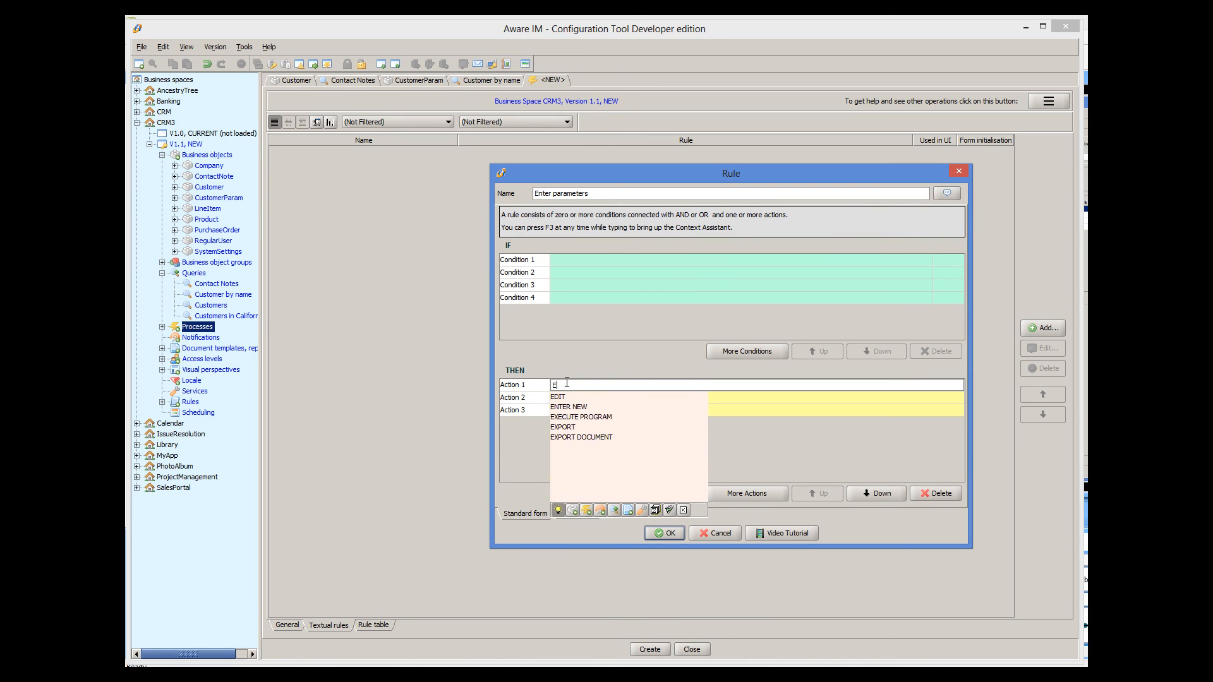
left_click(568, 407)
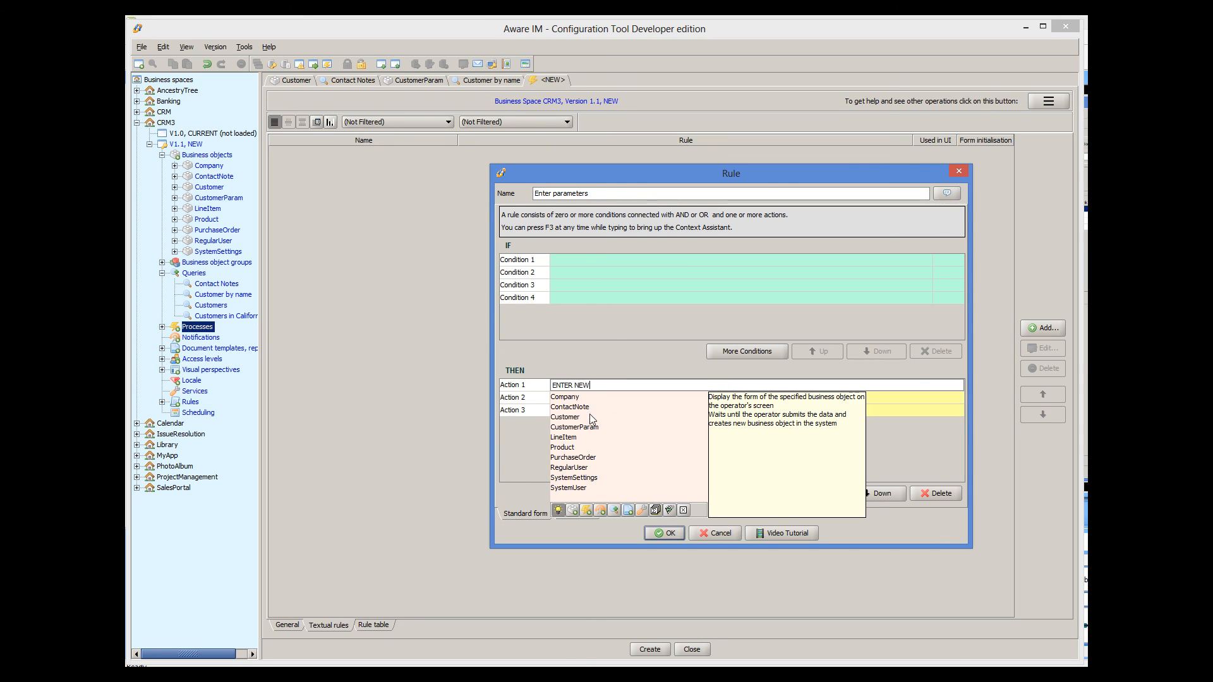
left_click(575, 427)
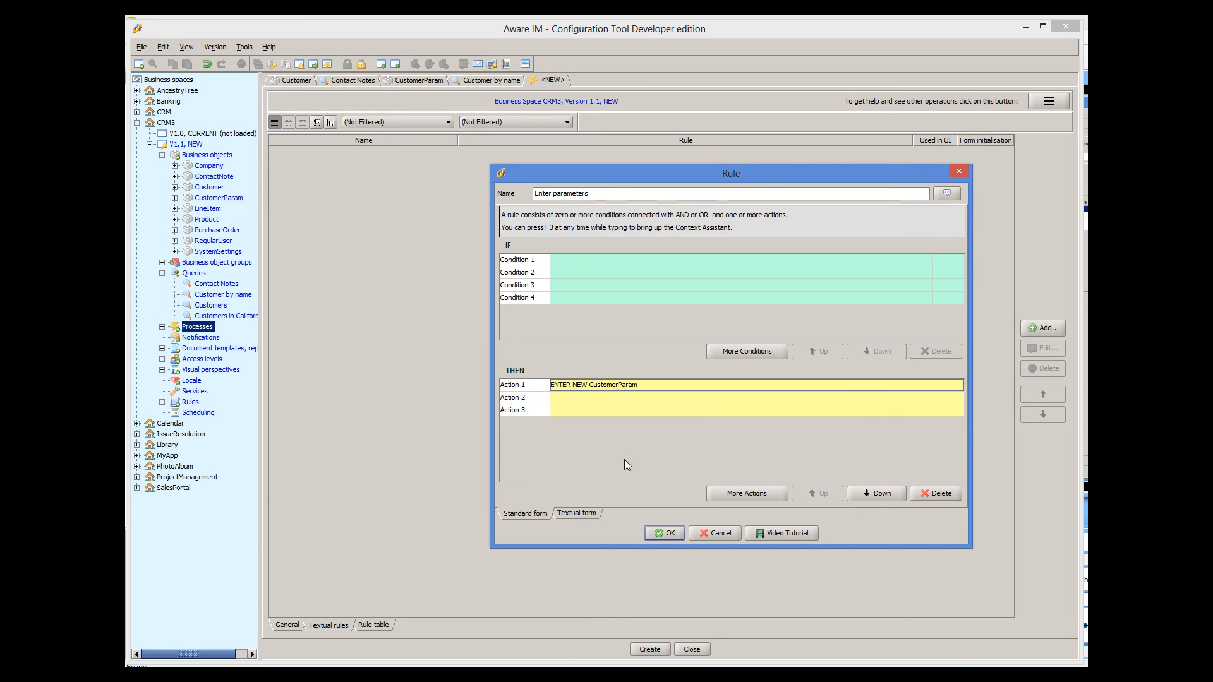
left_click(663, 533)
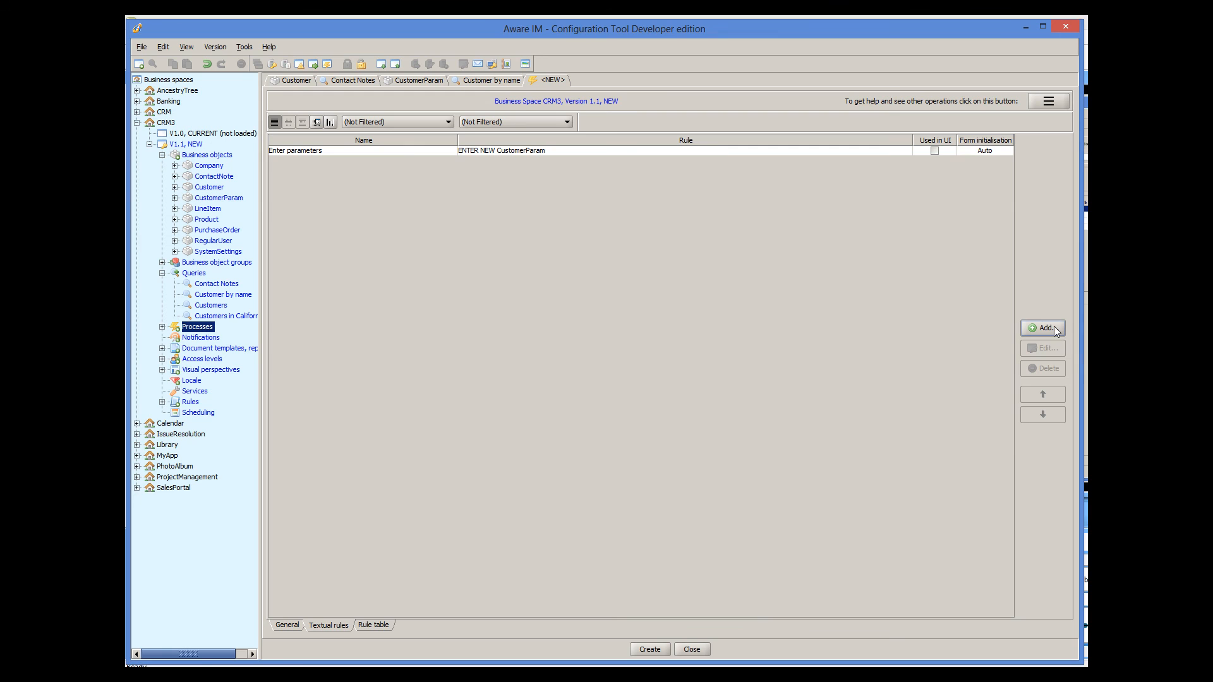
Add a 'Display query' rule displaying 'Customer by name' and create the process.
left_click(1042, 327)
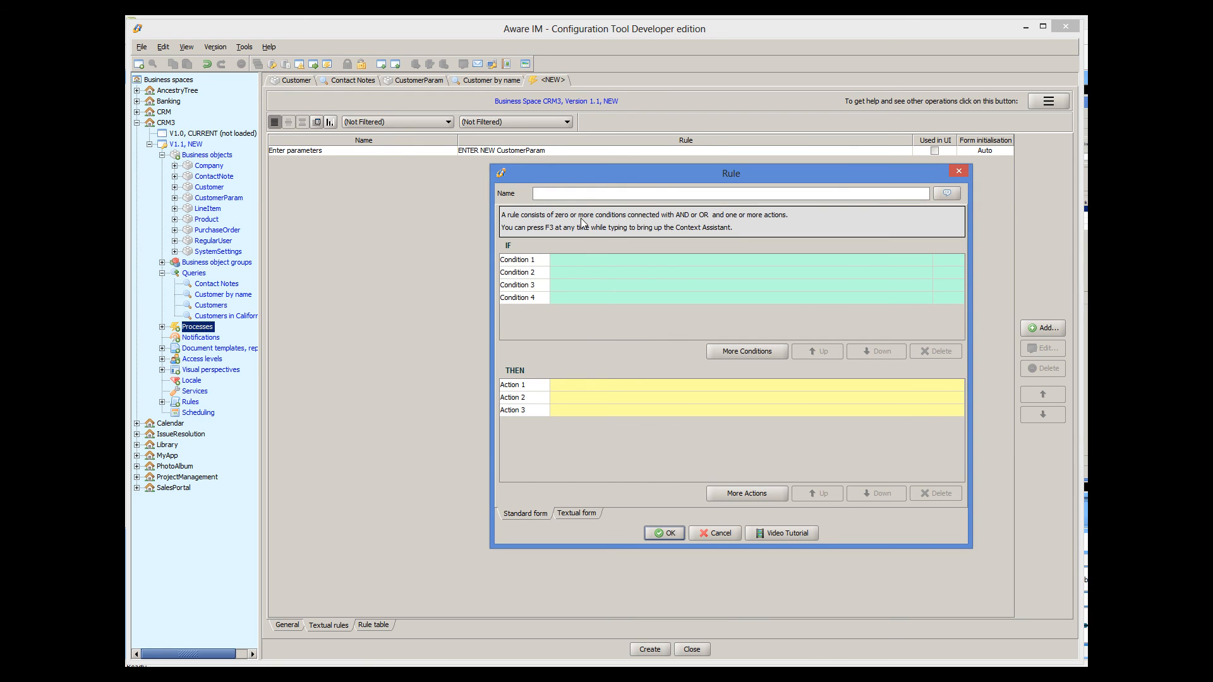
type("Display query")
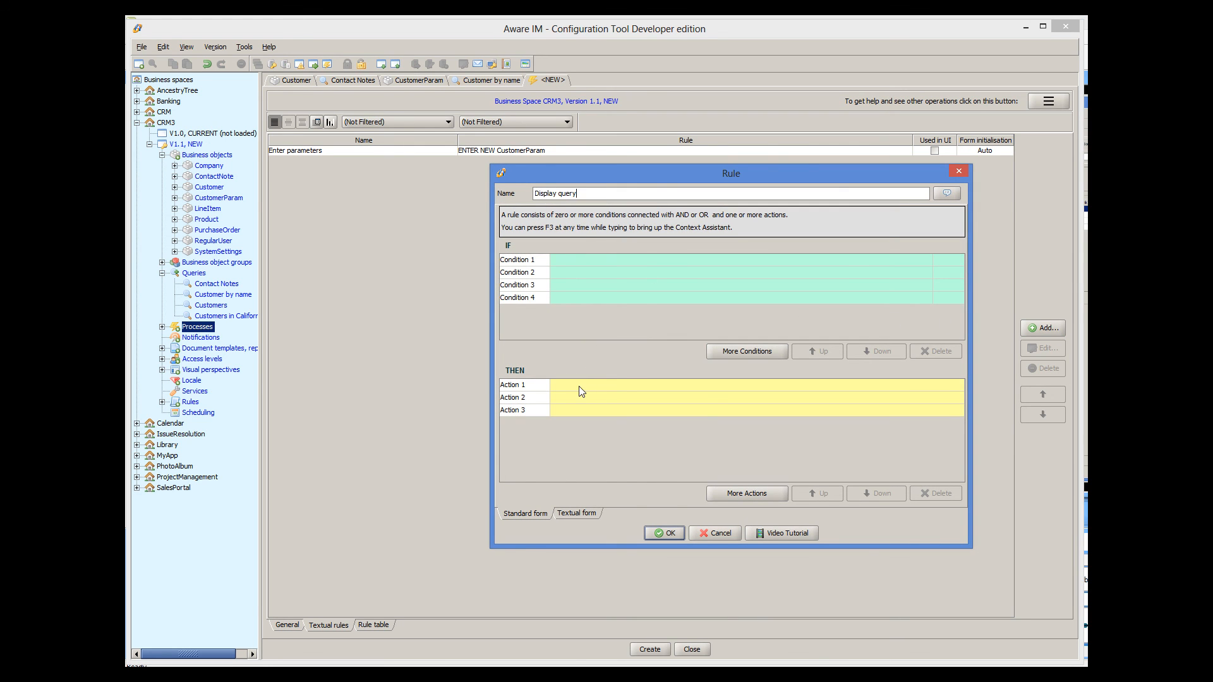
type("DI")
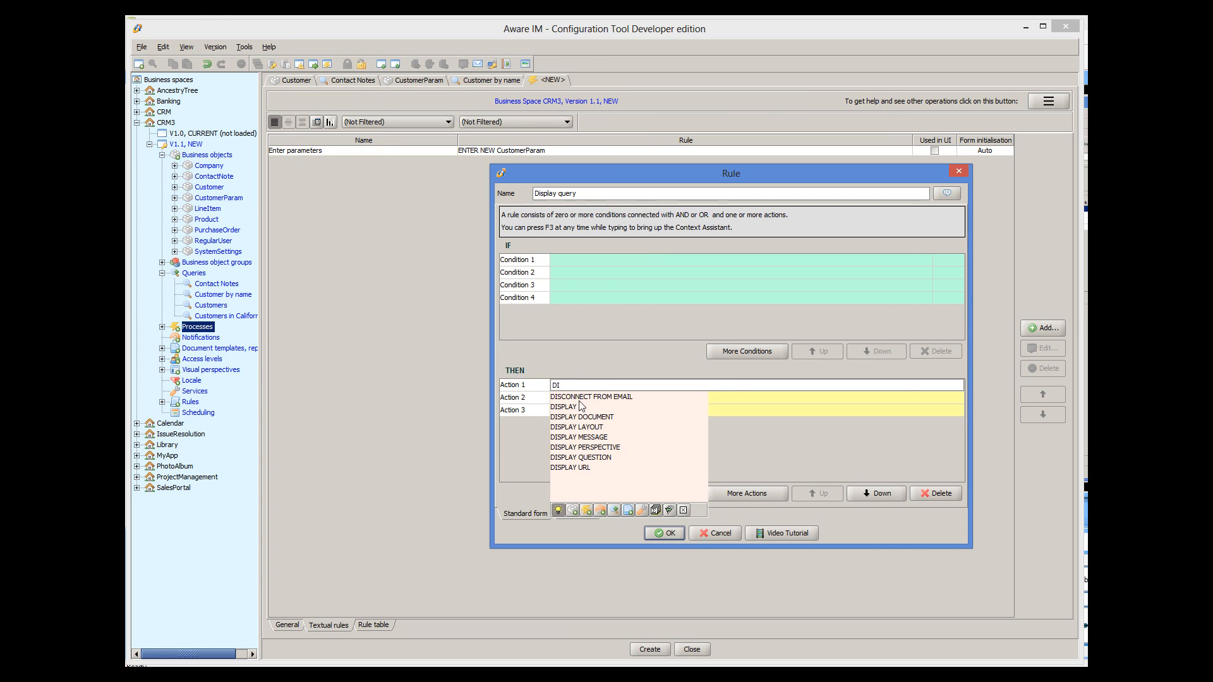
left_click(566, 407)
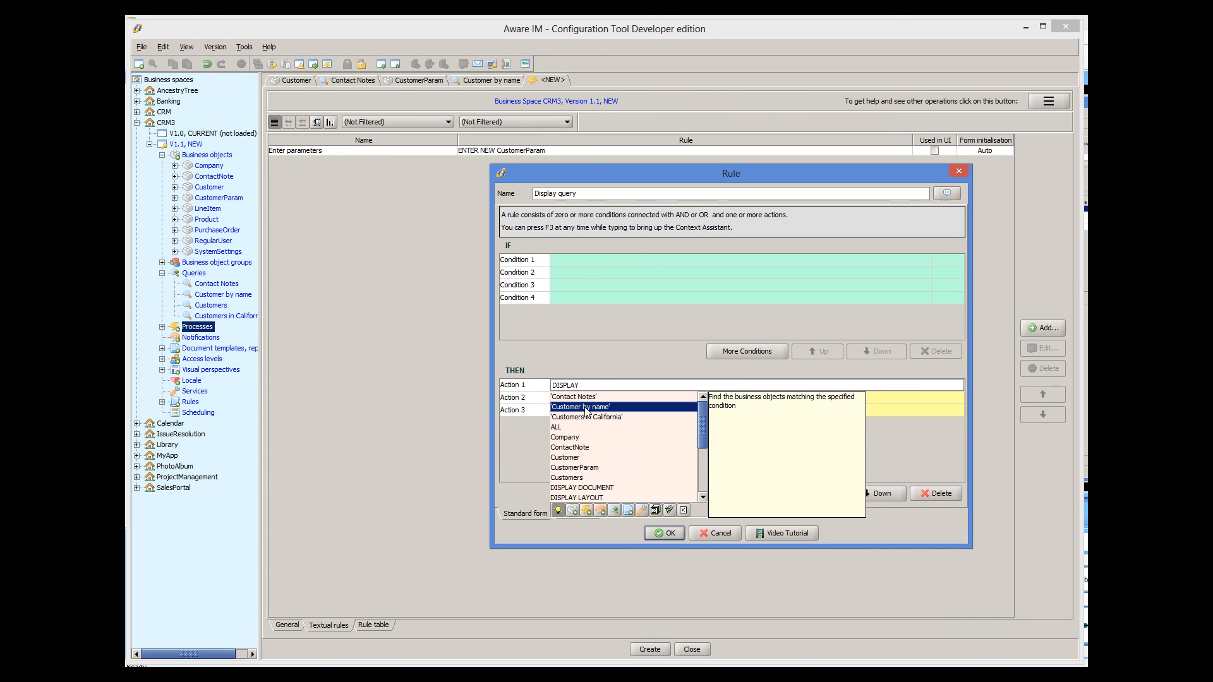
left_click(579, 407)
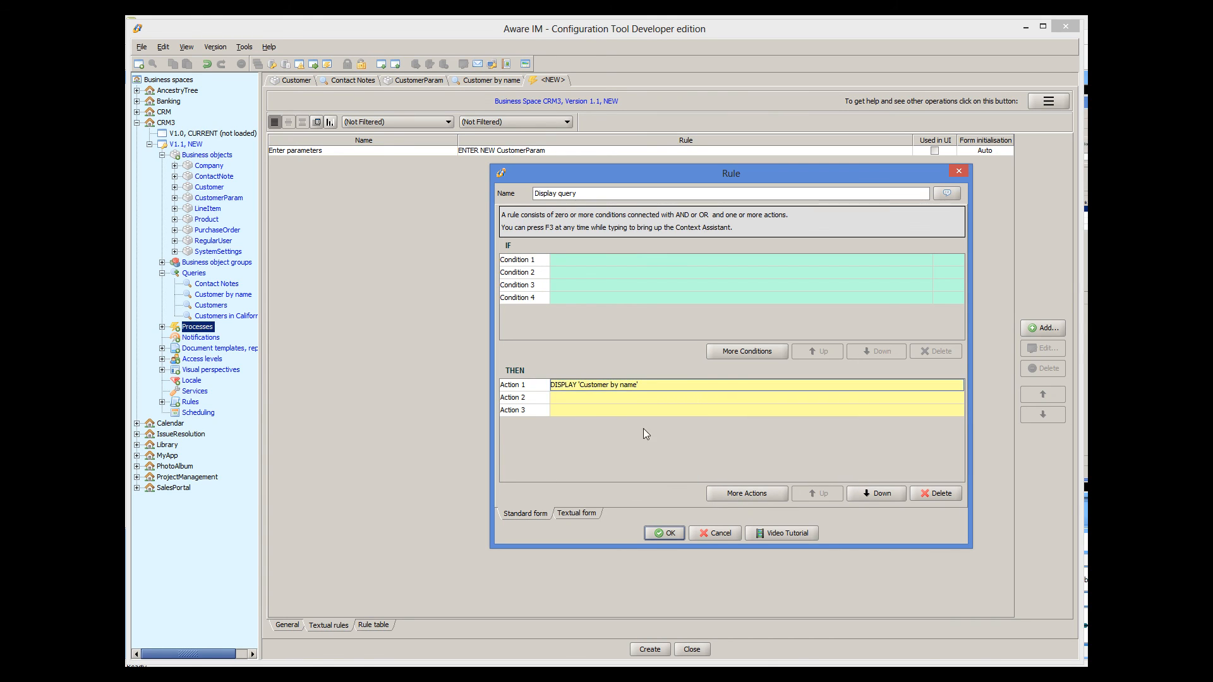
left_click(663, 533)
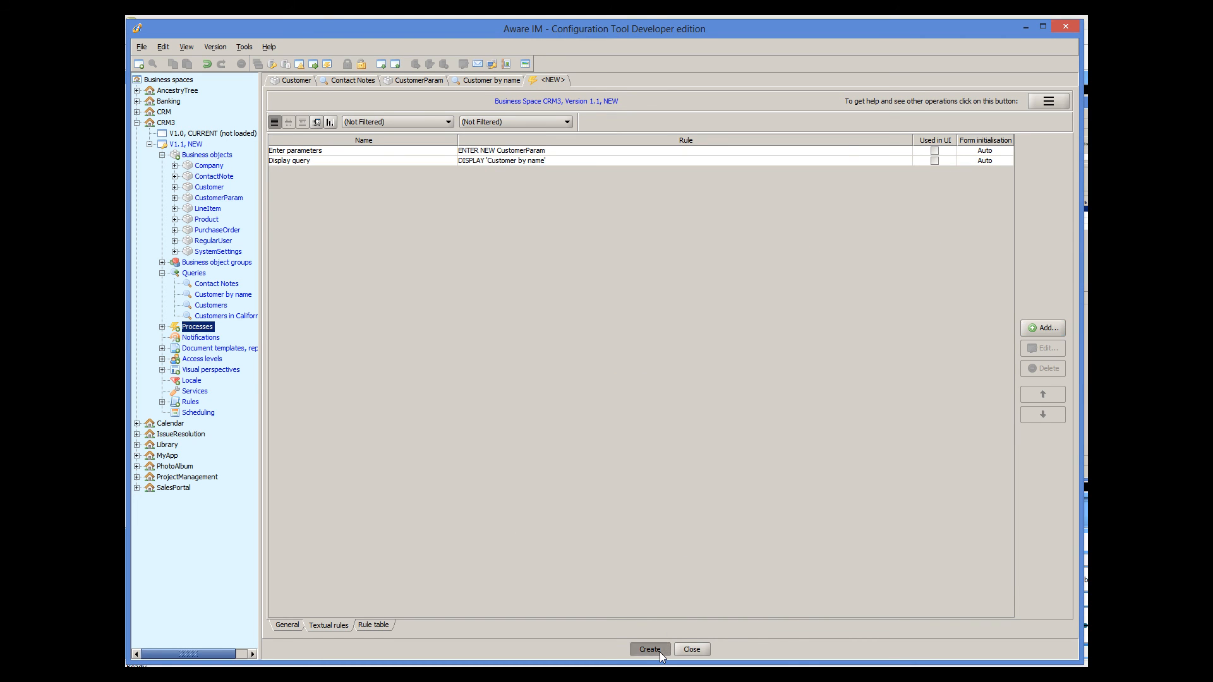
left_click(648, 649)
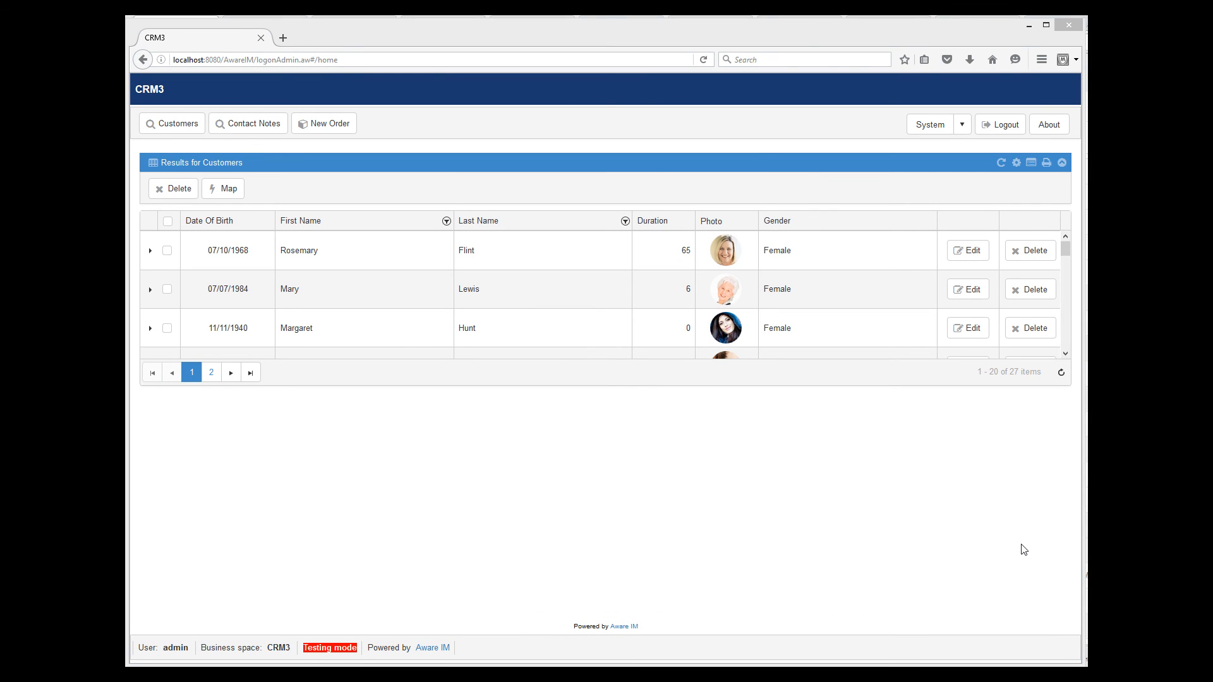
mouse_move(1005, 332)
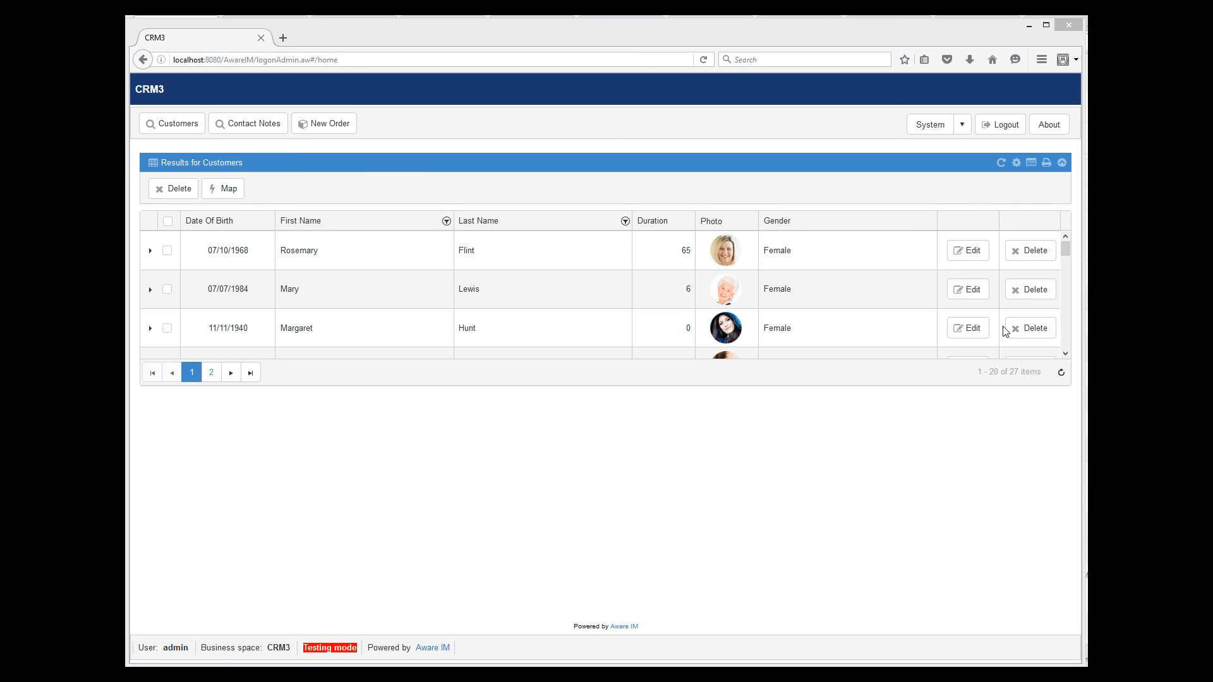
left_click(963, 125)
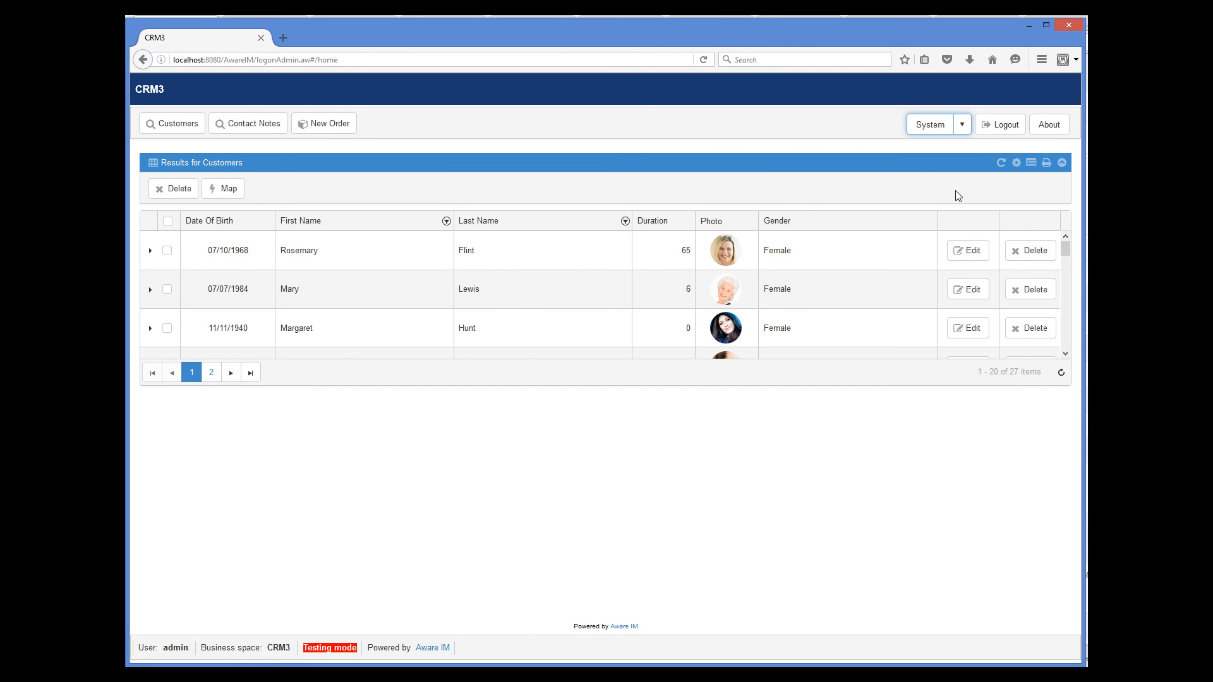
left_click(328, 122)
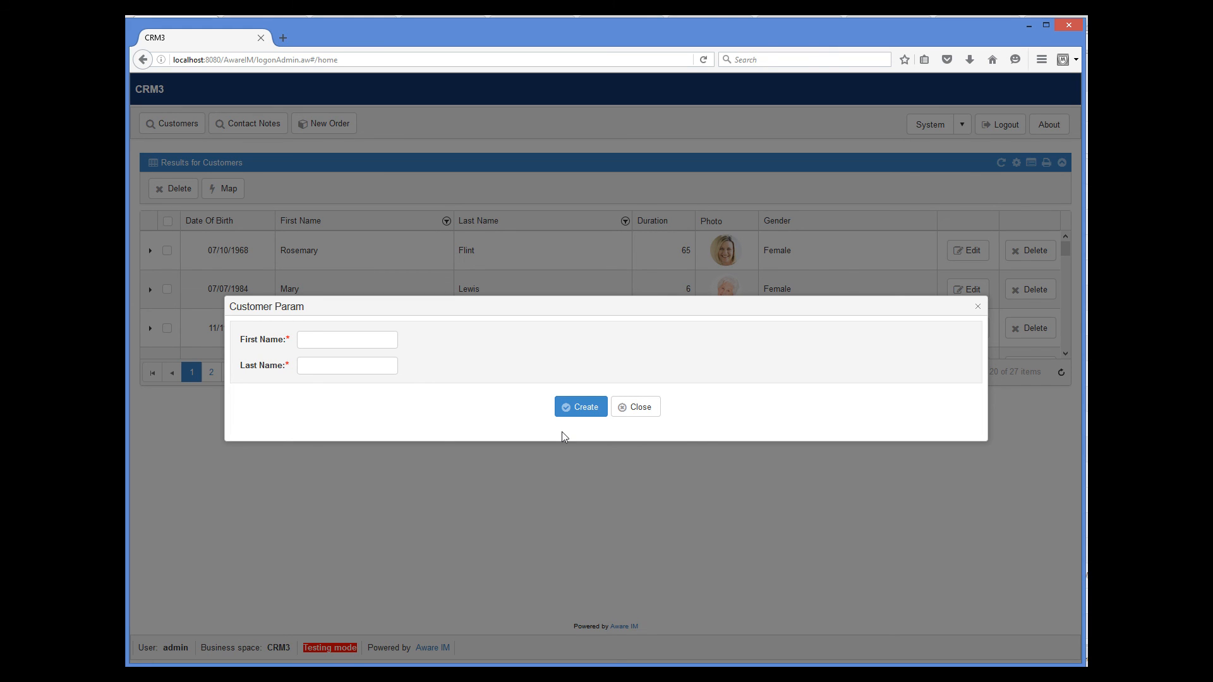
left_click(346, 339)
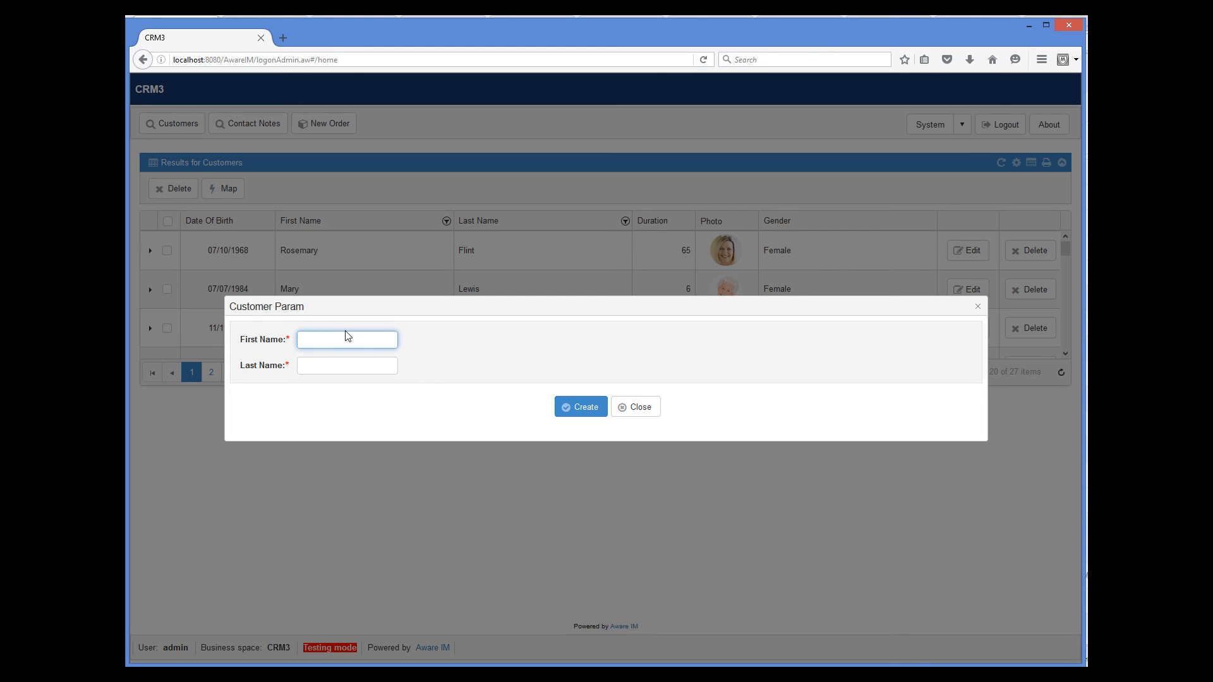
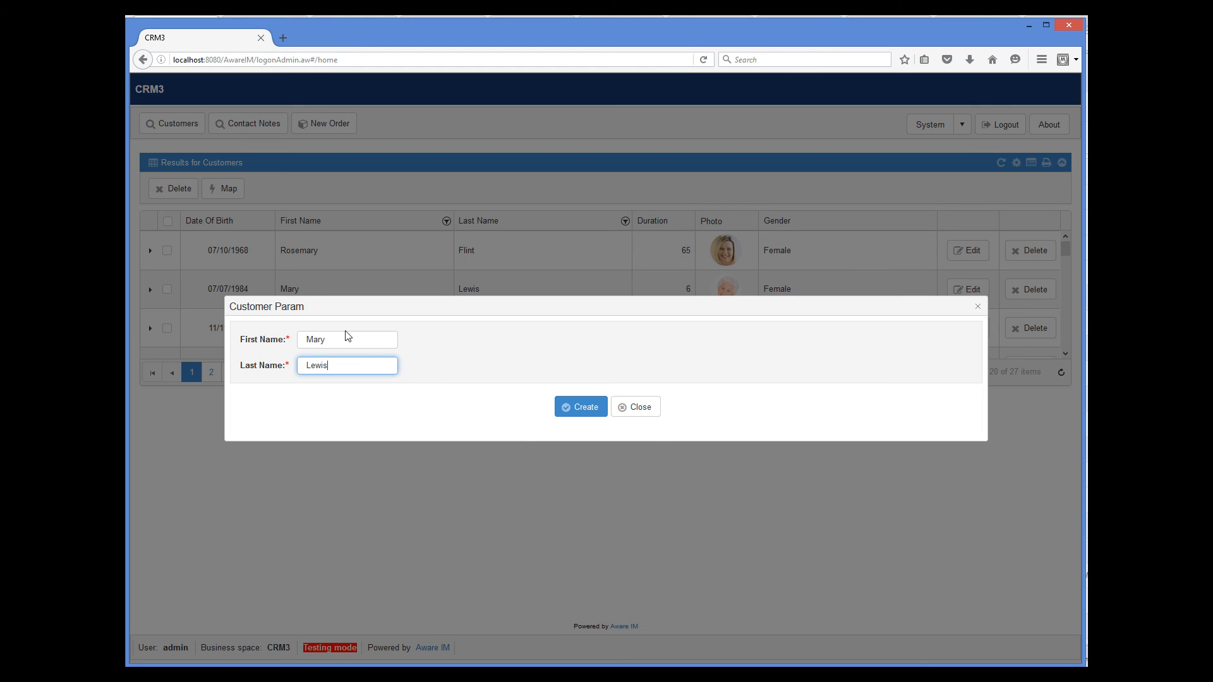
left_click(580, 405)
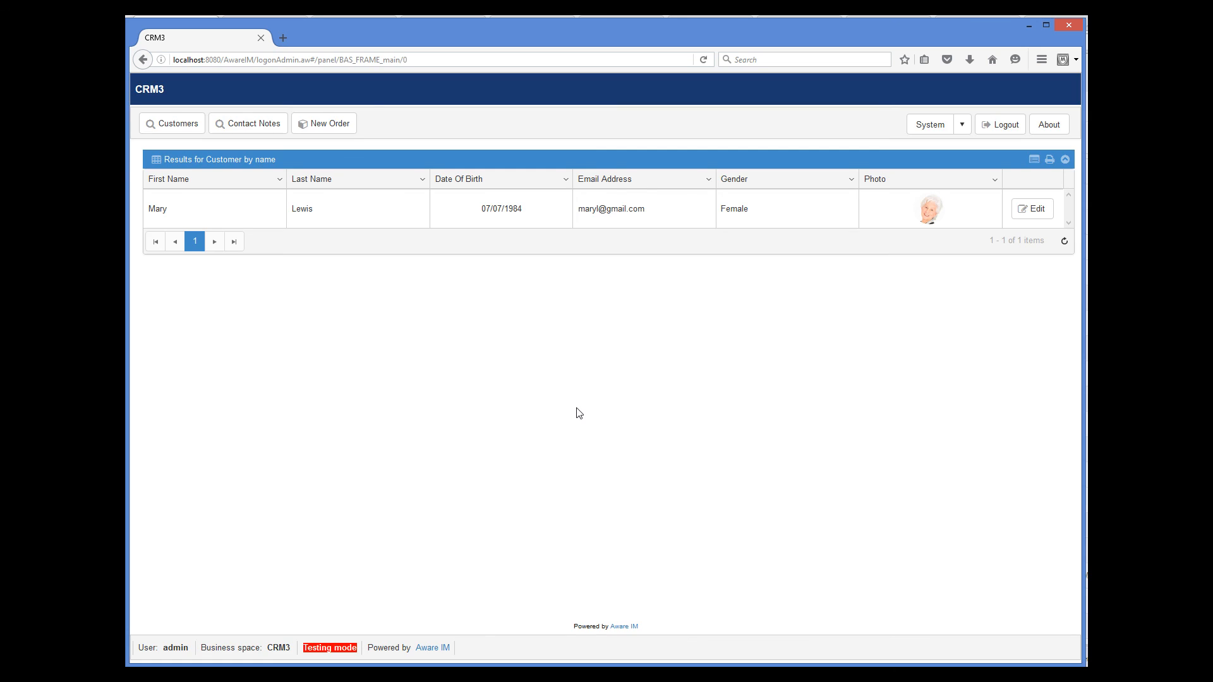
mouse_move(607, 394)
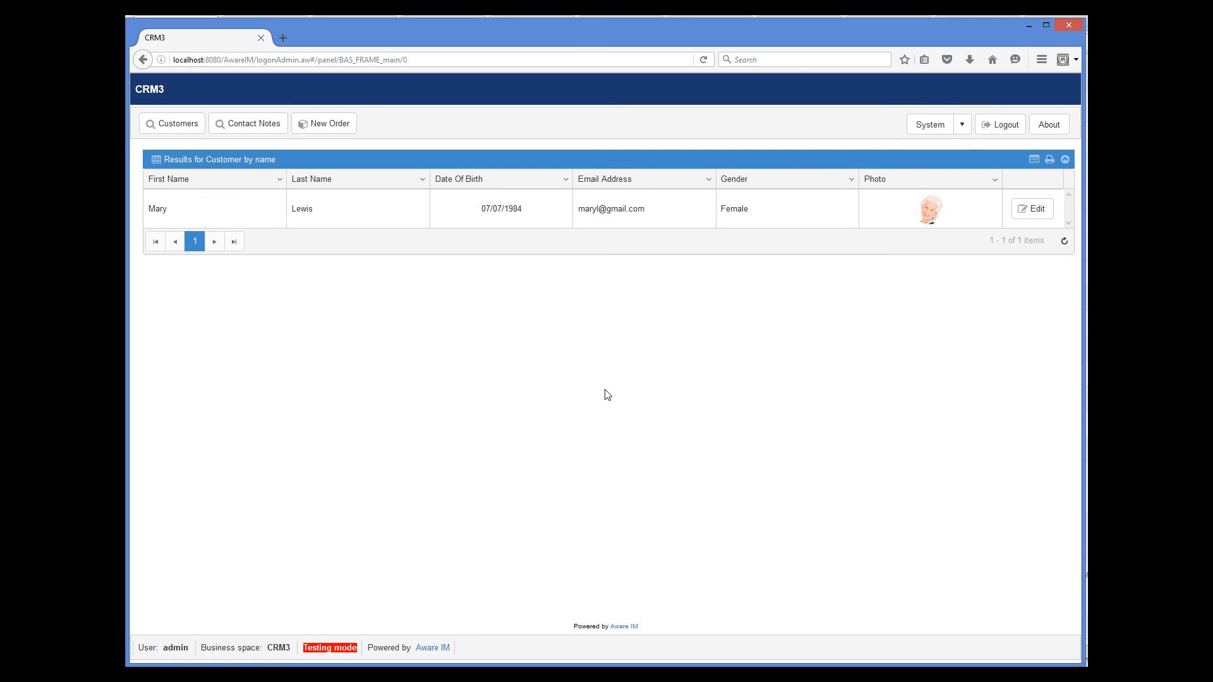